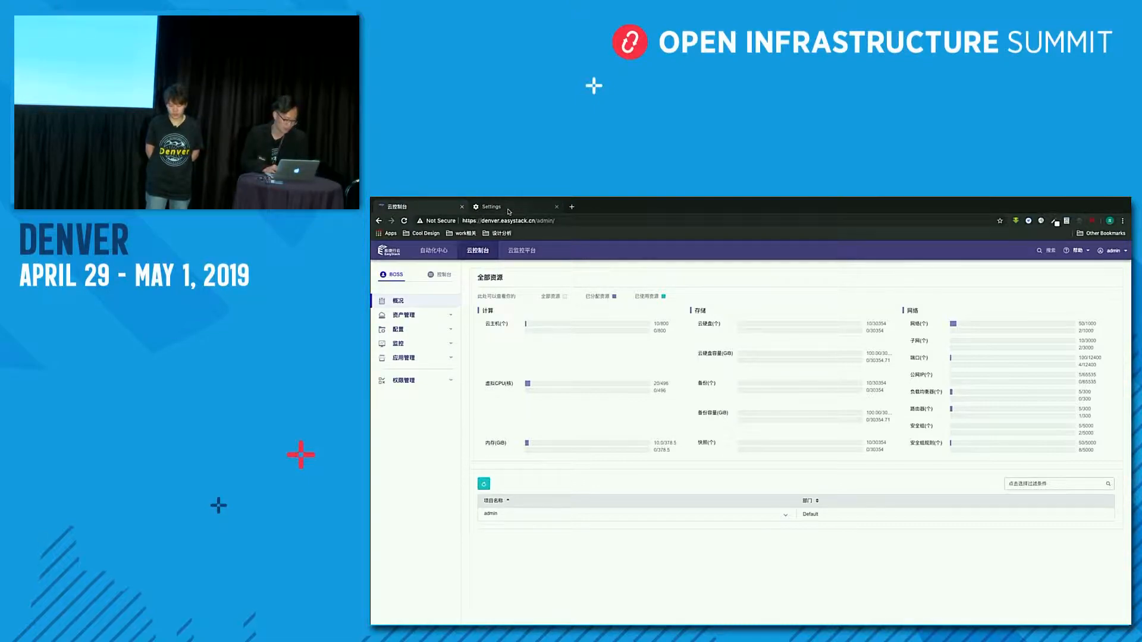
- Navigate Chrome settings toward the Languages preferences section
left_click(489, 205)
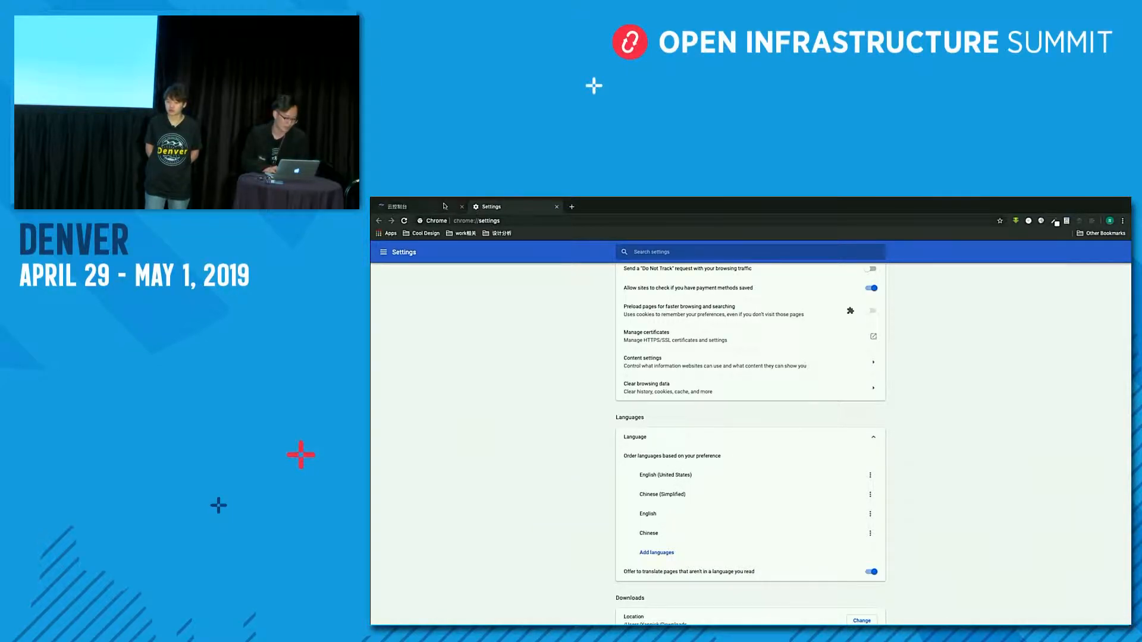
left_click(419, 206)
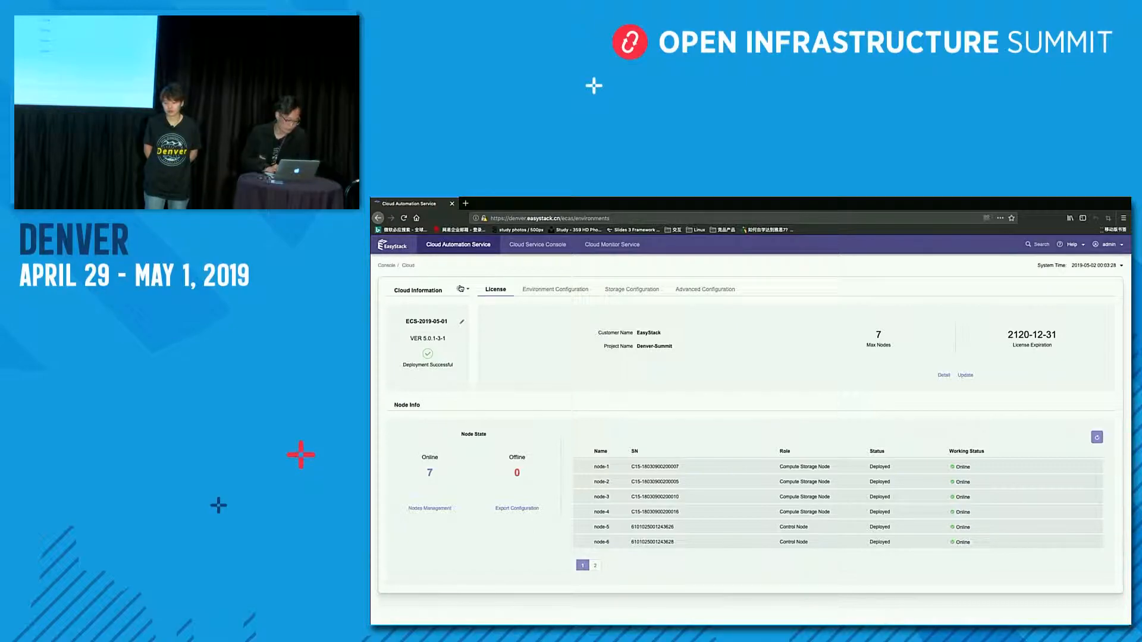
- Launch a cloud environment upgrade from 5.0.1-3-1 to target version 5.0.1-3-2
left_click(461, 289)
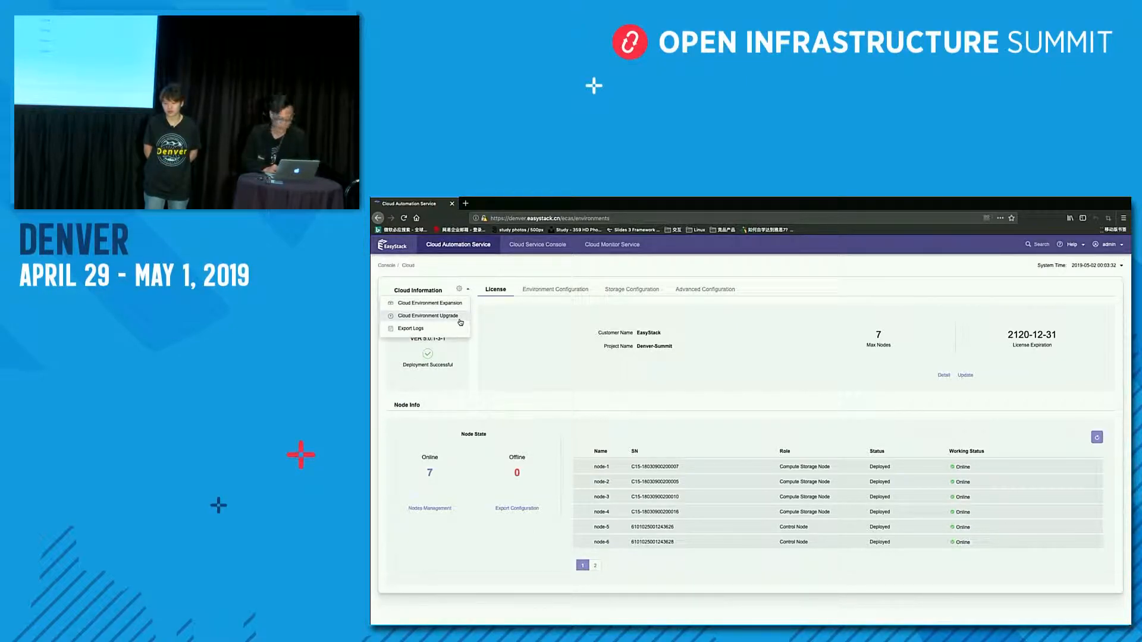
left_click(428, 316)
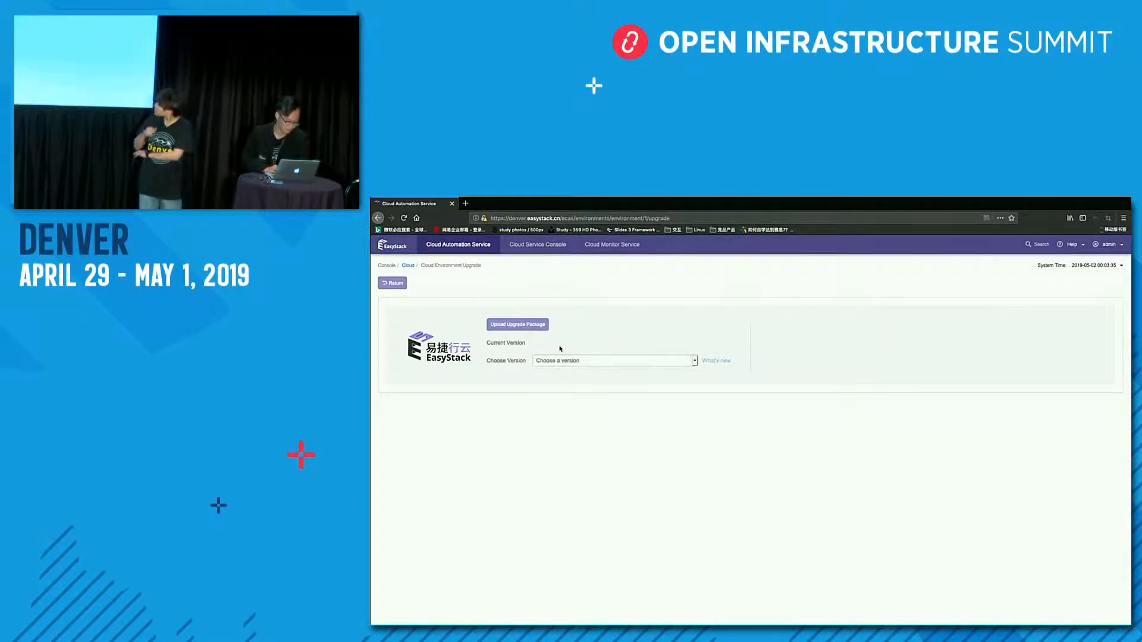
left_click(614, 360)
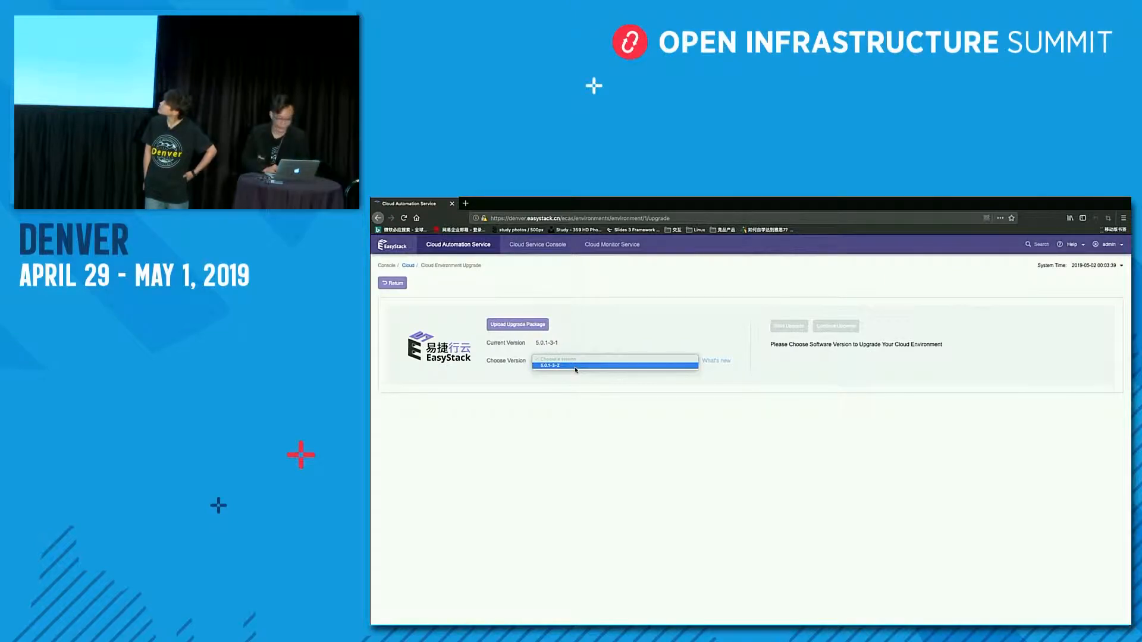
left_click(551, 365)
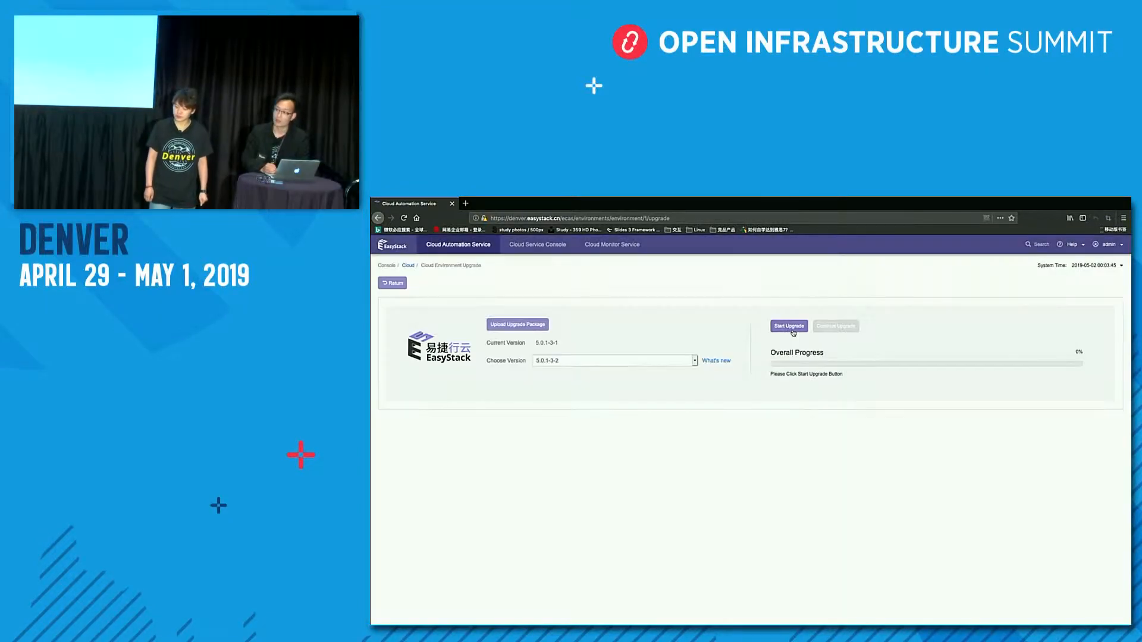
left_click(788, 325)
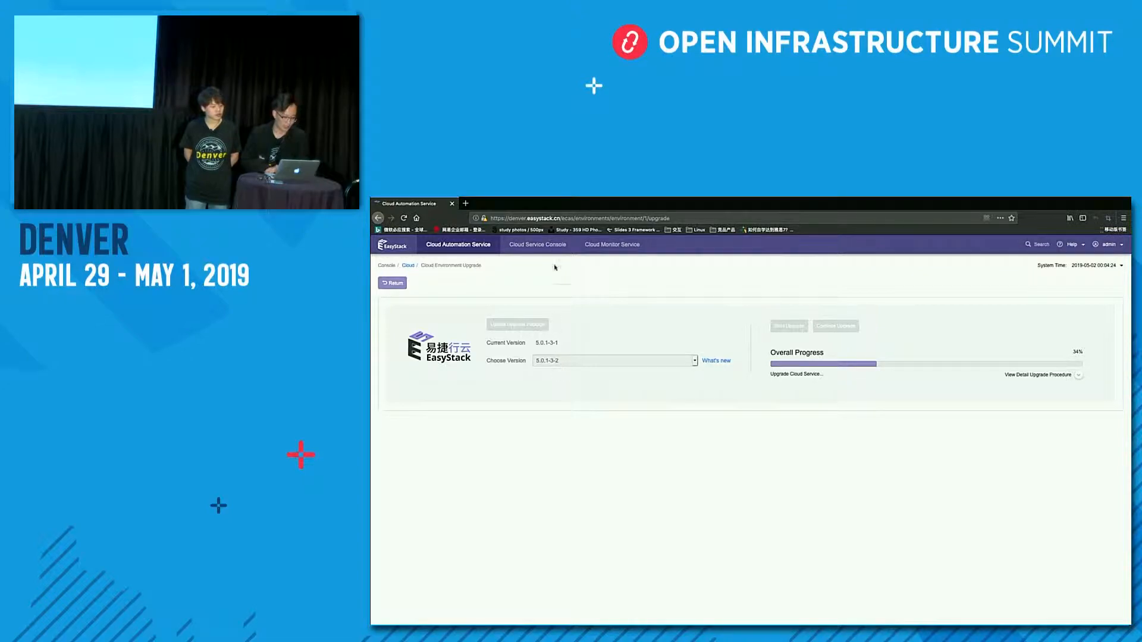
- Switch from the admin overview into the project's Cloud Service Console
left_click(537, 243)
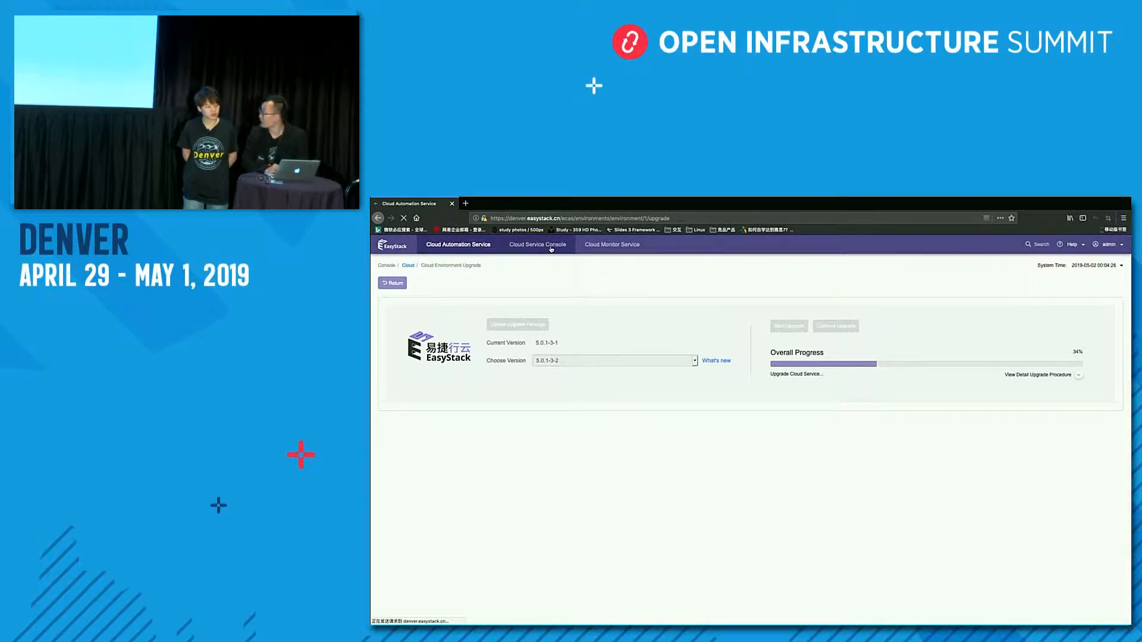
left_click(537, 243)
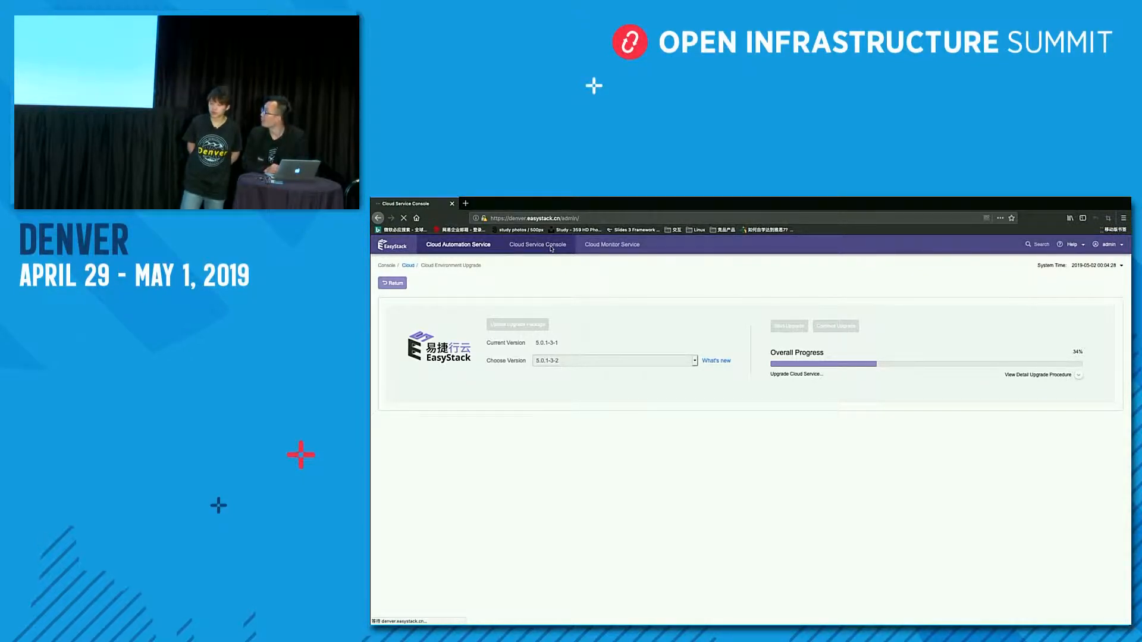
left_click(536, 244)
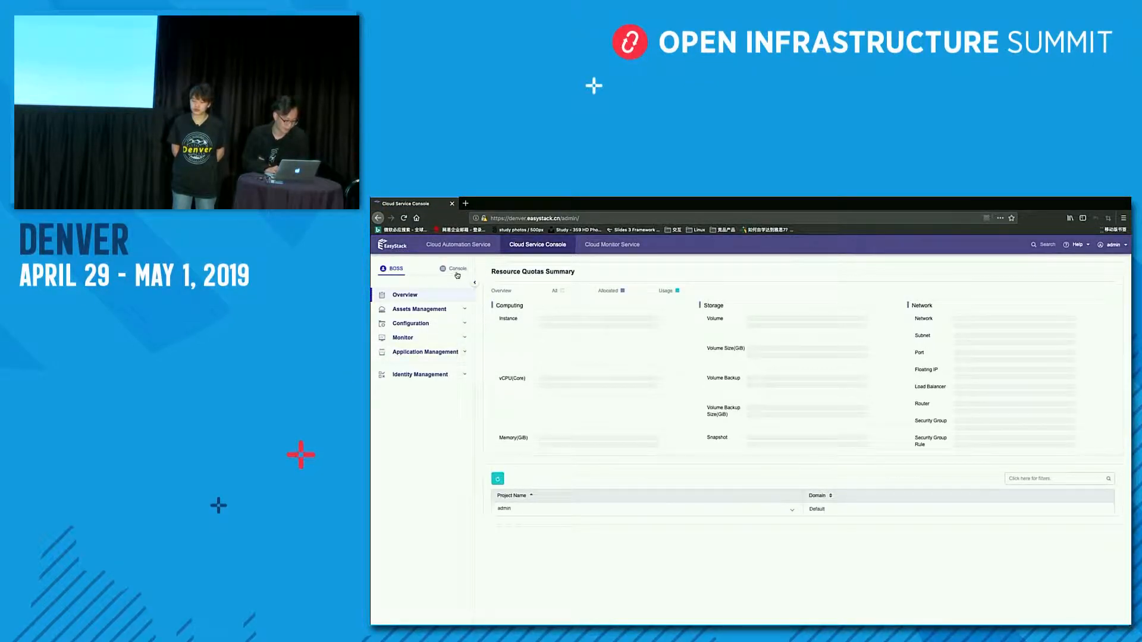
left_click(457, 269)
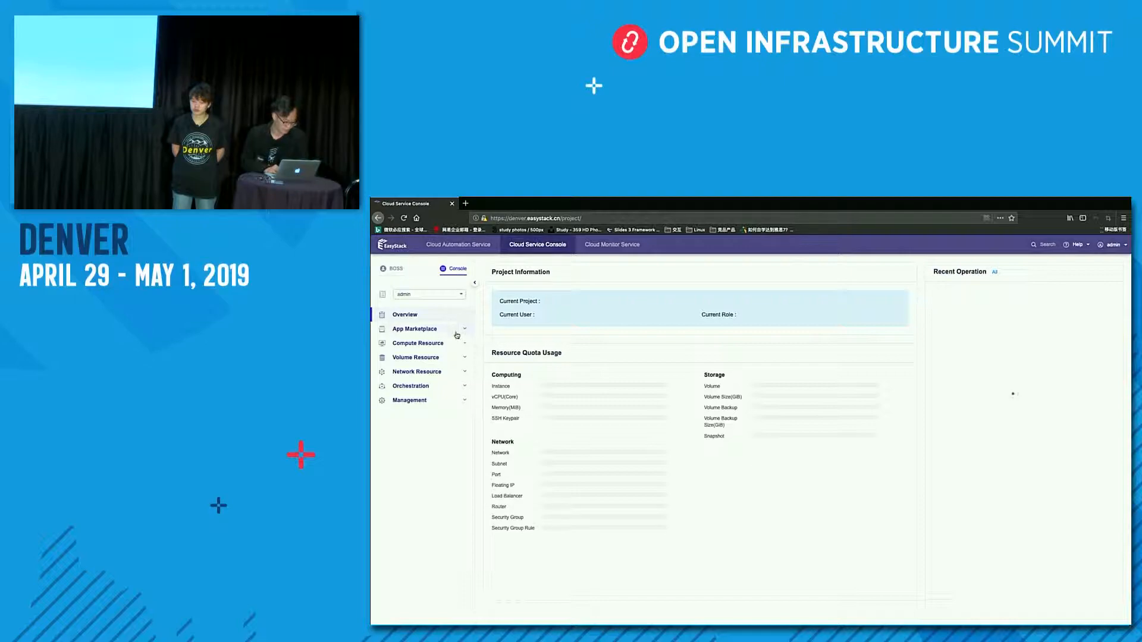
- Reach the Stacks list under Orchestration and begin creating a new stack template
left_click(410, 386)
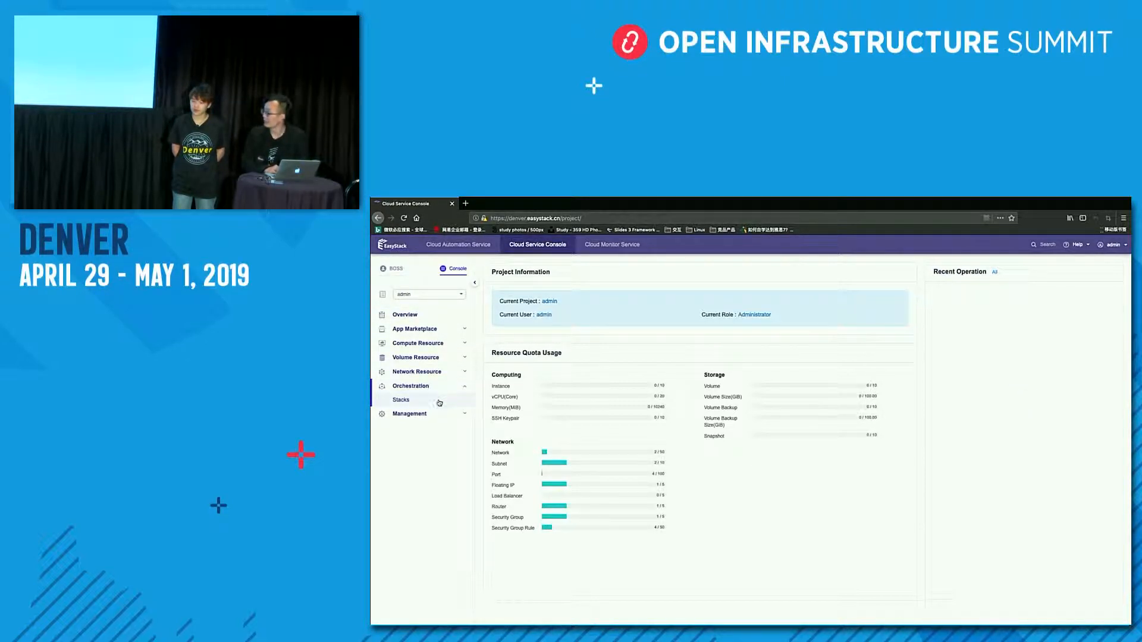
left_click(400, 400)
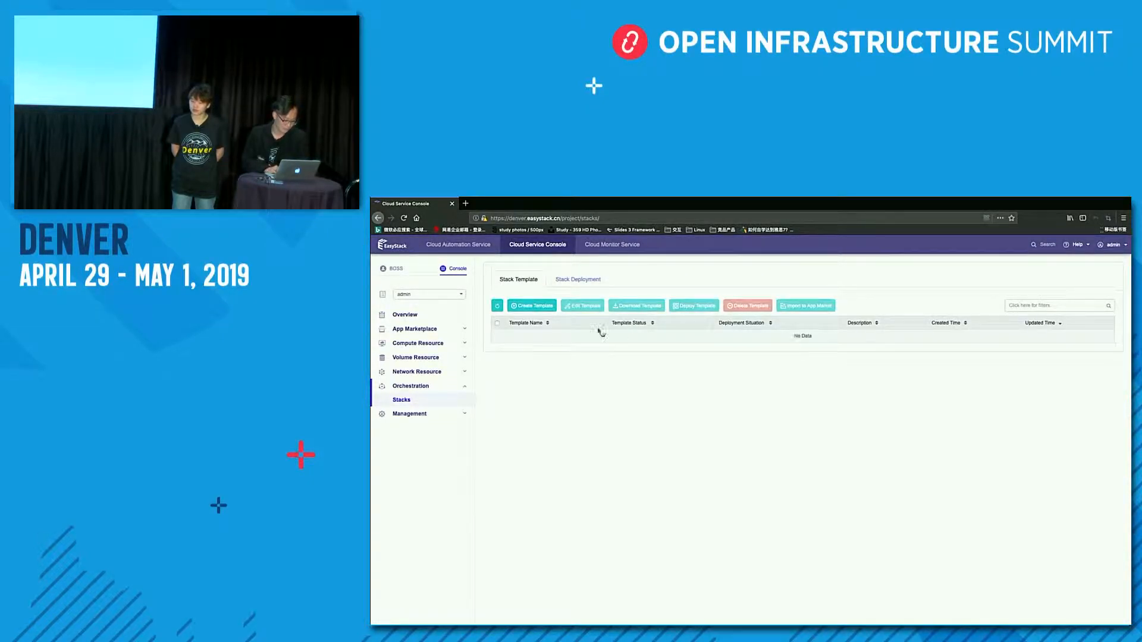
left_click(532, 305)
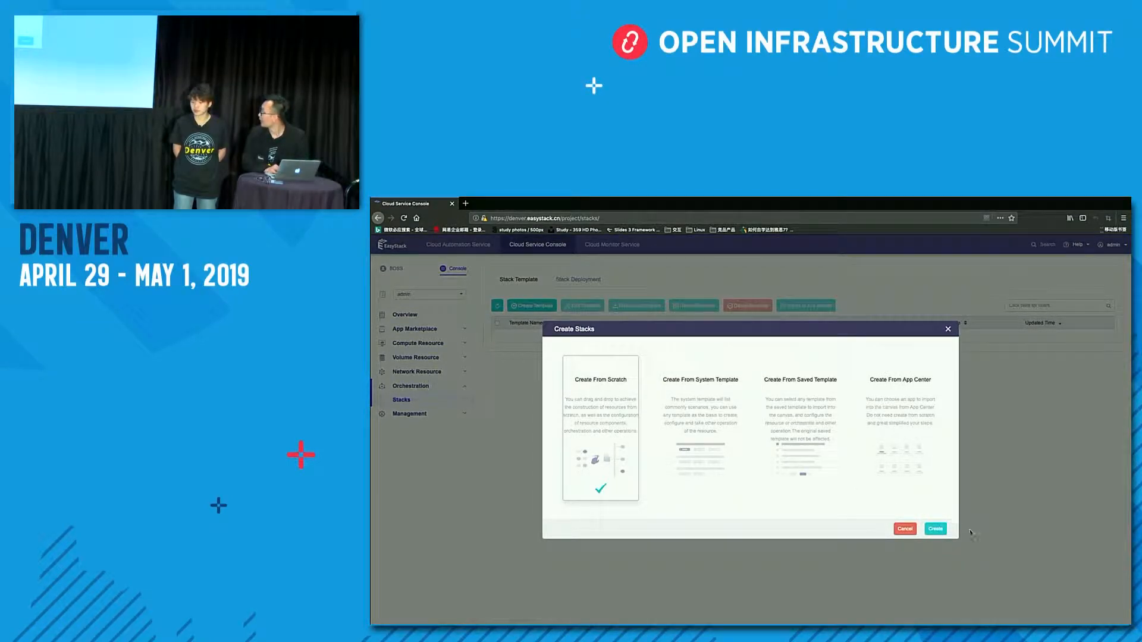
- Start a blank stack from scratch and assemble the topology, ending on loadbalancer_0's settings
left_click(934, 528)
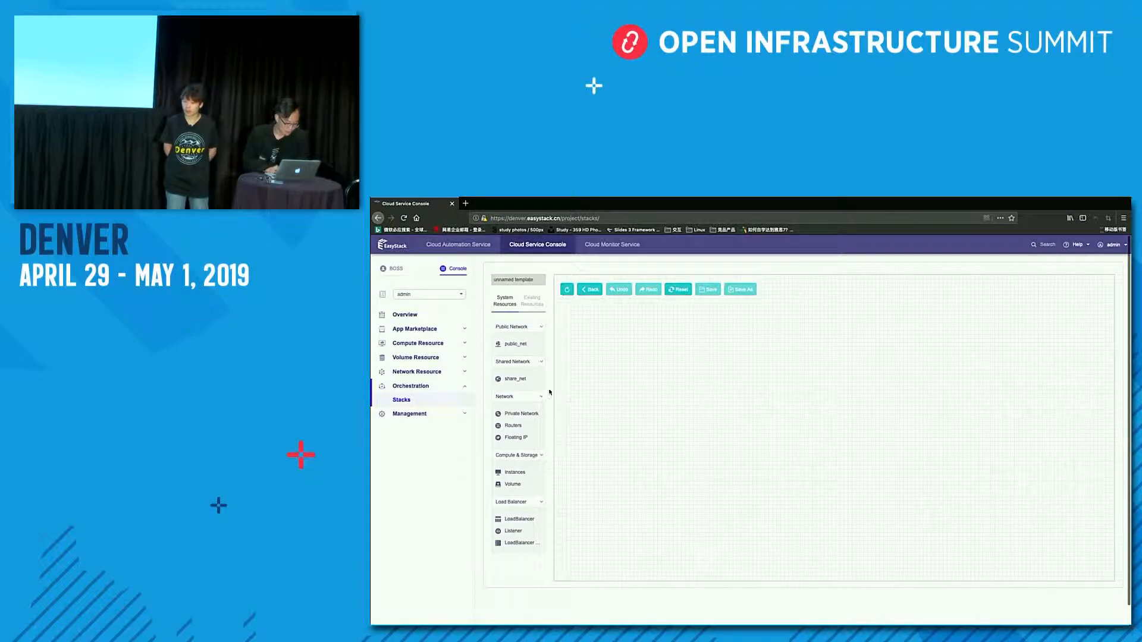
mouse_move(533, 366)
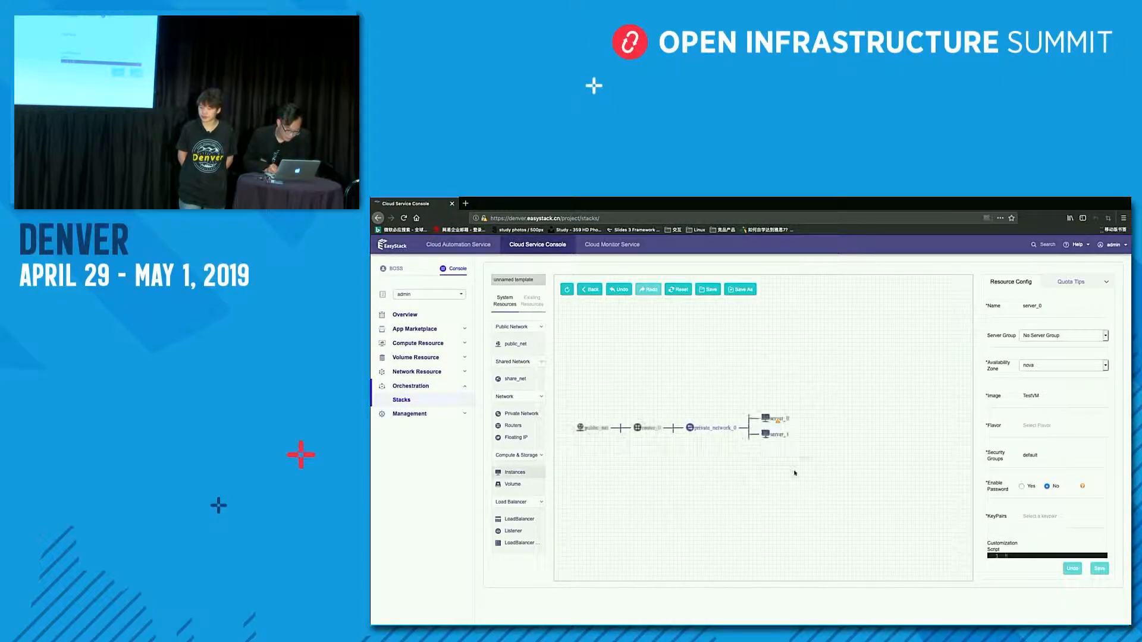
left_click(774, 430)
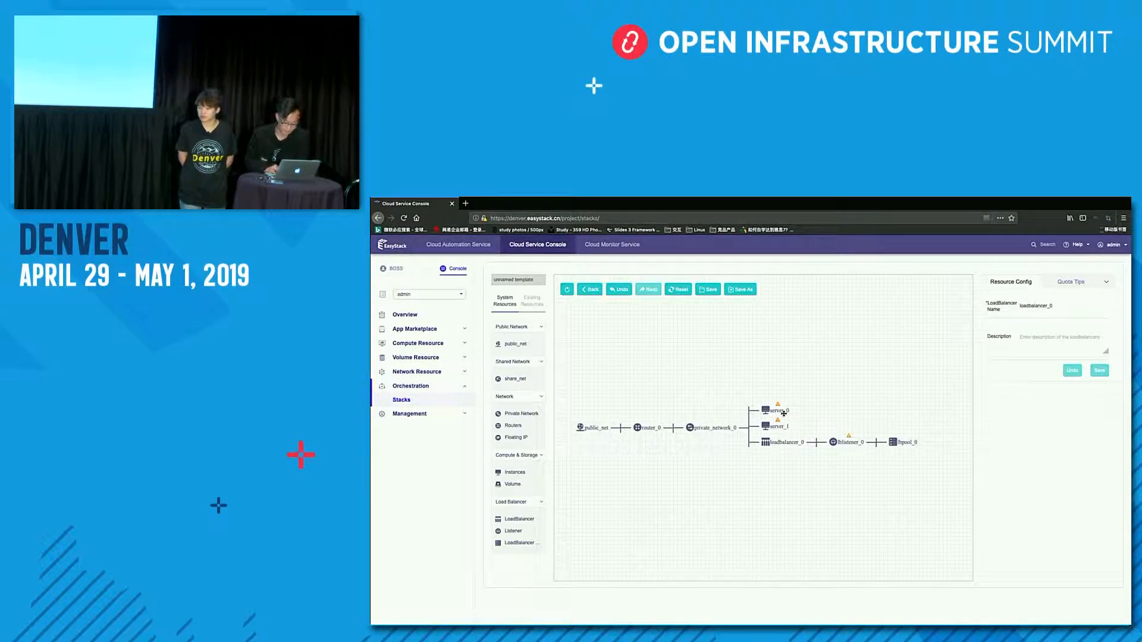
- Give server_0 flavor 1-512-20 with password login enabled, then move to server_1
left_click(773, 408)
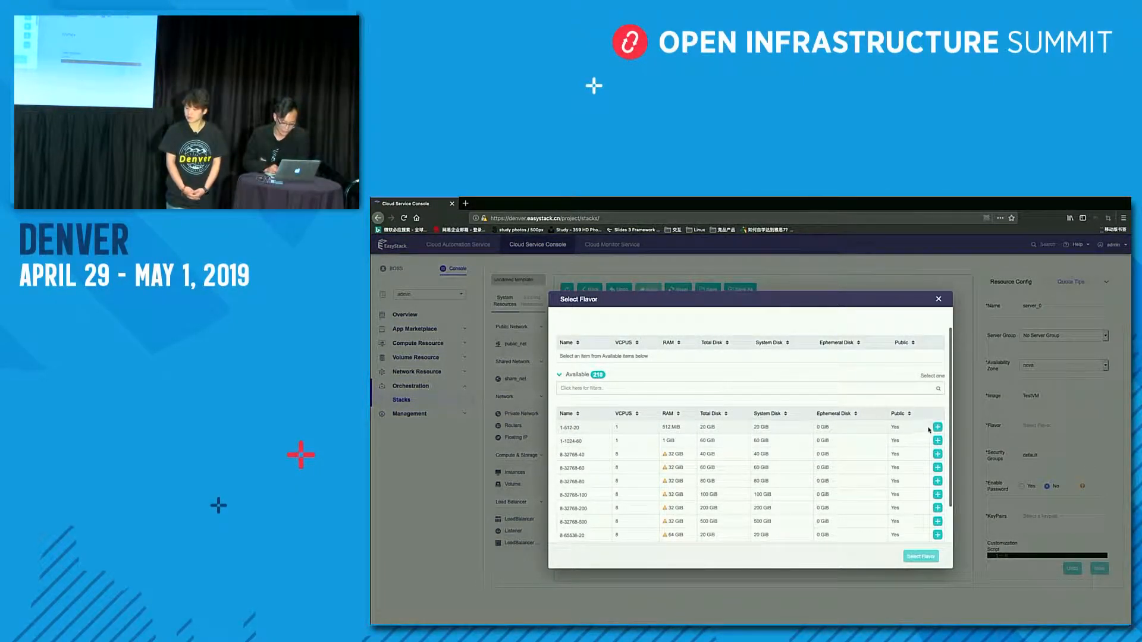
left_click(935, 427)
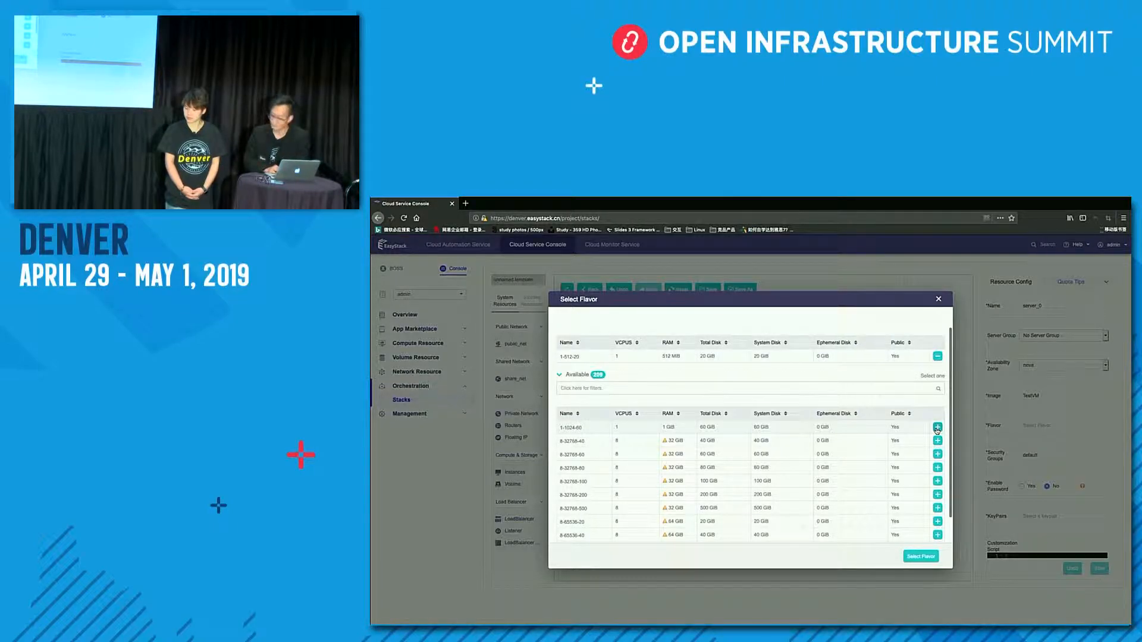
left_click(920, 556)
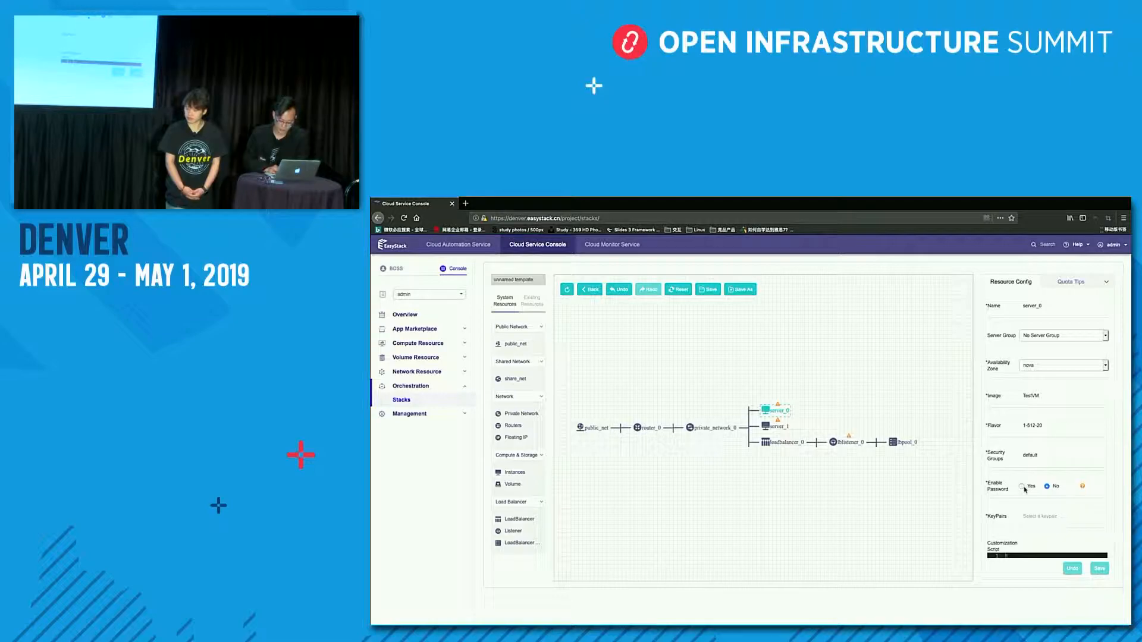
left_click(1023, 485)
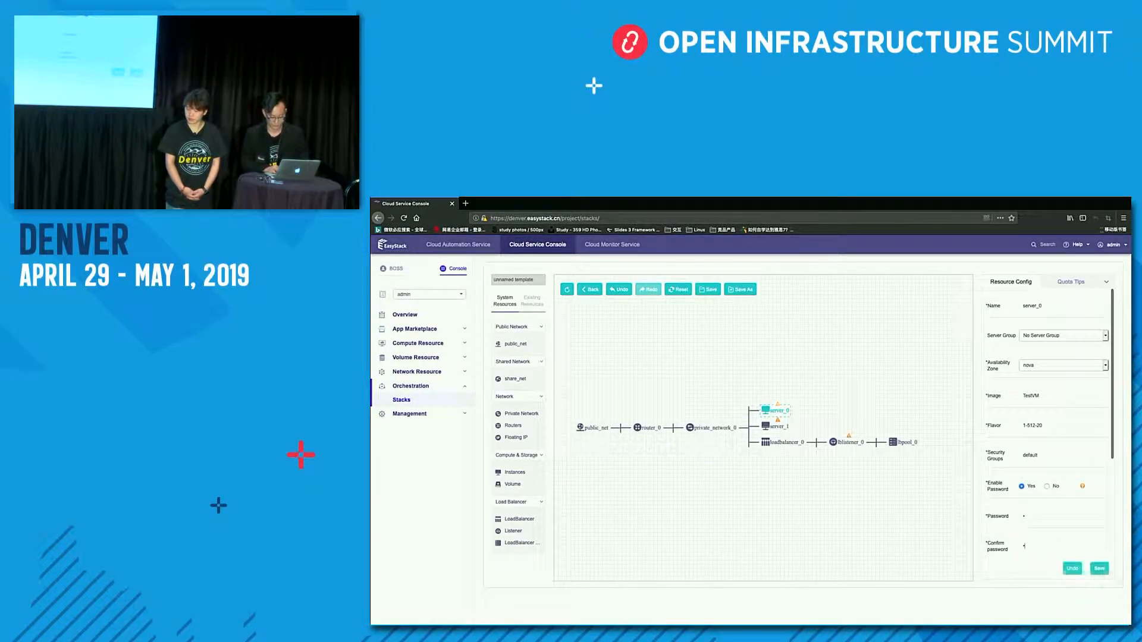
scroll("down", 3)
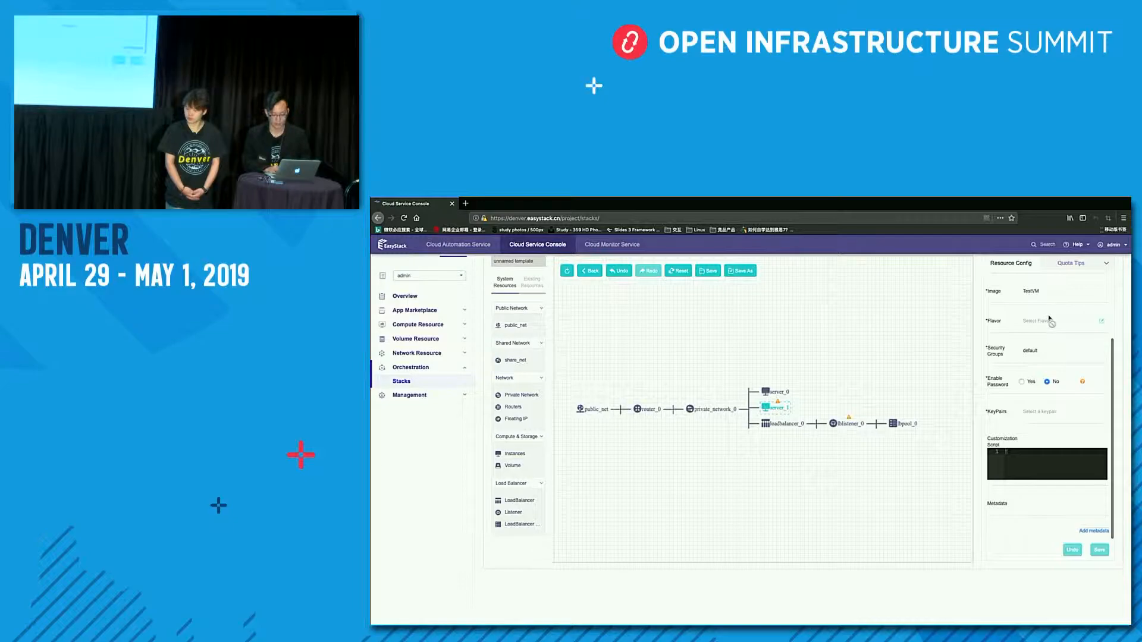
left_click(1042, 320)
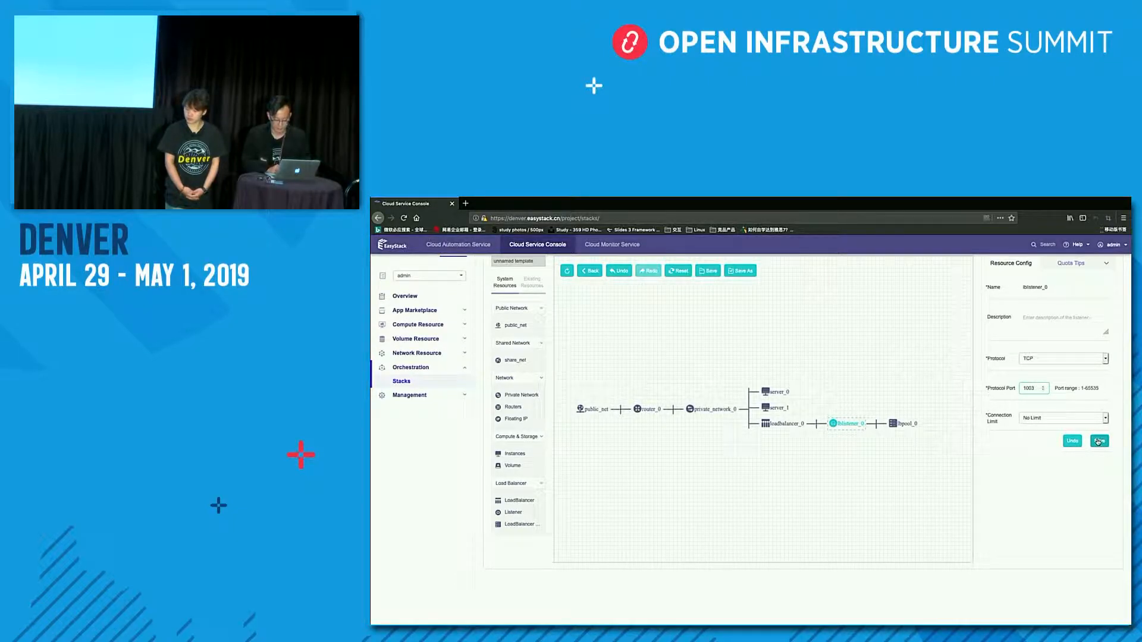
- Add server_0 to lbpool_0 as a member on port 1006
left_click(905, 423)
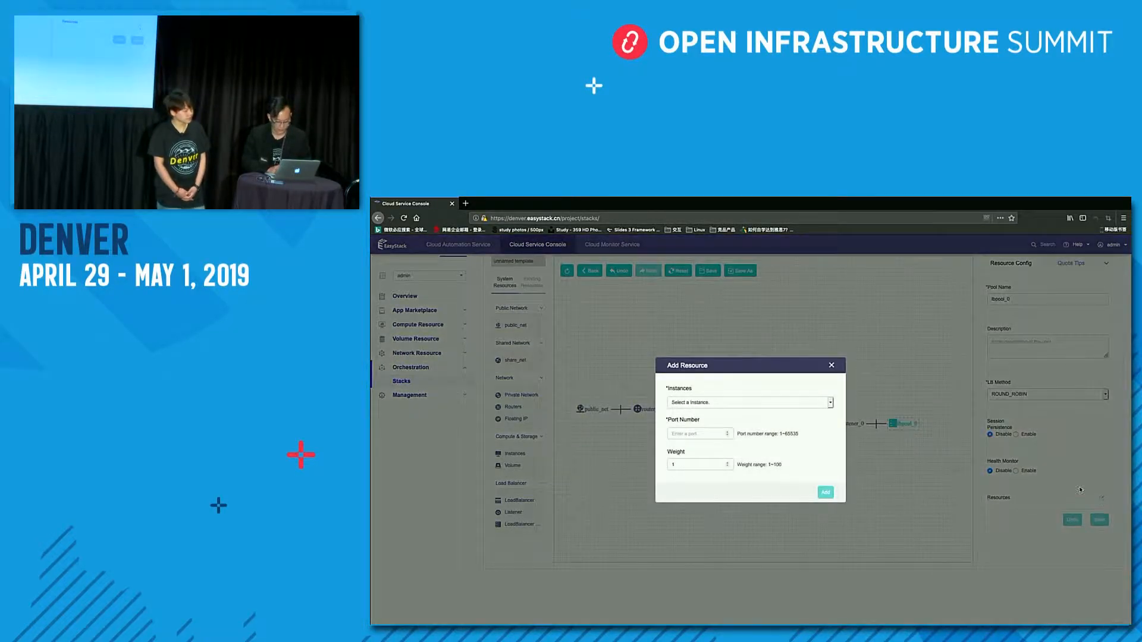
left_click(747, 402)
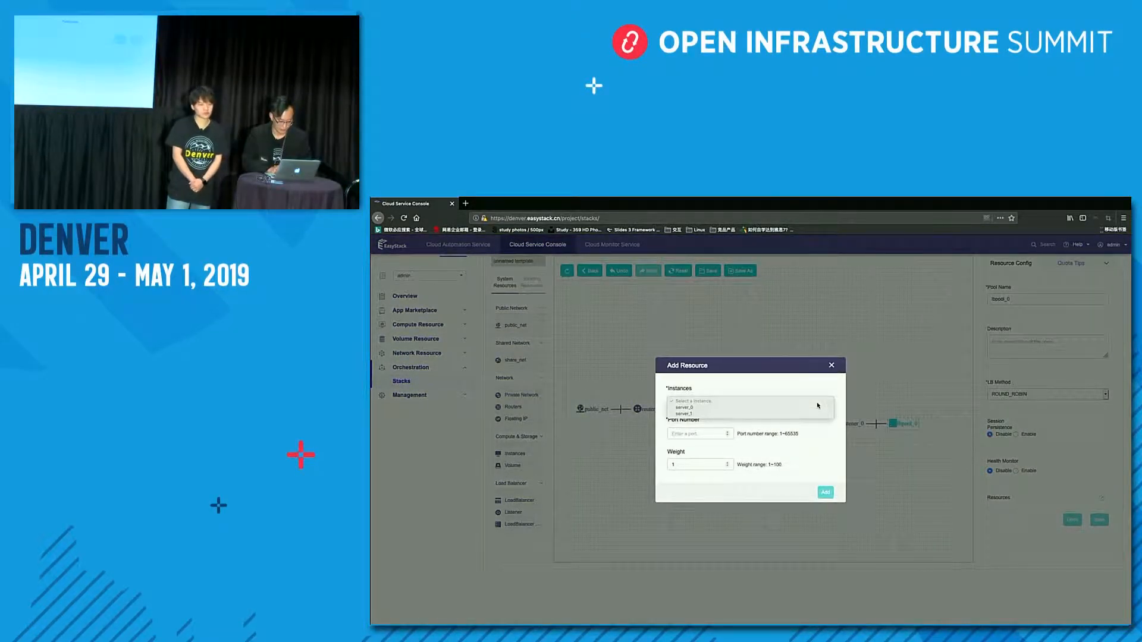
left_click(681, 408)
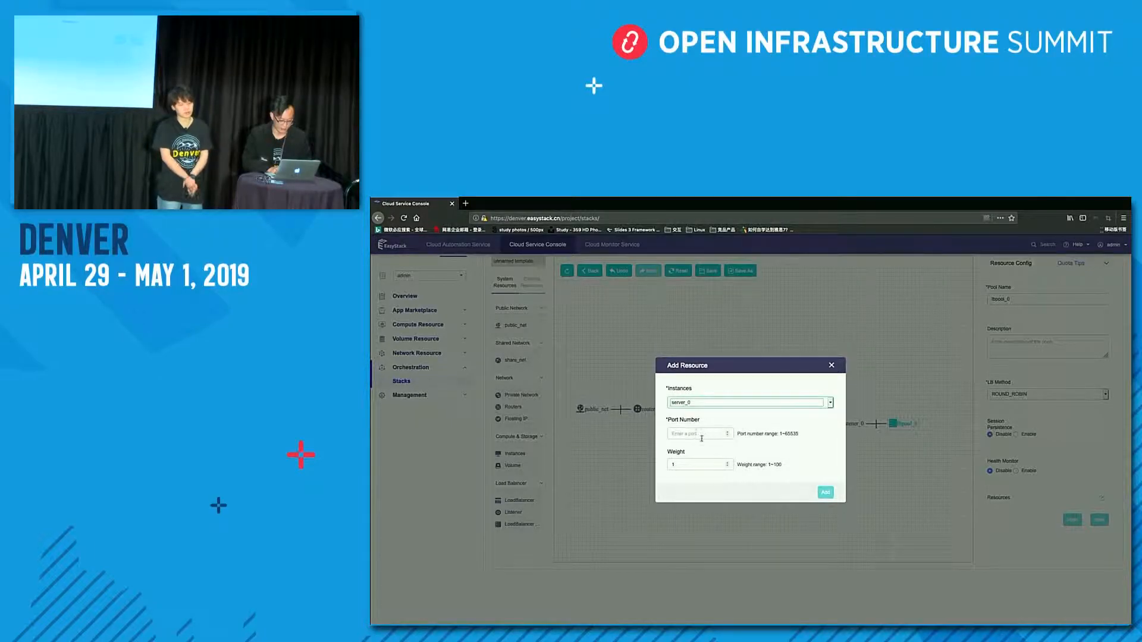
type("1006")
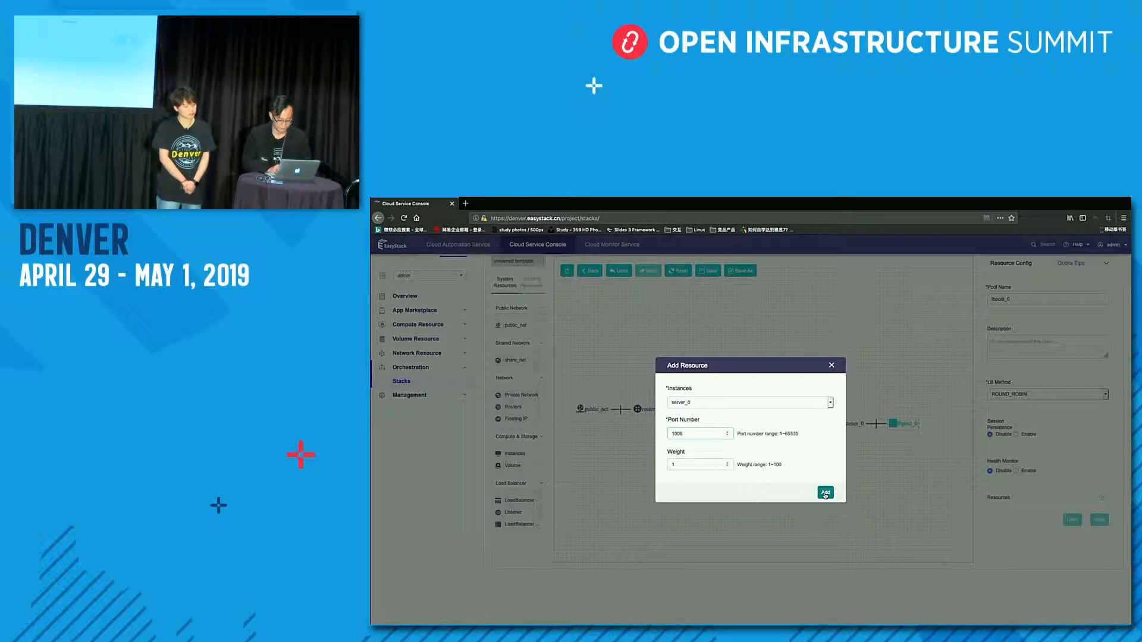
left_click(824, 493)
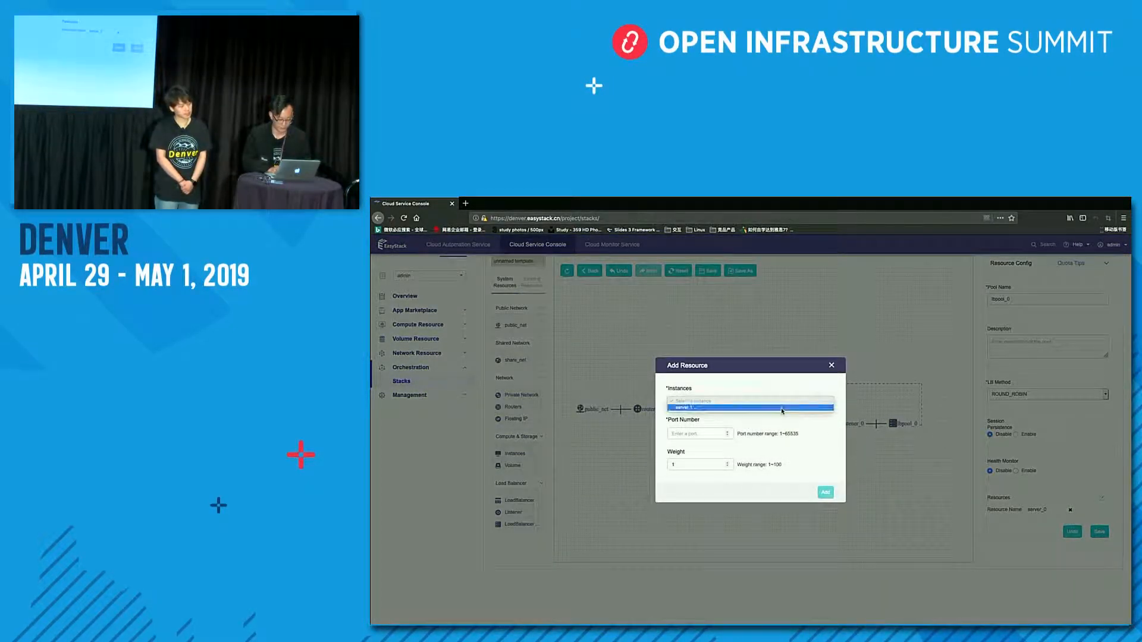
- Add server_1 to lbpool_0 as a second member on port 1008
left_click(748, 403)
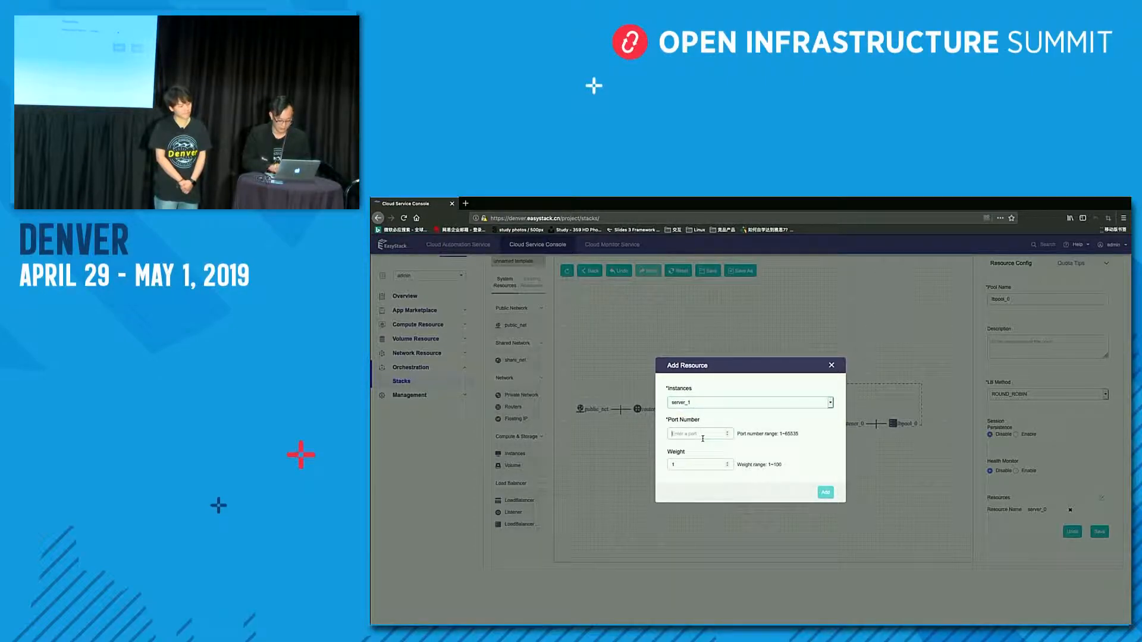
type("1008")
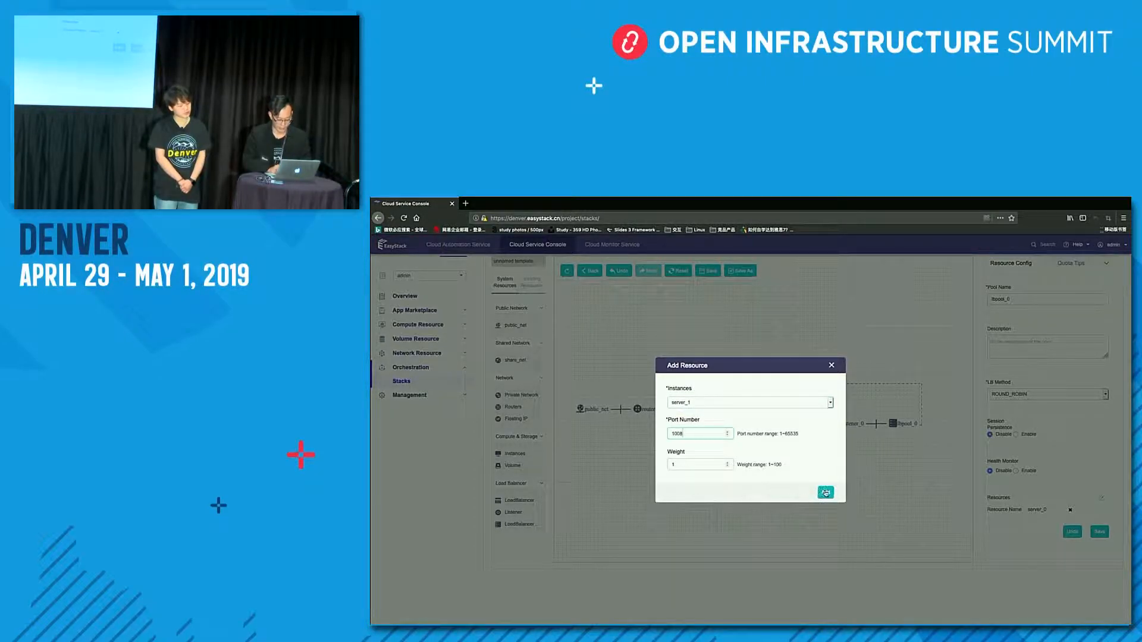
left_click(825, 493)
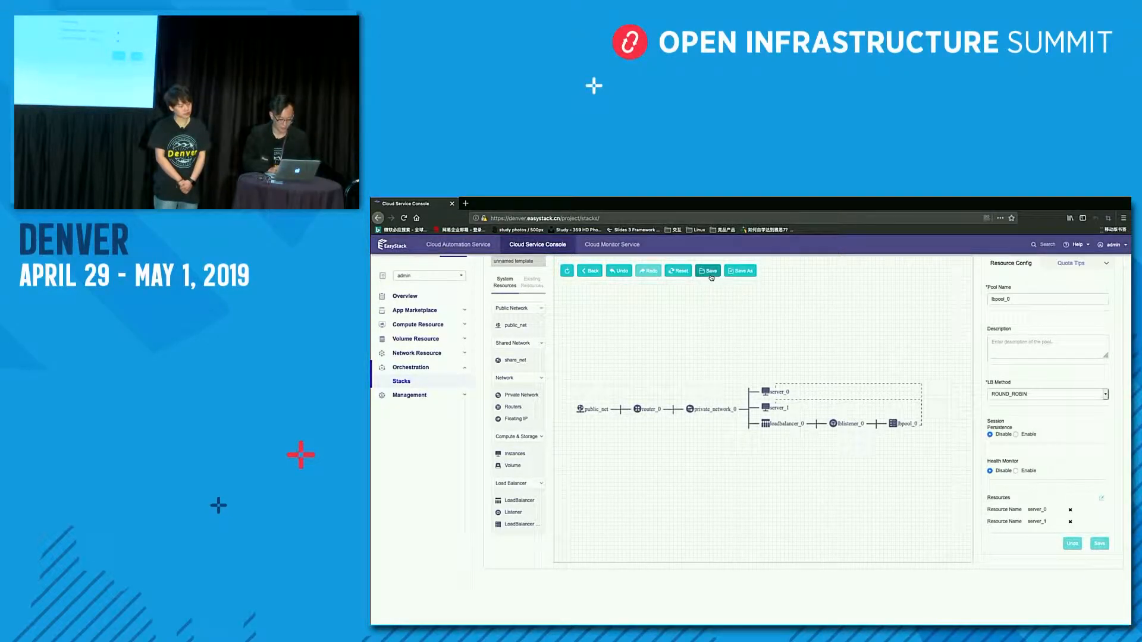
- Save the stack design as template denverdemo-template with import to App Market chosen
left_click(706, 270)
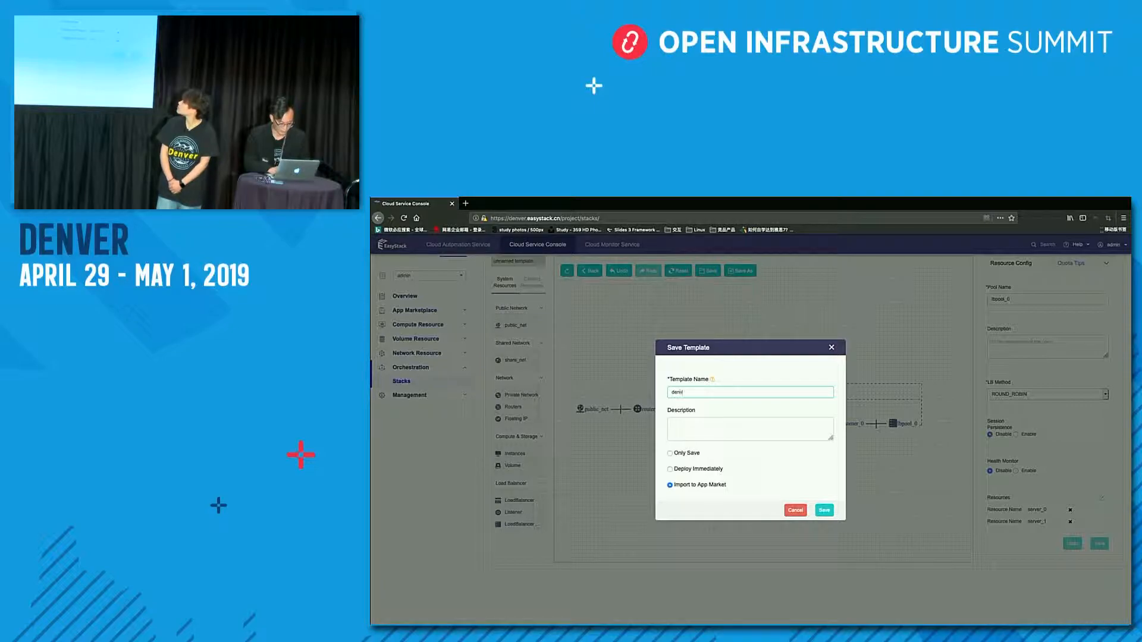
type("denverdemo-template")
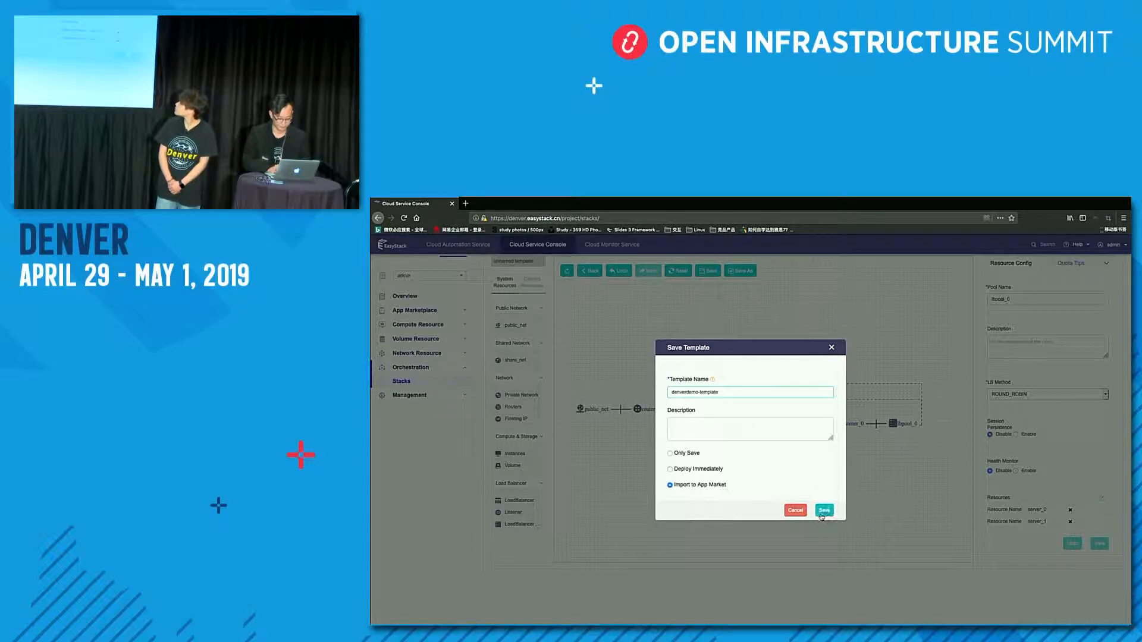
left_click(823, 510)
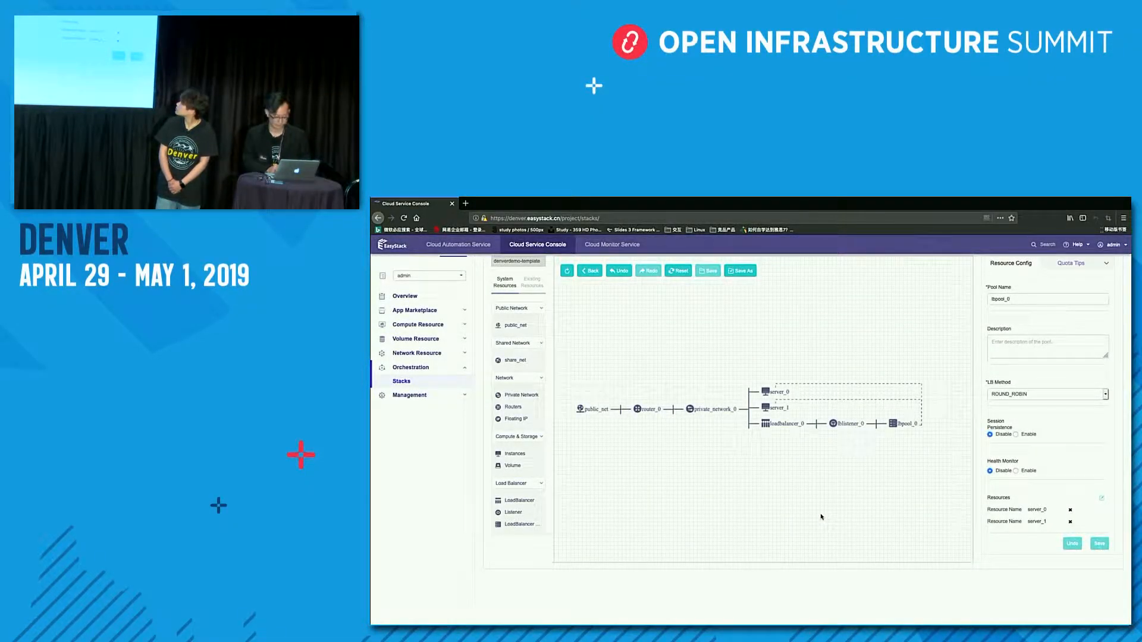
left_click(705, 270)
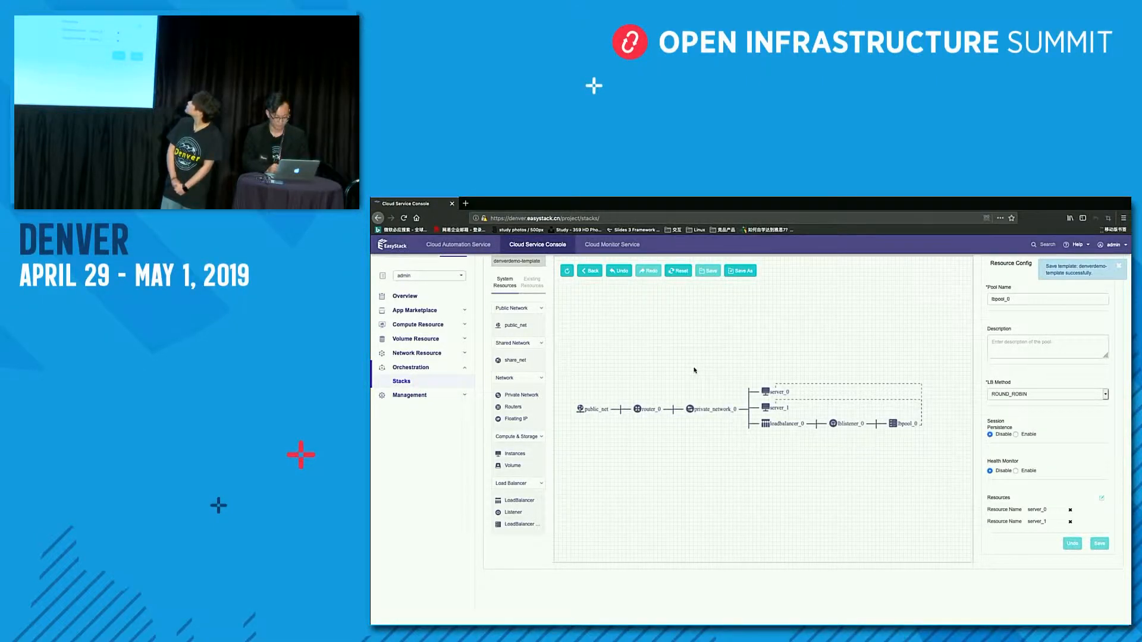
- Fill the App Market import form: name denverdemoapp, category Load Balancers, author easystack
left_click(740, 270)
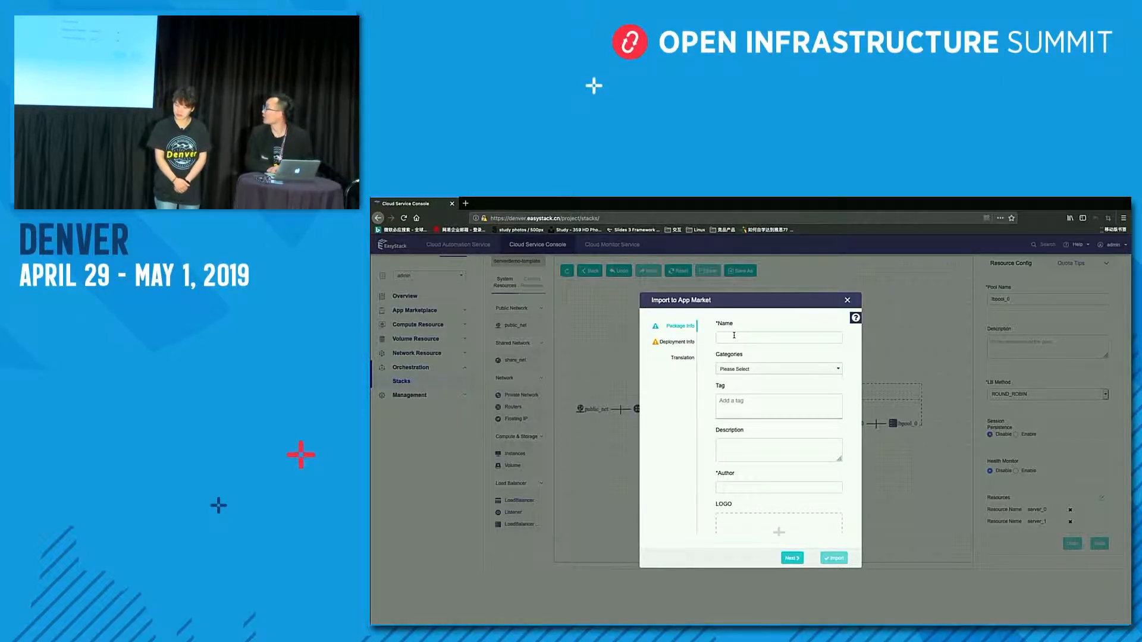
left_click(778, 336)
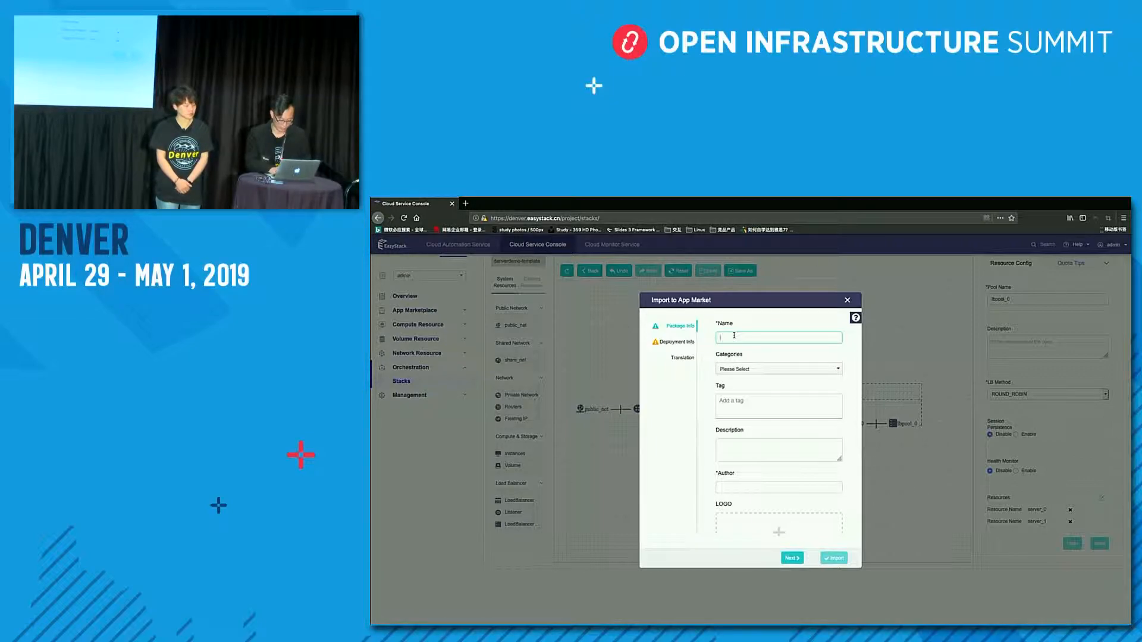
type("denverdemoapp")
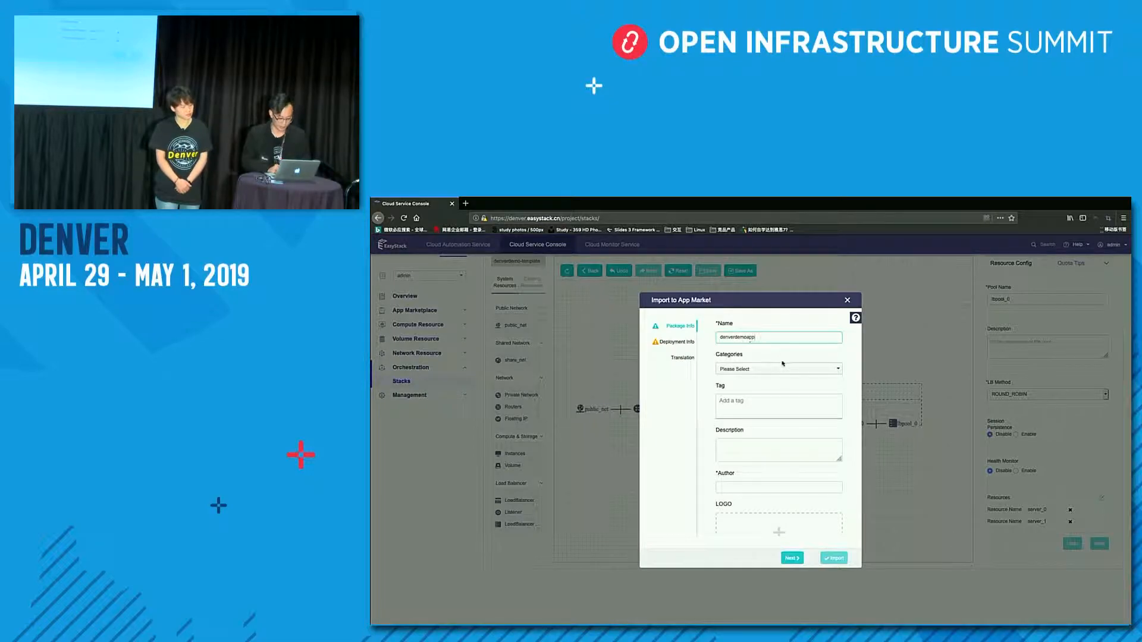
left_click(777, 369)
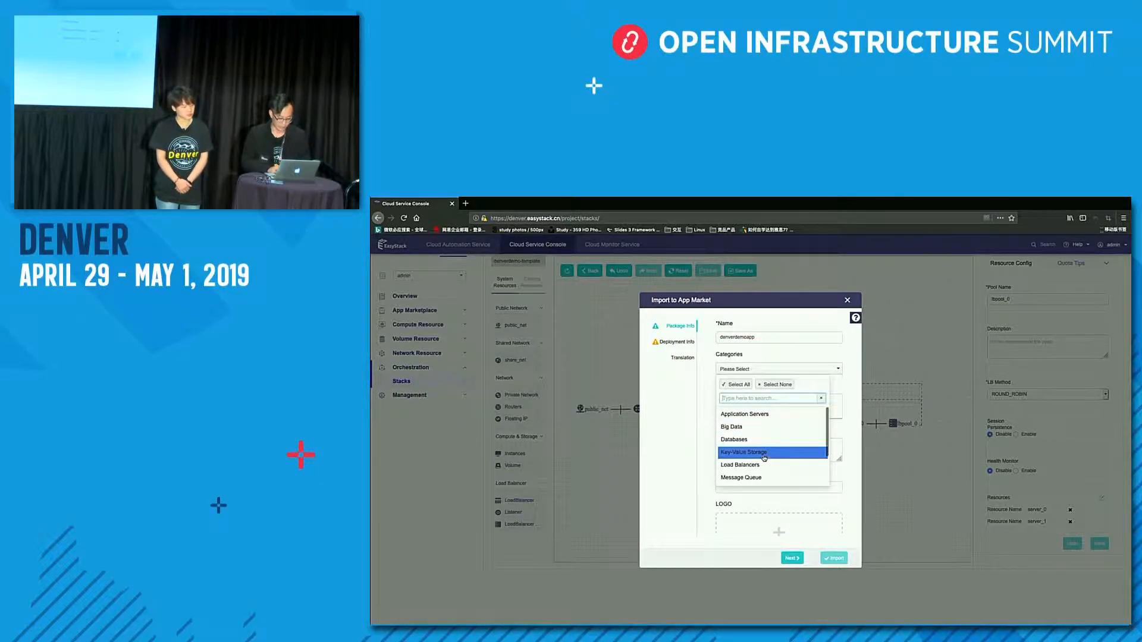
left_click(741, 465)
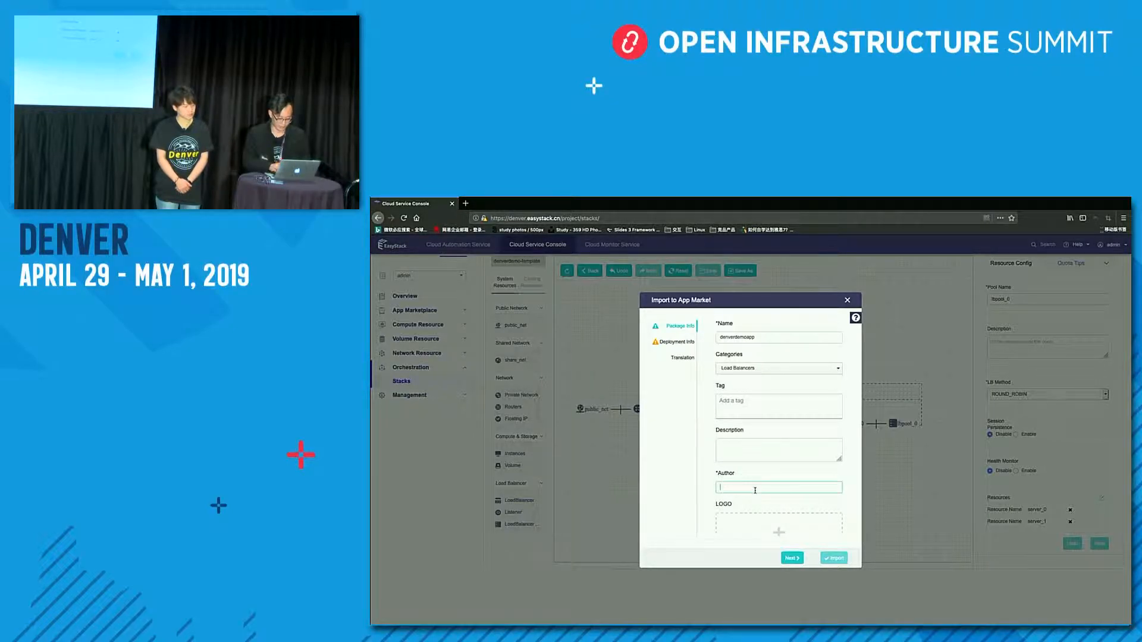
type("easystack")
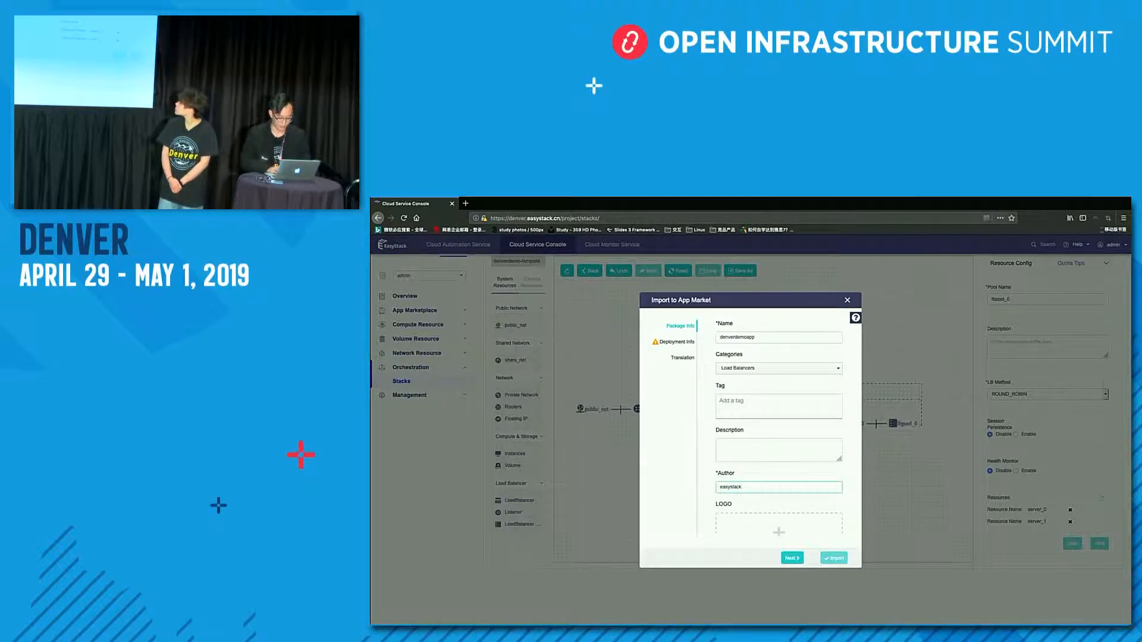
- Set deployment version v1 and complete the import into the App Market
left_click(790, 556)
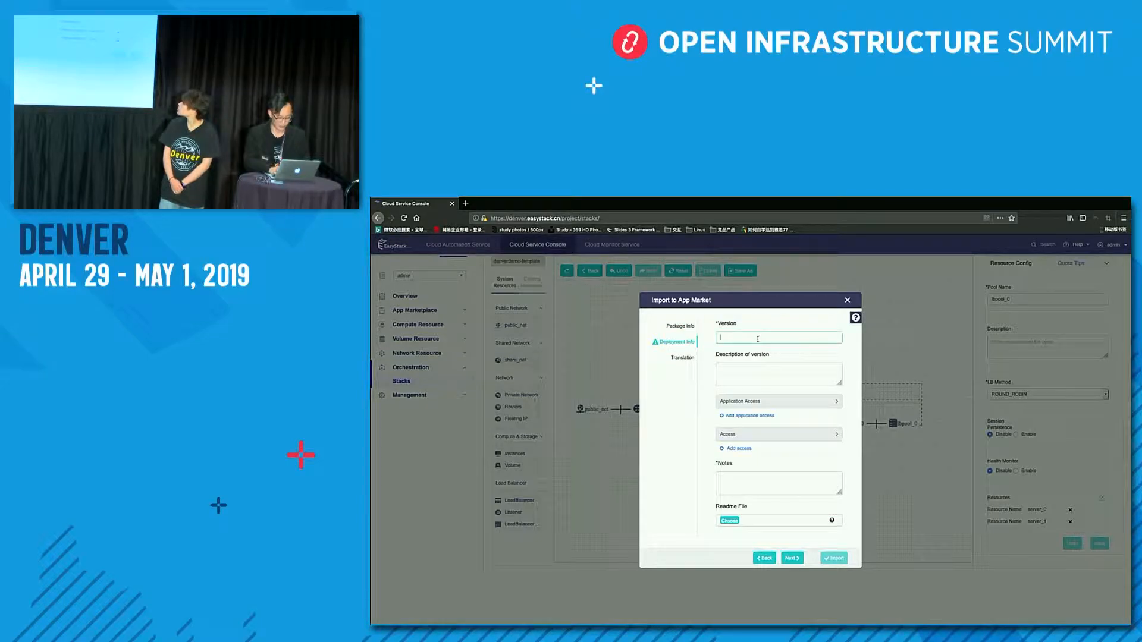
type("v1")
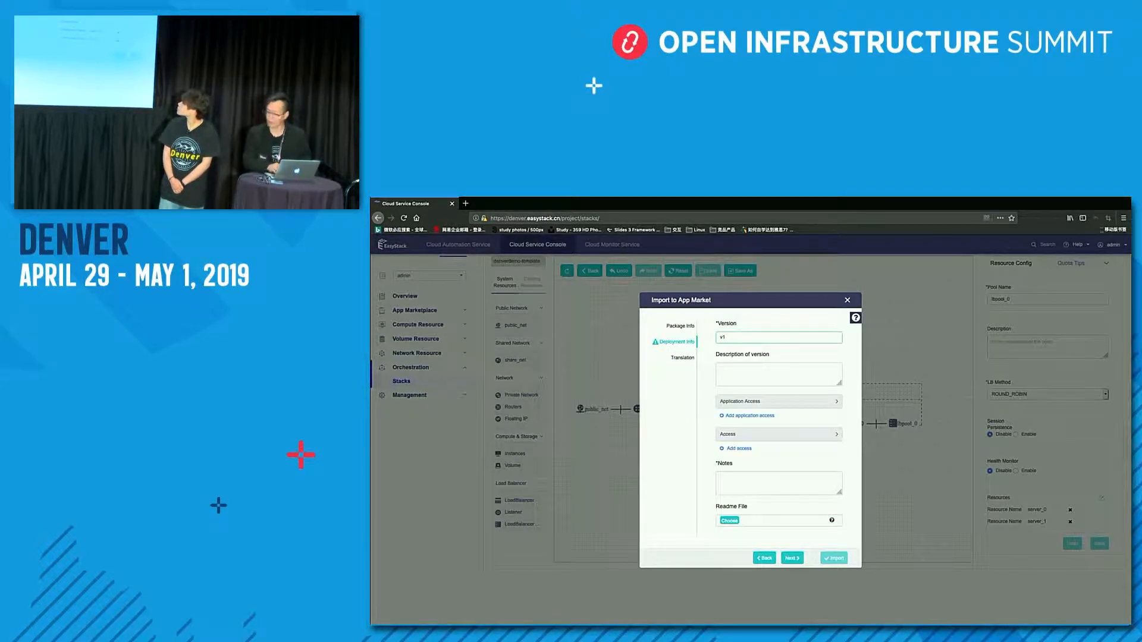
left_click(778, 481)
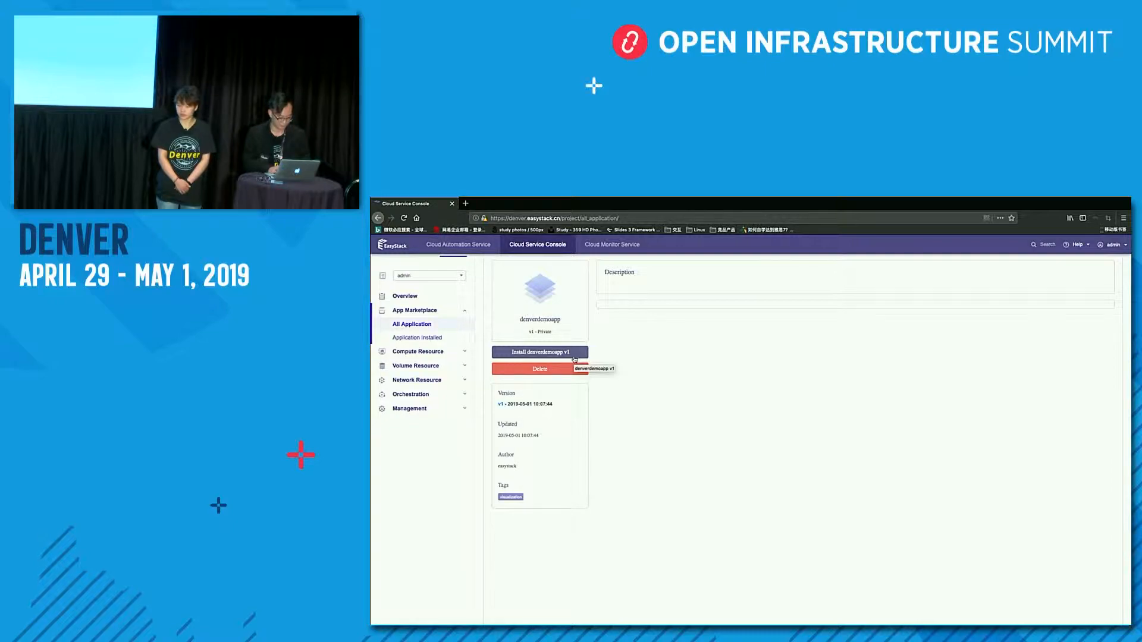
- Install denverdemoapp v1 as an application named demodenverappins
left_click(539, 352)
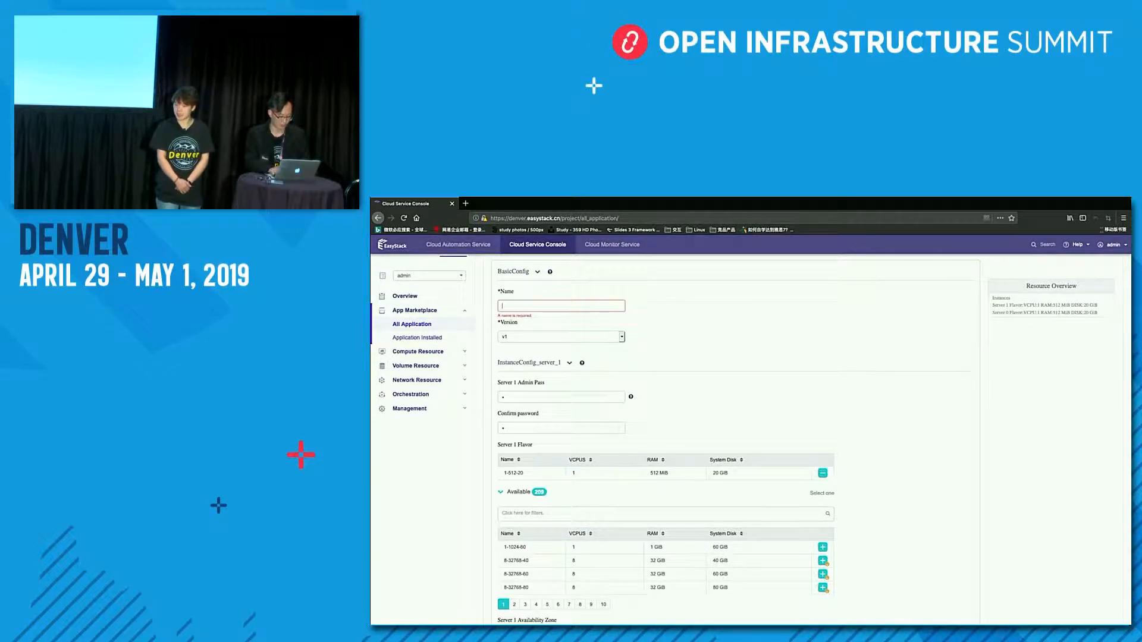
type("de")
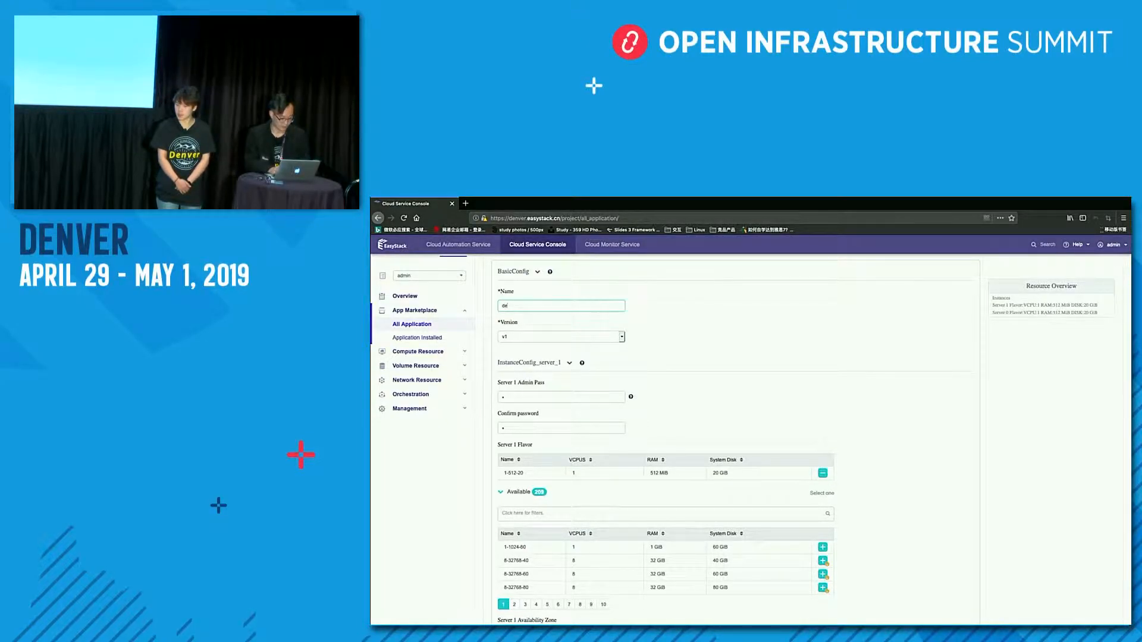
type("demodenver")
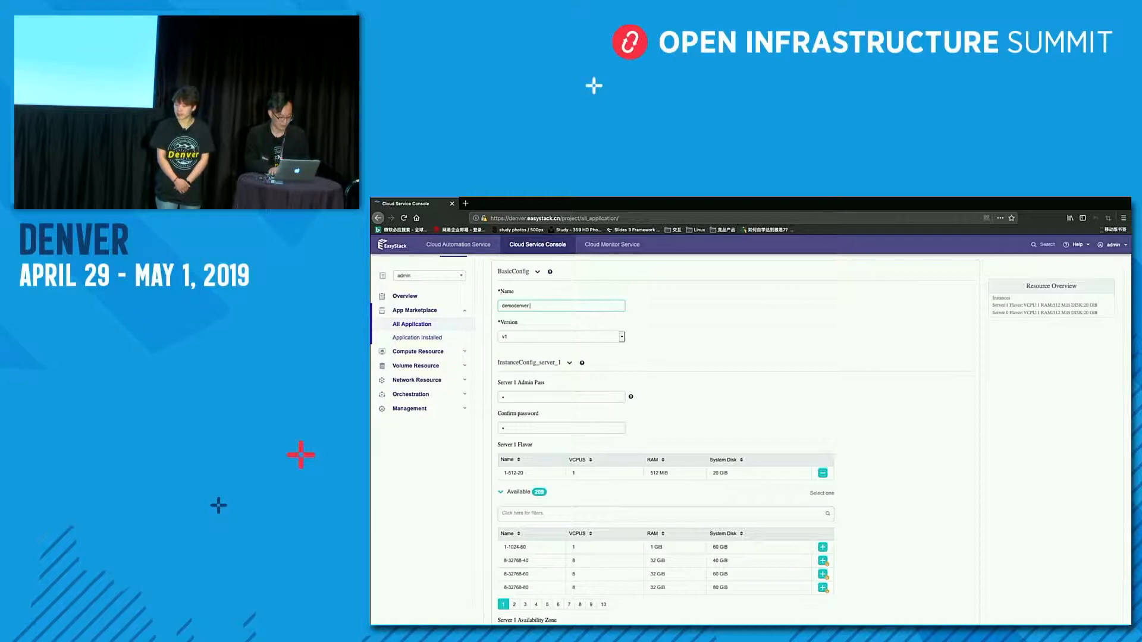
type("appins")
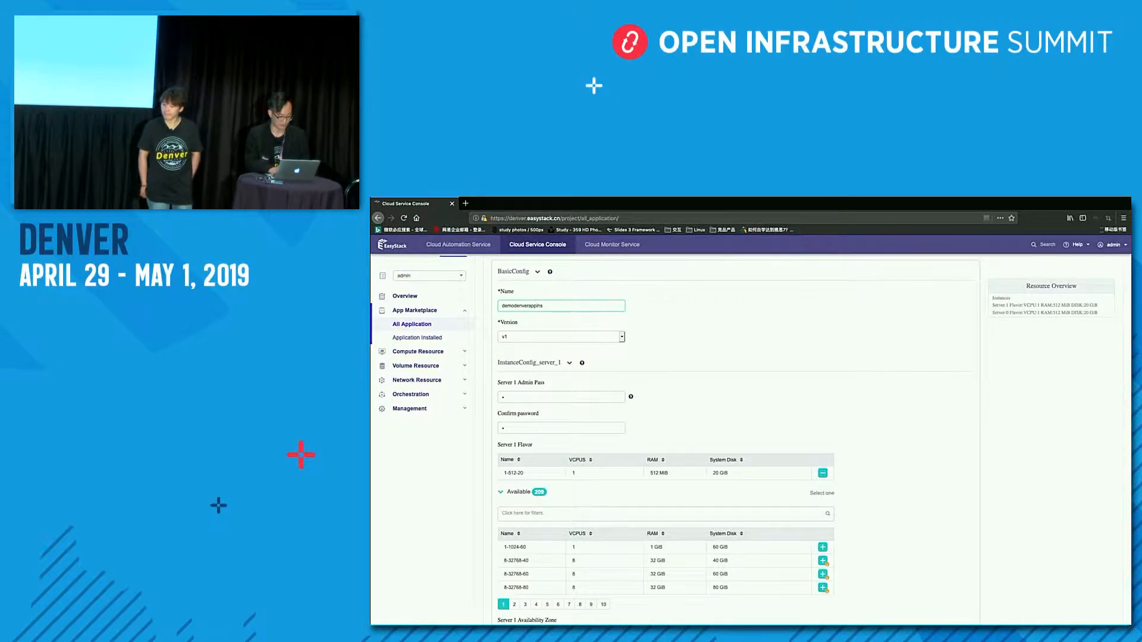
scroll("down", 3)
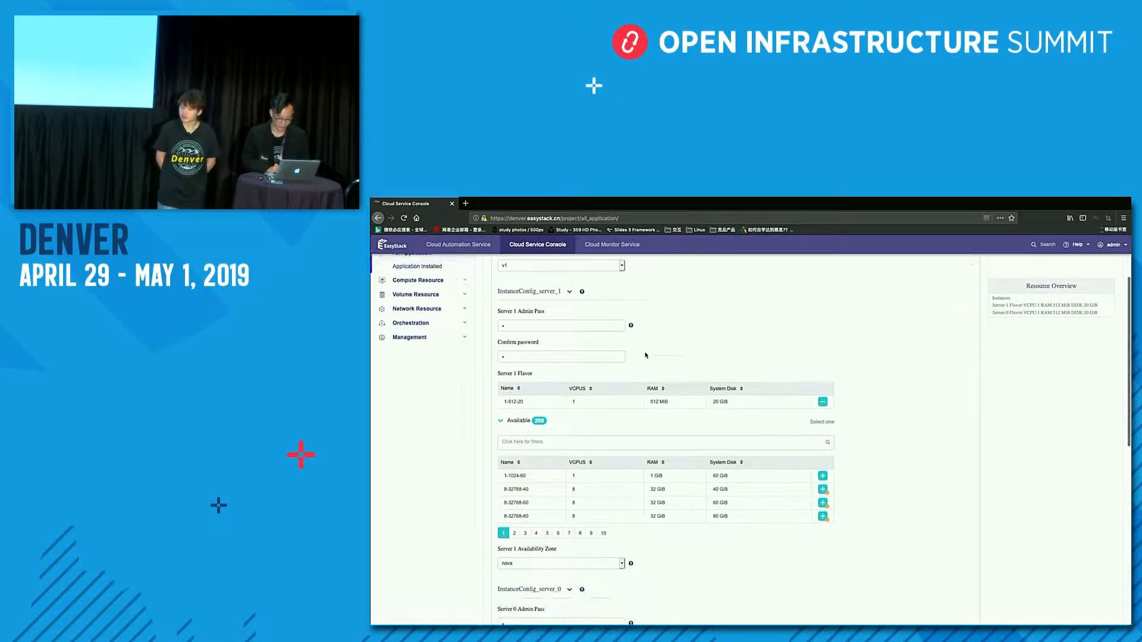
scroll("down", 3)
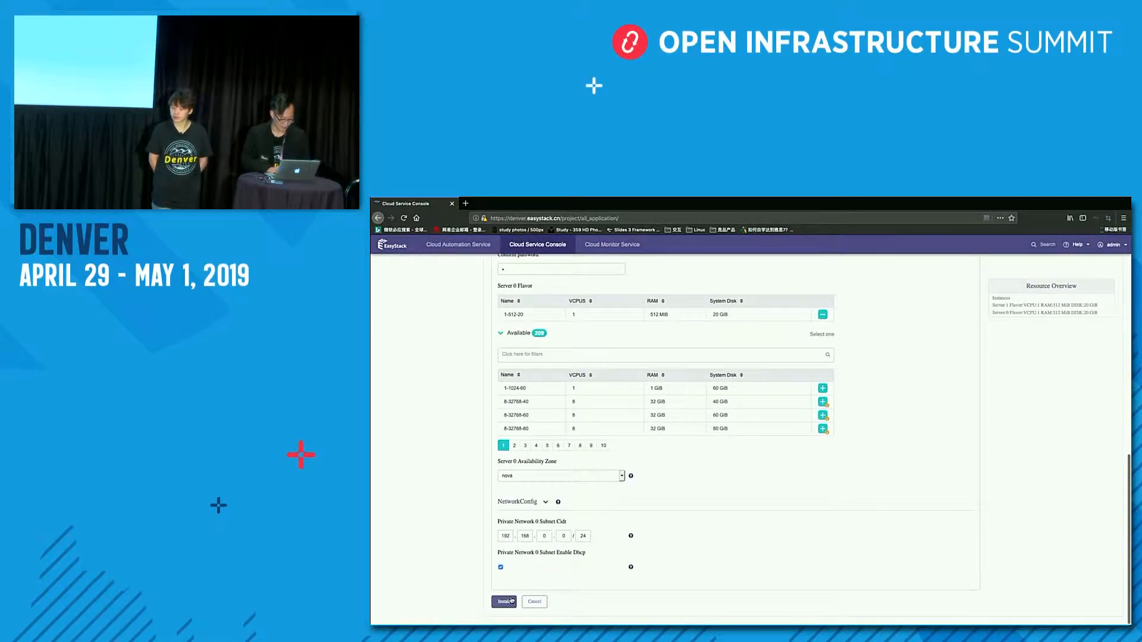
left_click(502, 602)
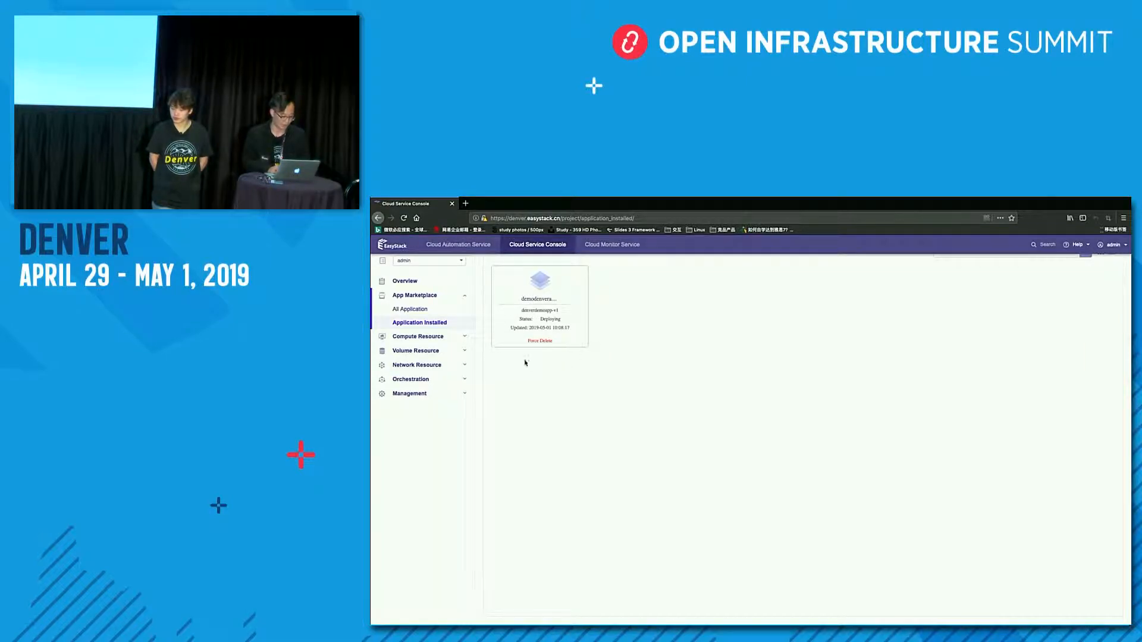
- Create a new stack in Orchestration > Stacks from the App Center app
left_click(411, 352)
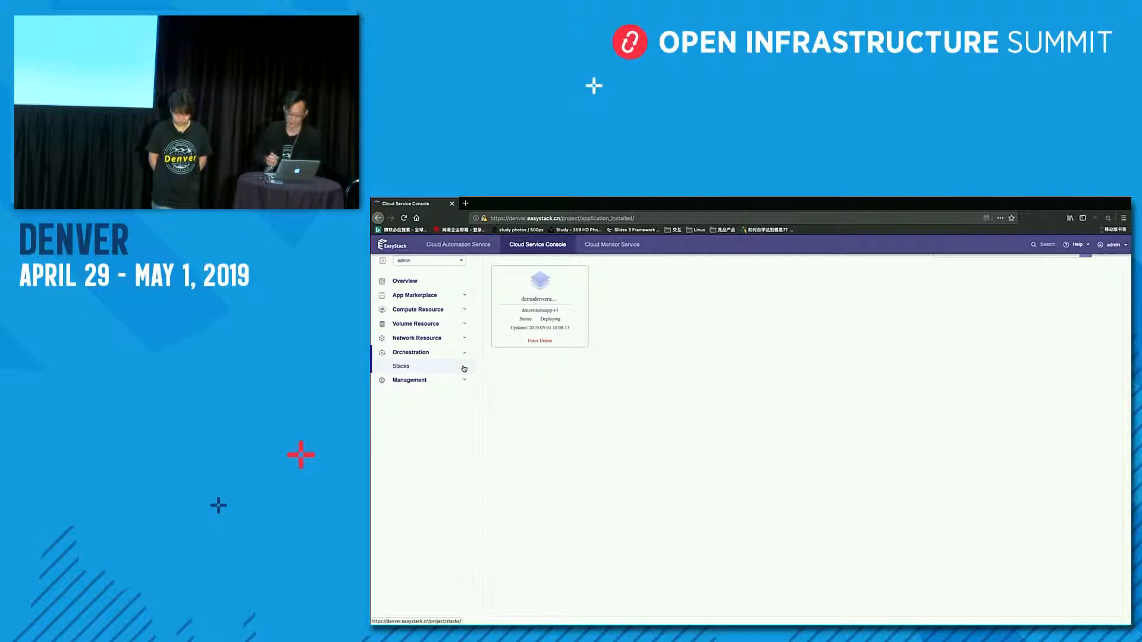
left_click(401, 365)
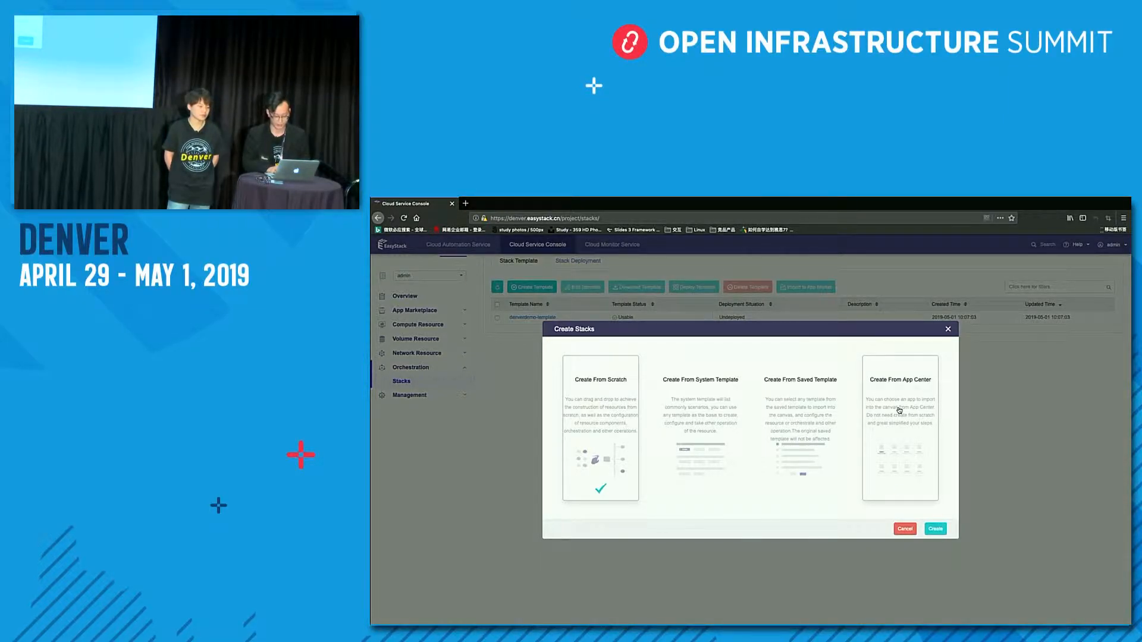
left_click(935, 528)
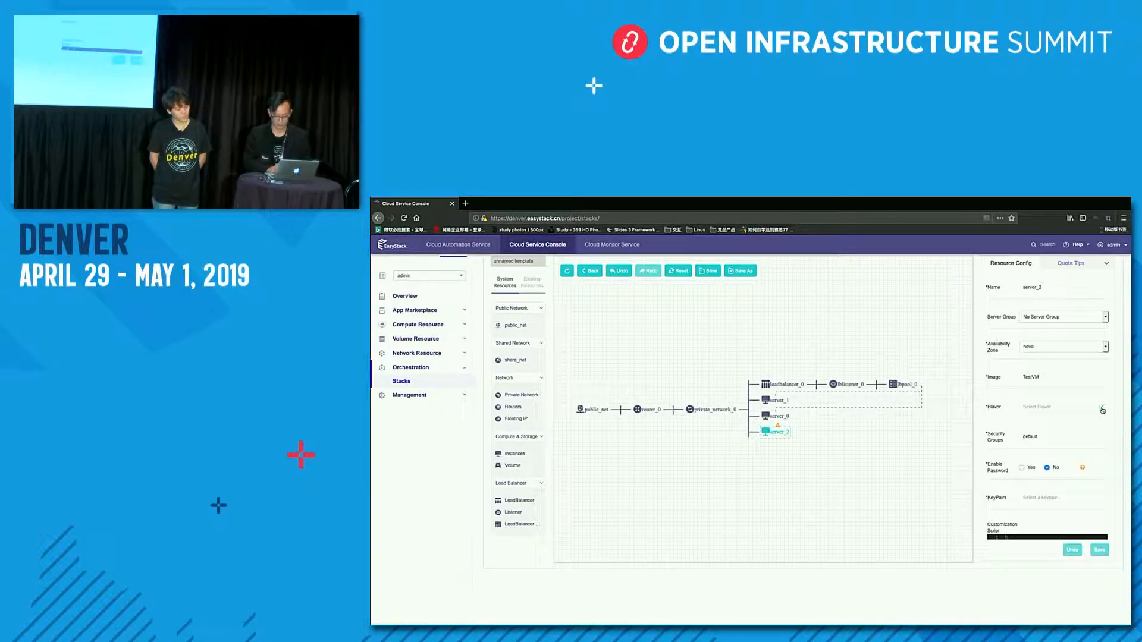
- Give server_2 flavor 1-512-20 with password login enabled
left_click(1101, 407)
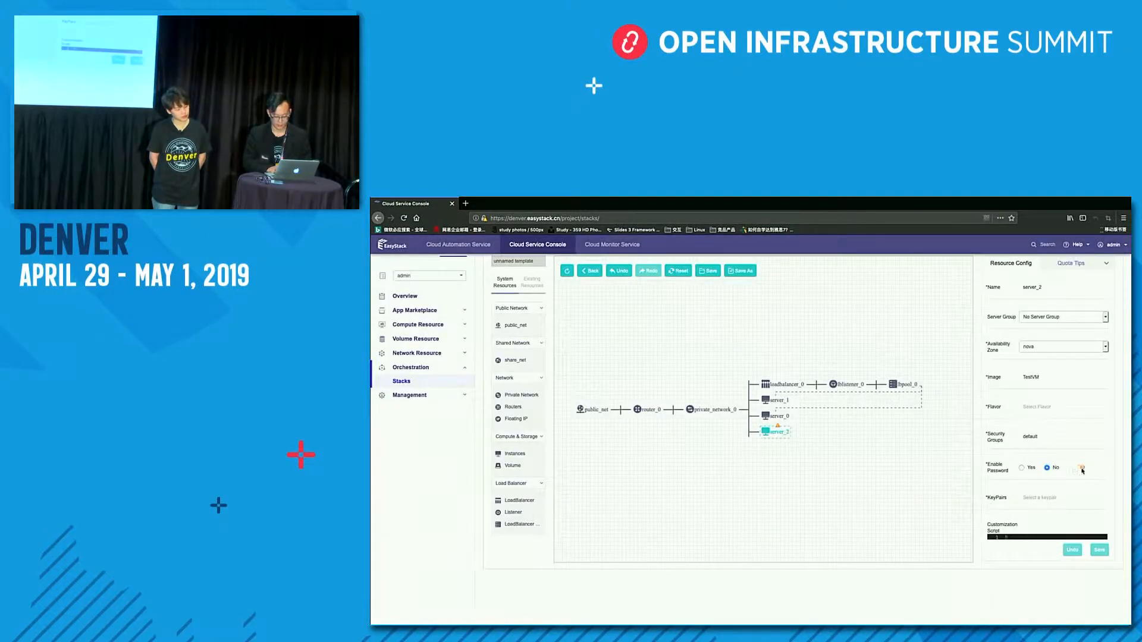
left_click(1022, 424)
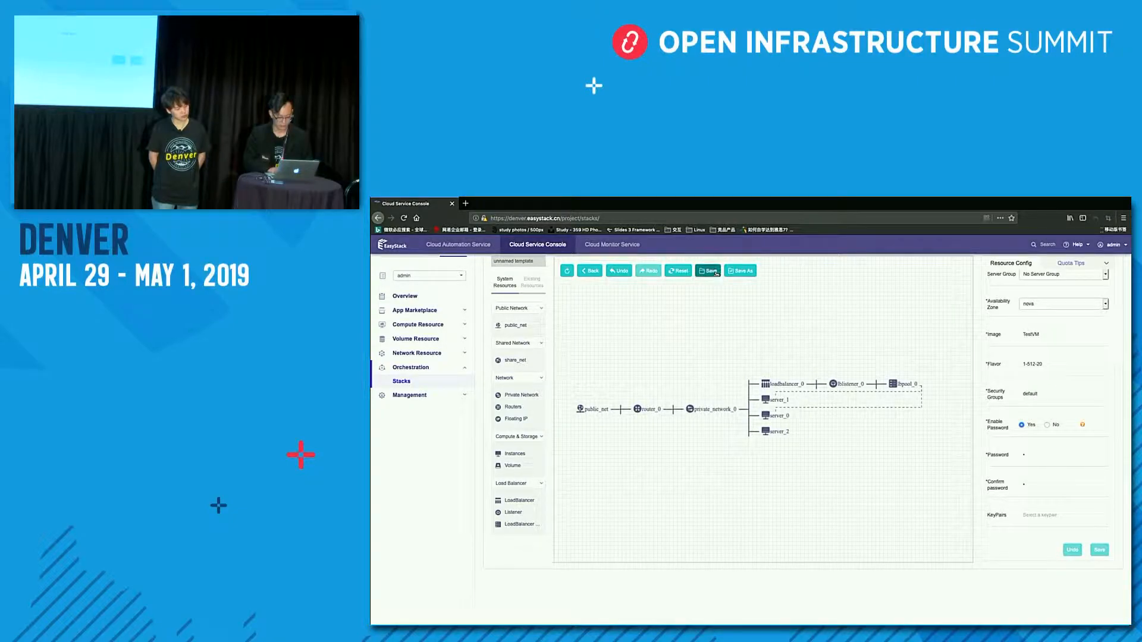
- Save the updated stack template as denverdemov2 and choose to import it into the App Market
left_click(705, 271)
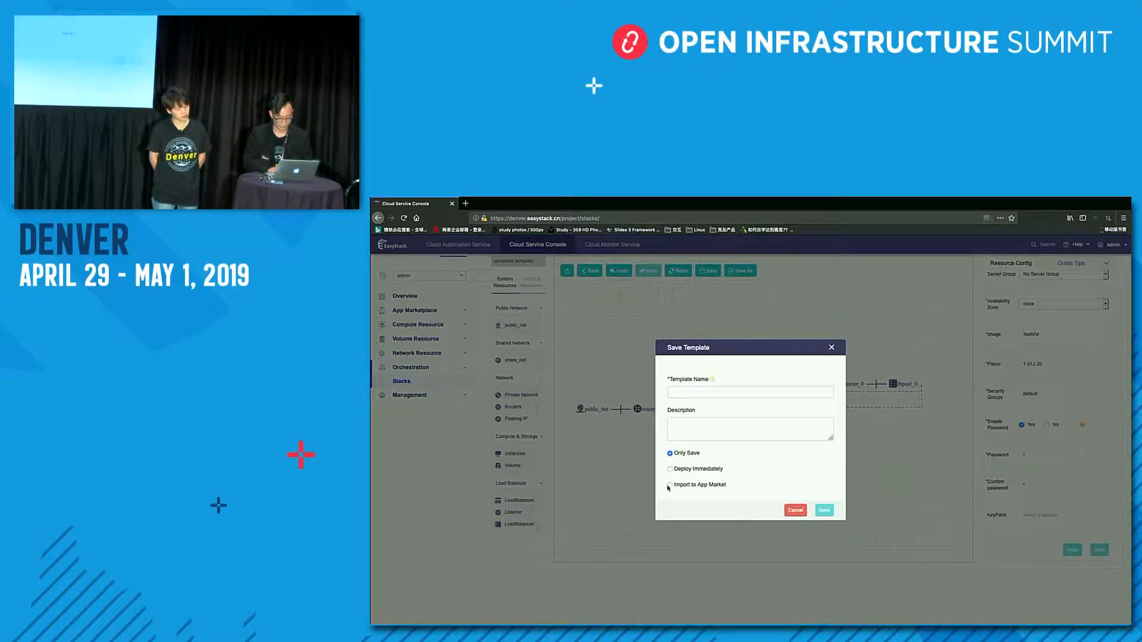
left_click(668, 485)
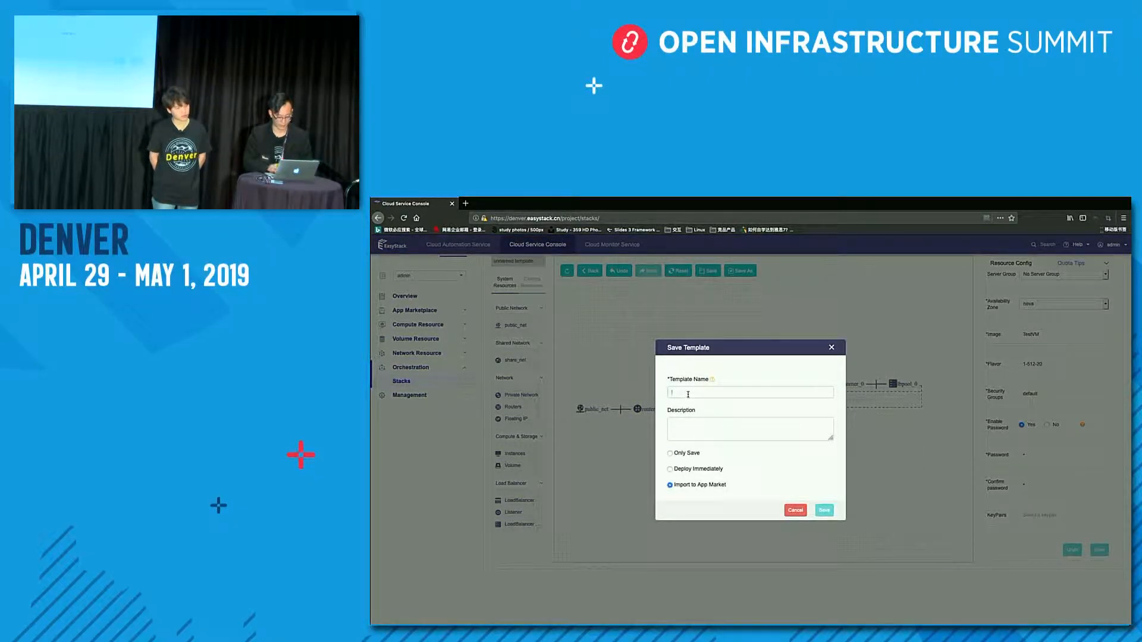
left_click(749, 392)
type("denverdemov2")
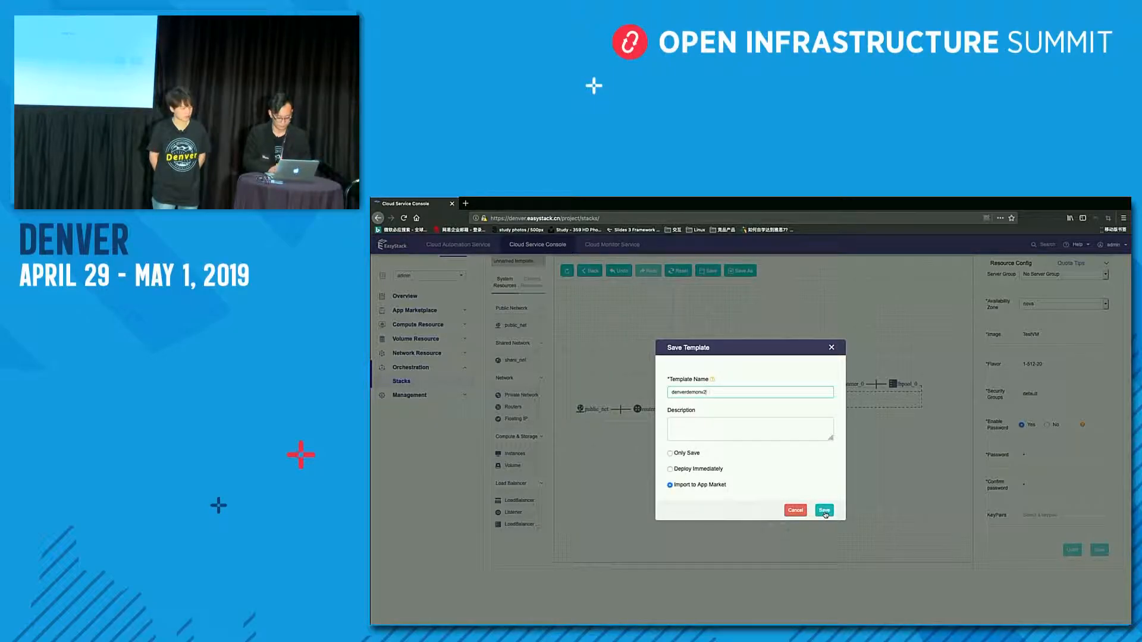
left_click(823, 510)
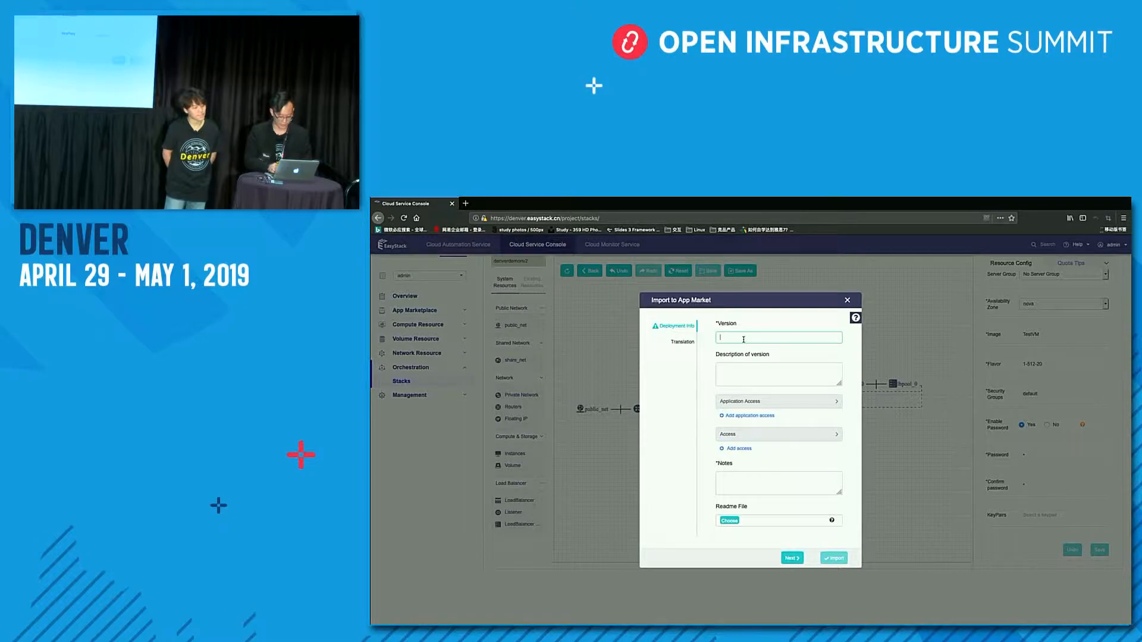
- Import the template to the App Market as version v2 with notes "v2 for test"
type("v2")
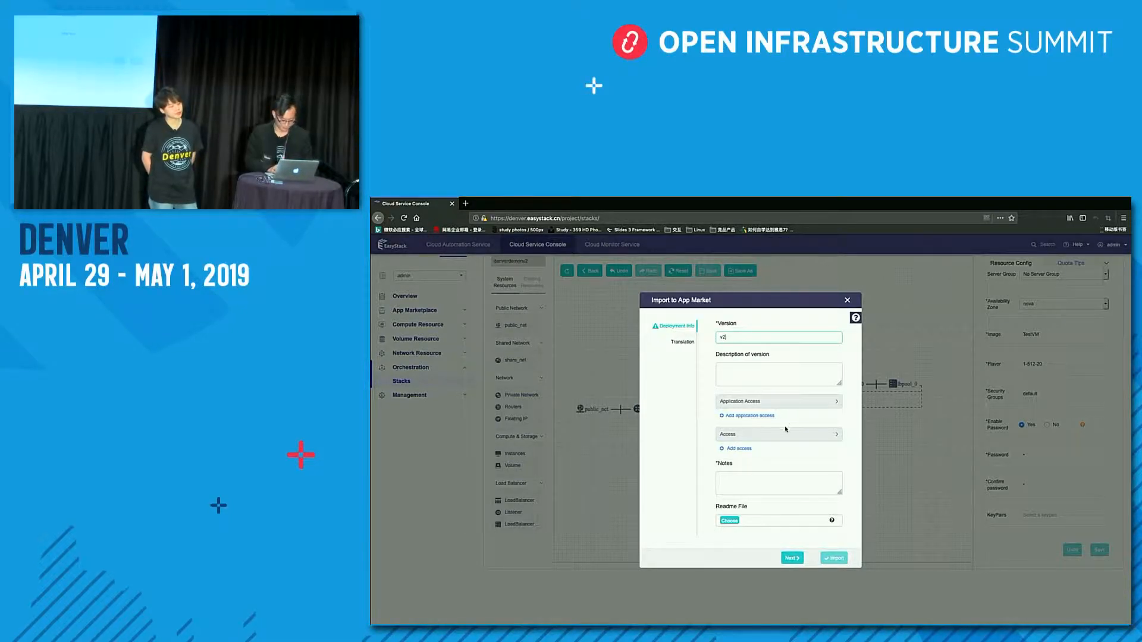
type("v2 for test")
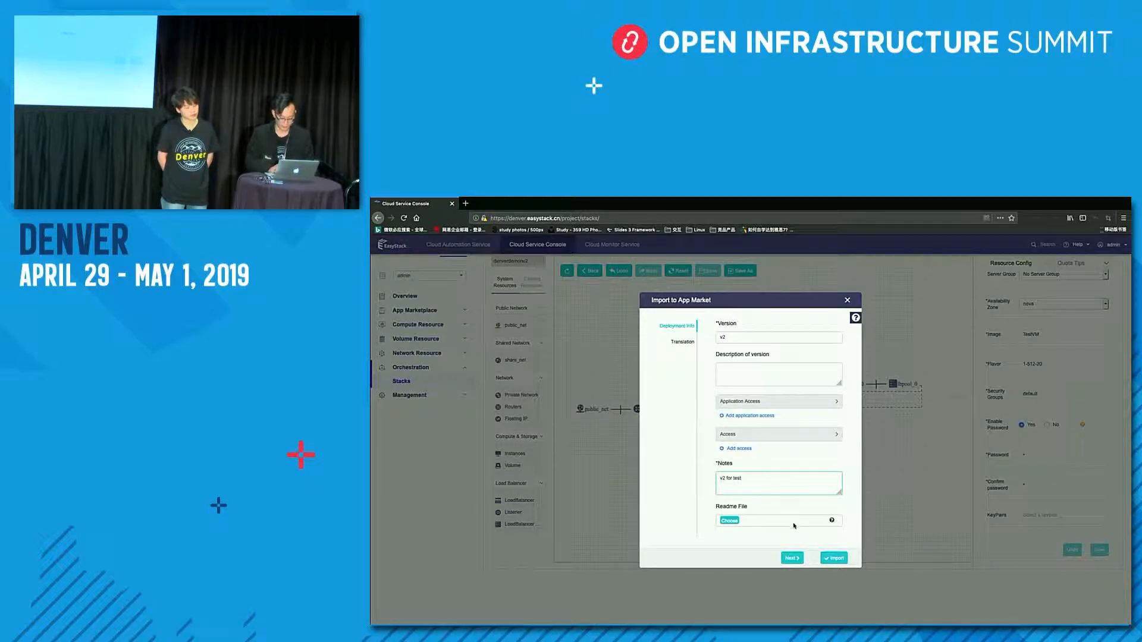
left_click(846, 300)
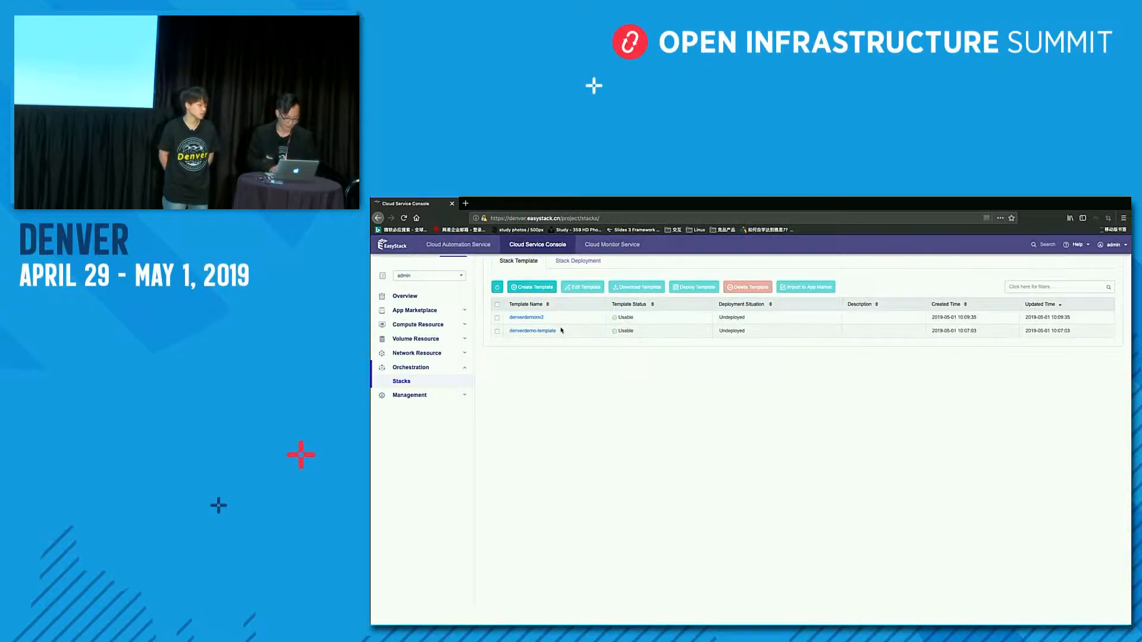
- Locate denverdemoapp in the App Marketplace and start installing version v2
left_click(415, 309)
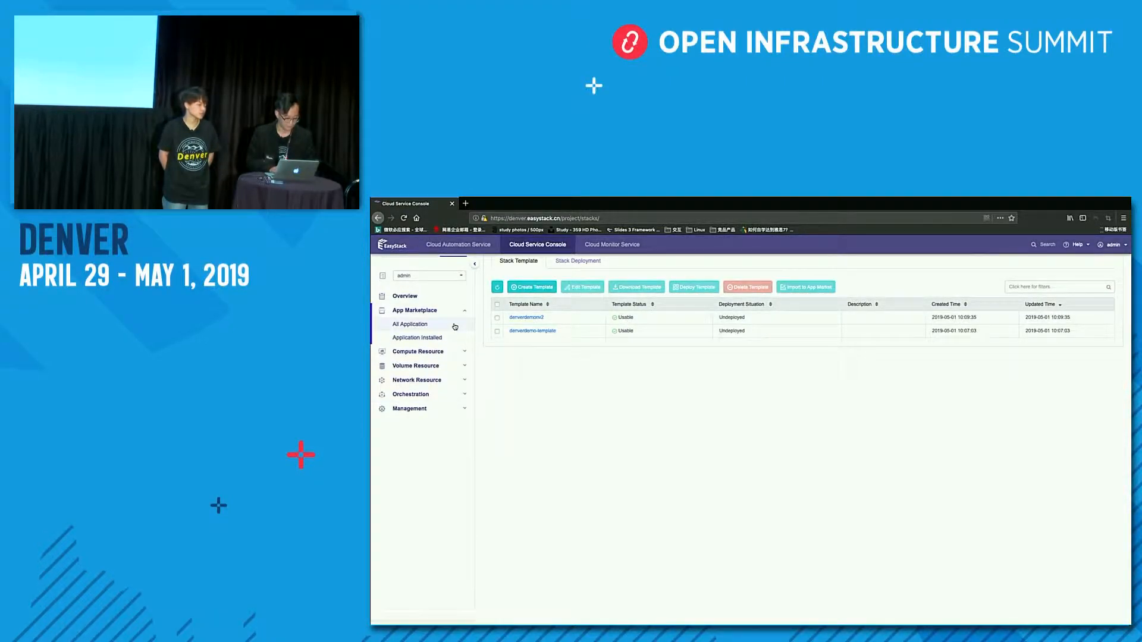
left_click(410, 324)
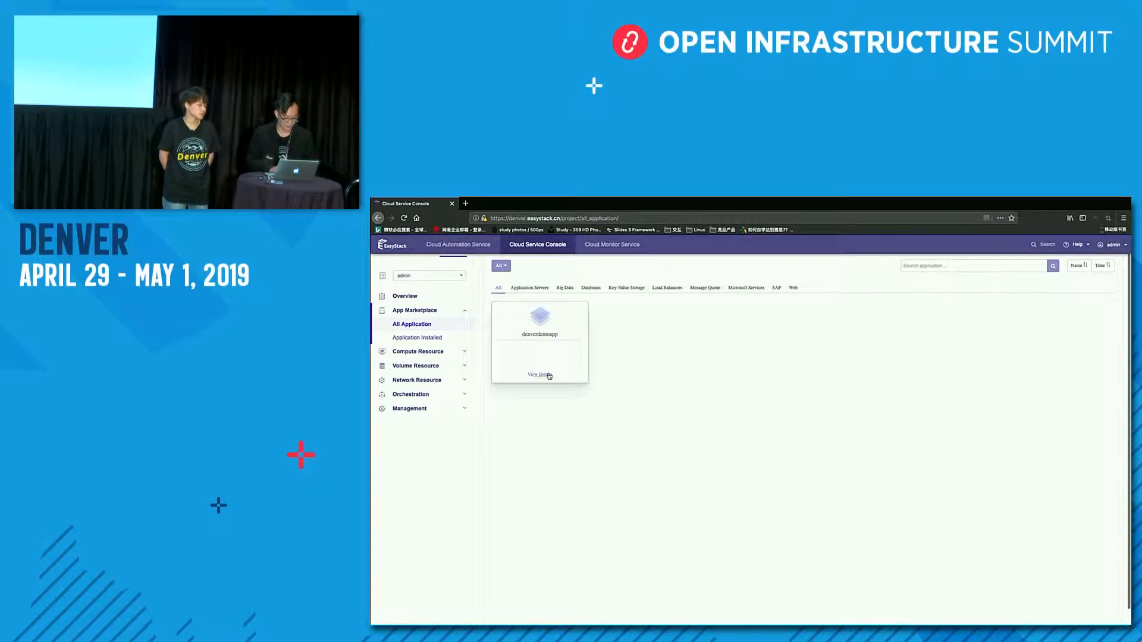
left_click(538, 375)
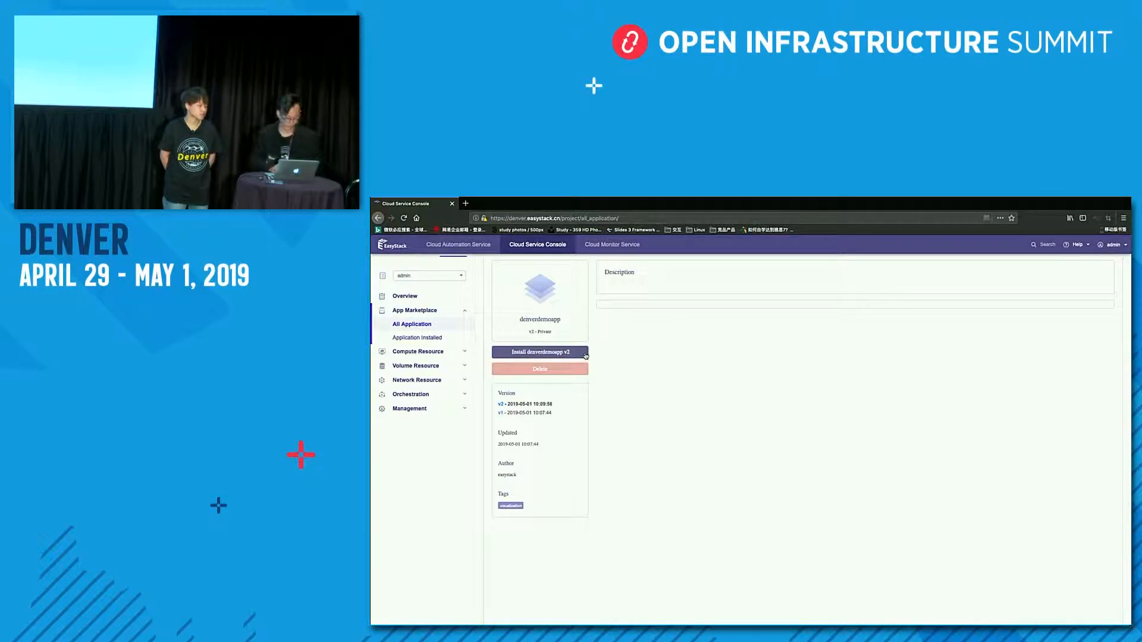
left_click(419, 336)
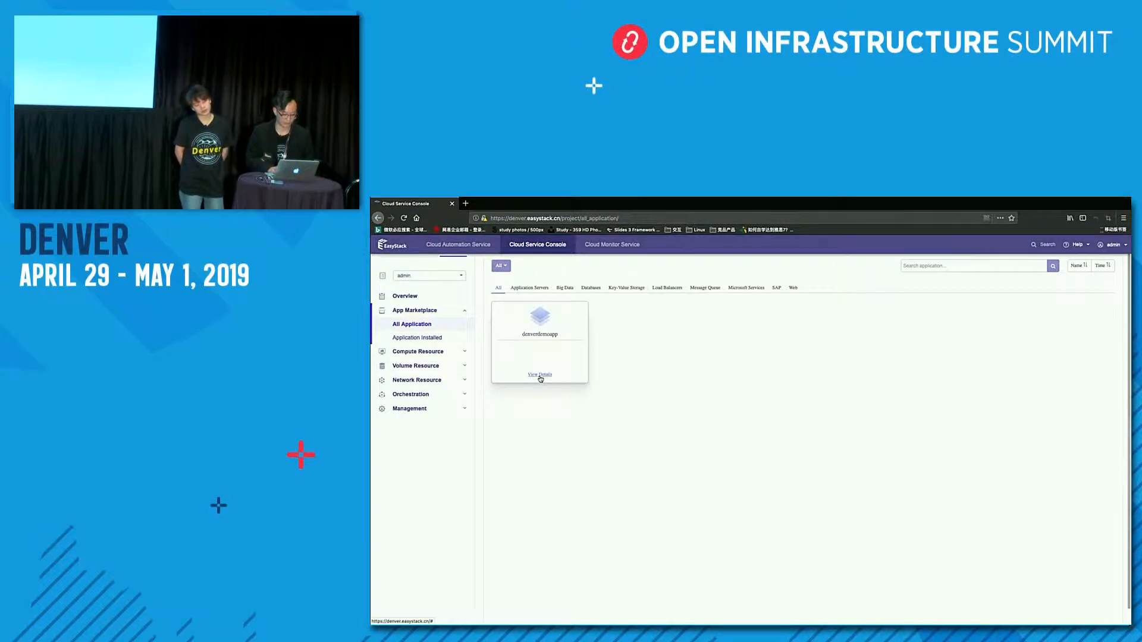
- Install denverdemoapp v2 as an application named demodenverv2
left_click(540, 374)
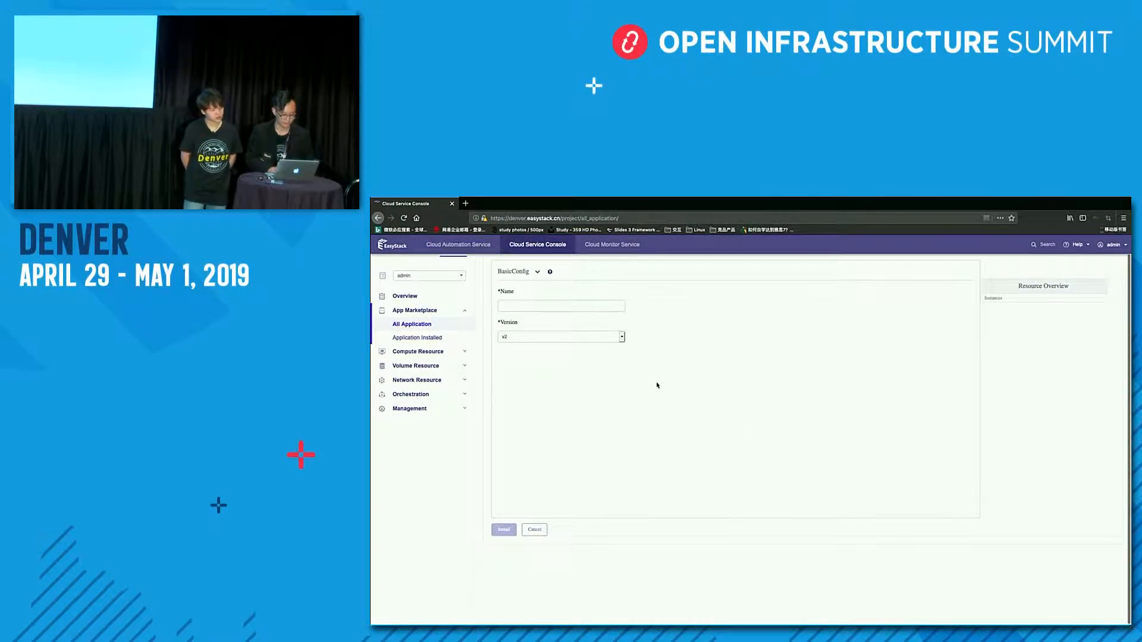
type("demodenverv2")
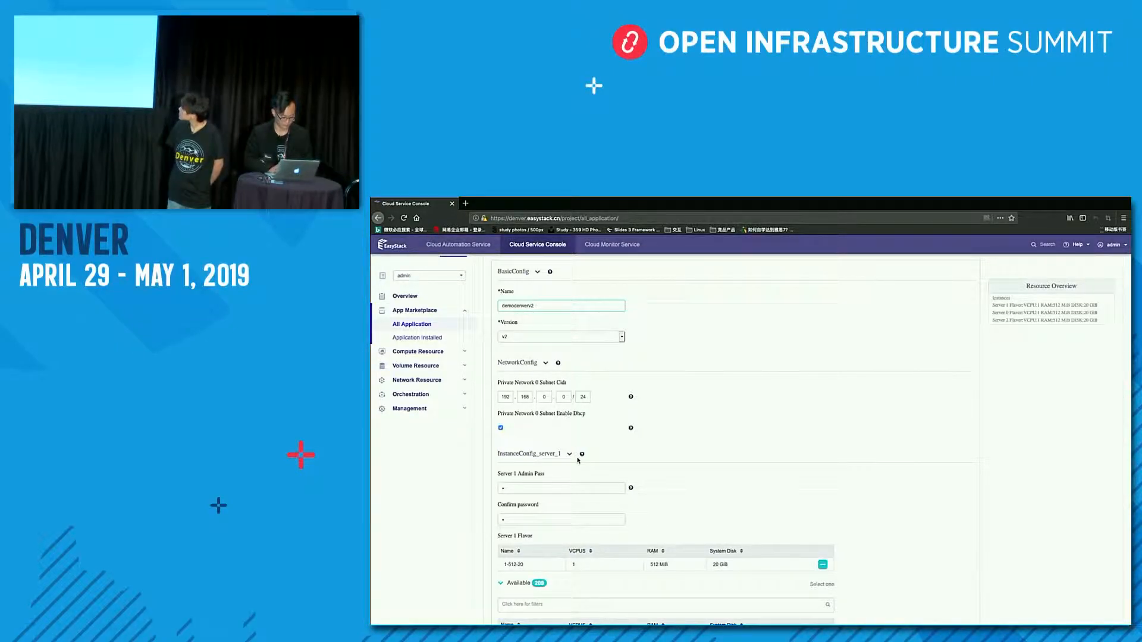
scroll("down", 3)
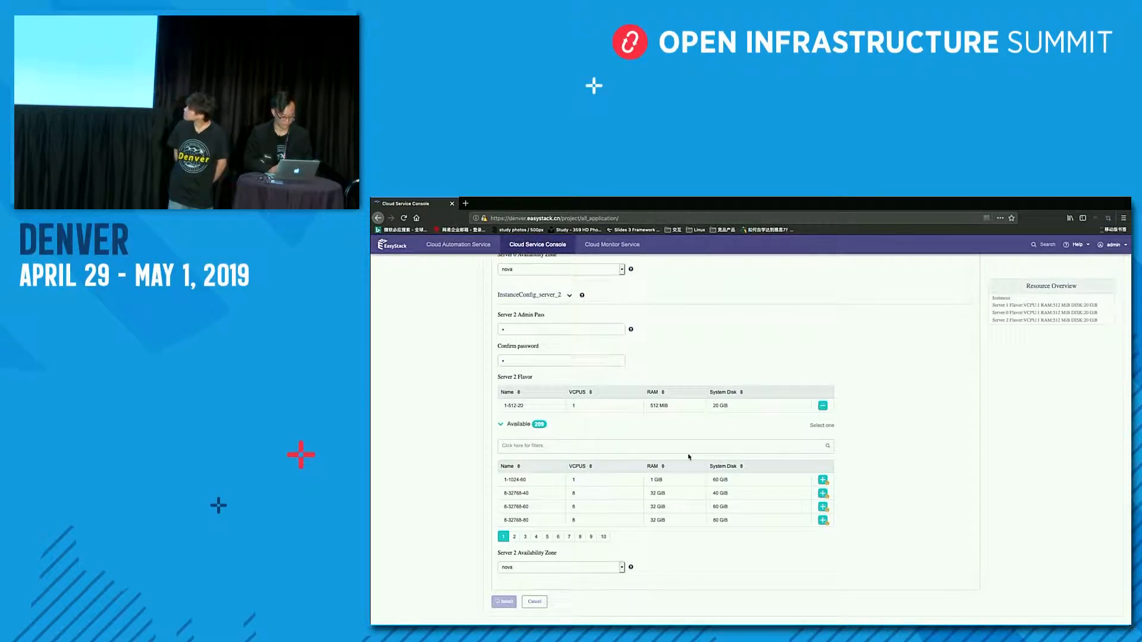
left_click(503, 601)
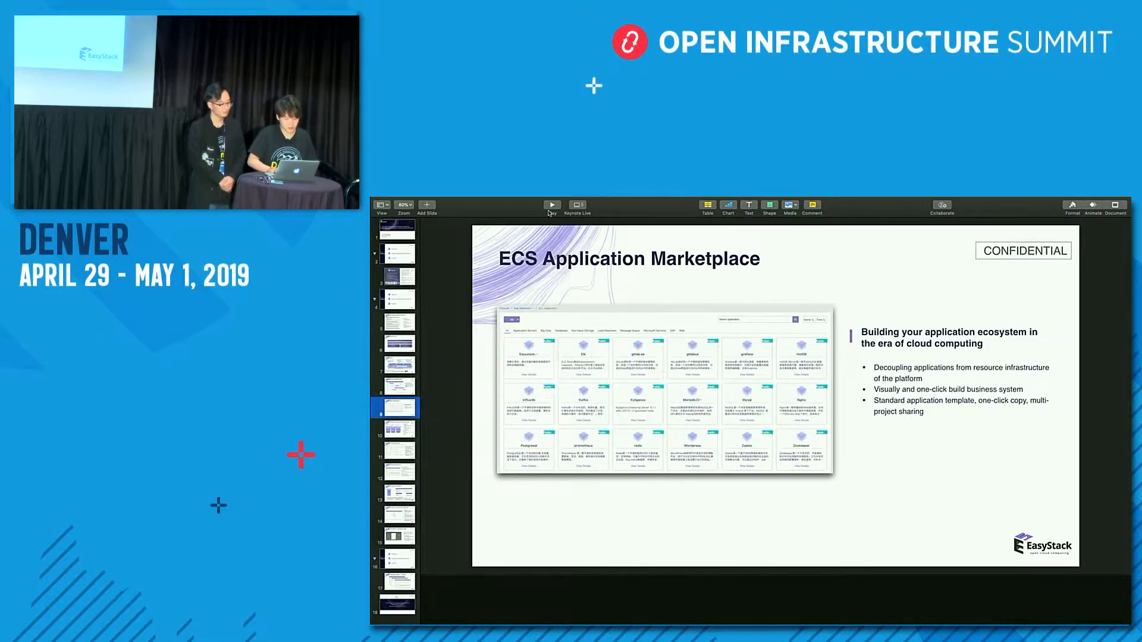
- Present the ECS Application Marketplace slide, then return to the console's installed applications
left_click(551, 205)
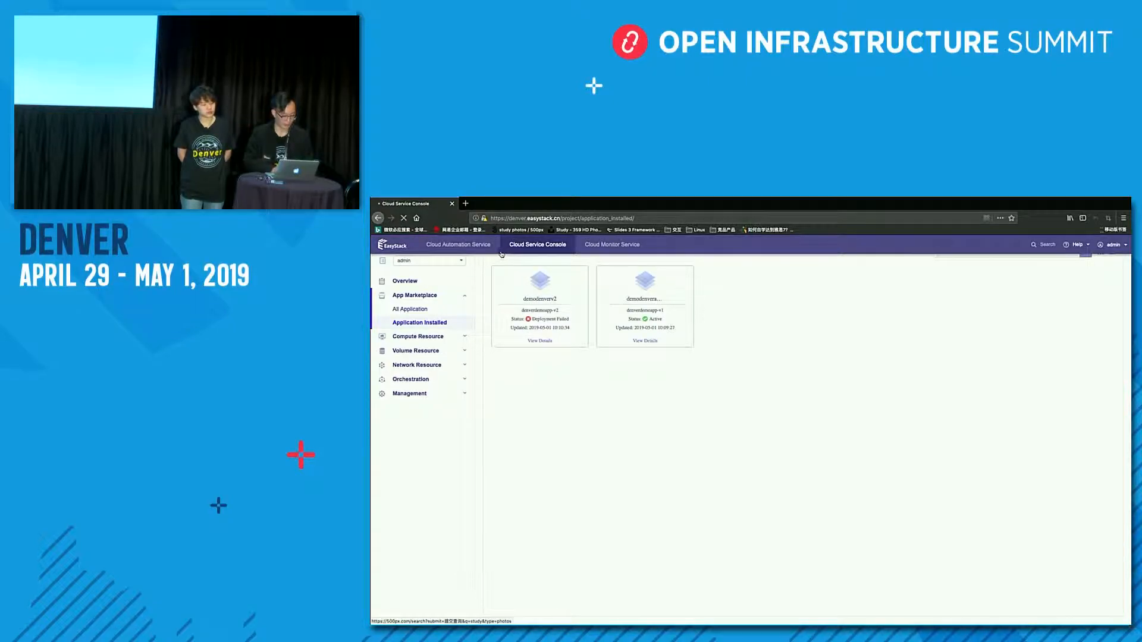
- Review the Cloud Automation Service license and nodes, then switch to the Cloud Service Console admin view
left_click(458, 244)
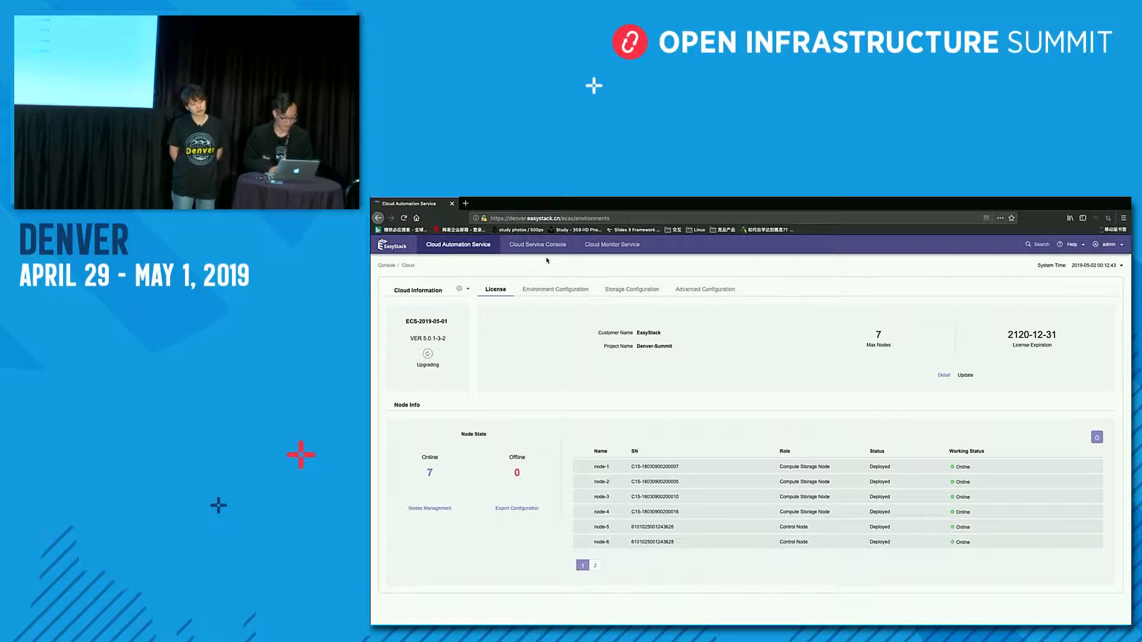
left_click(536, 244)
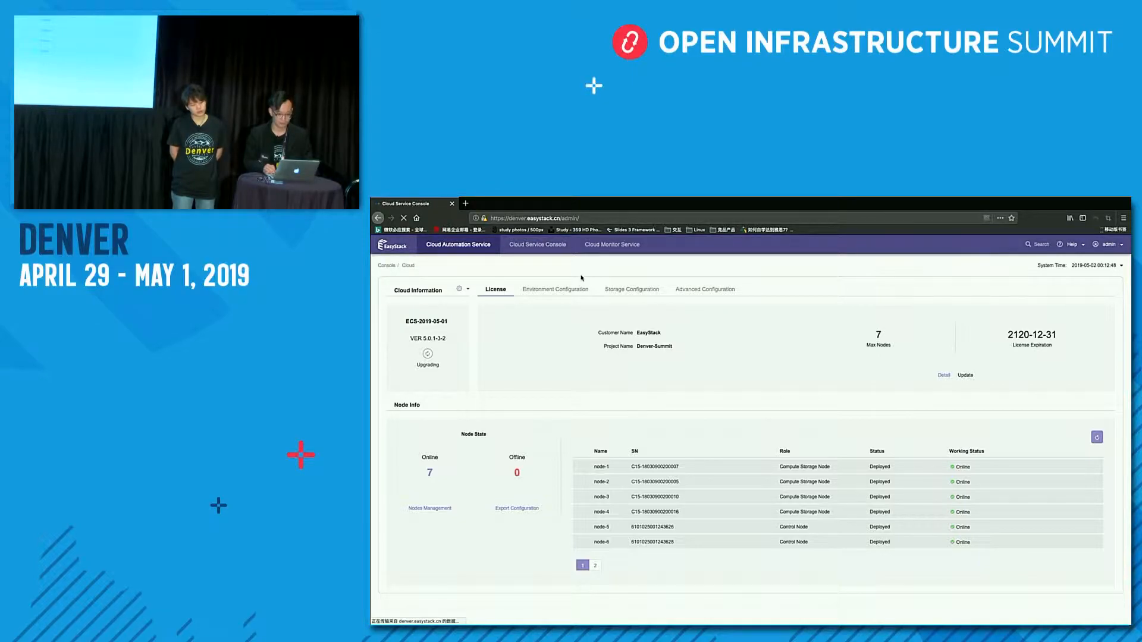
left_click(536, 244)
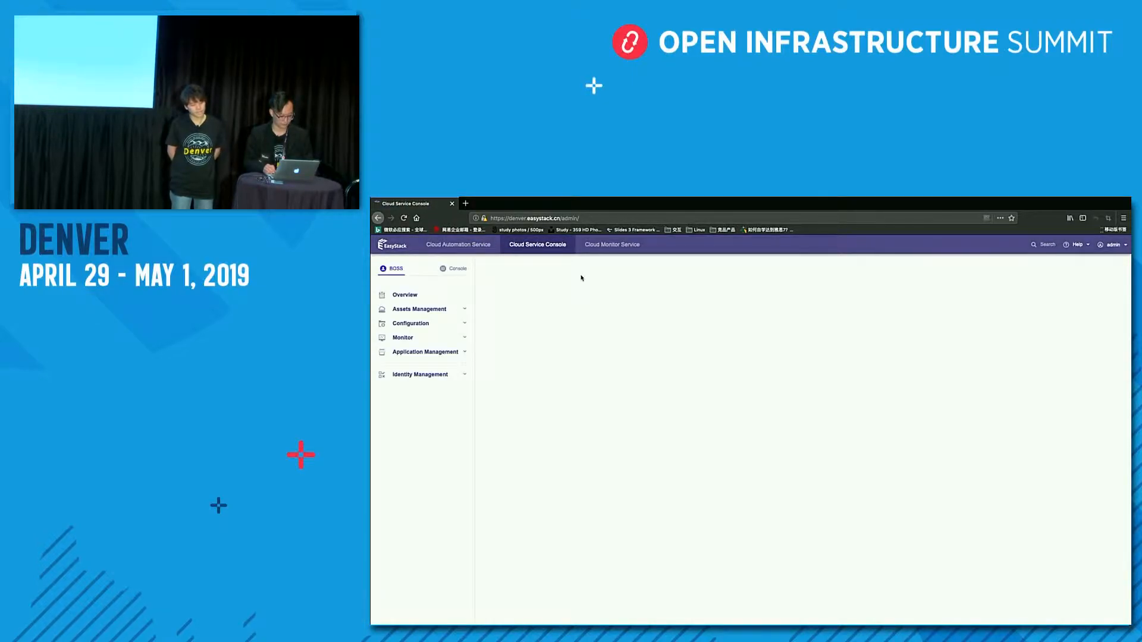
- Browse Identity Management: view the empty domains list, the users list (admin only), and domains again
left_click(405, 294)
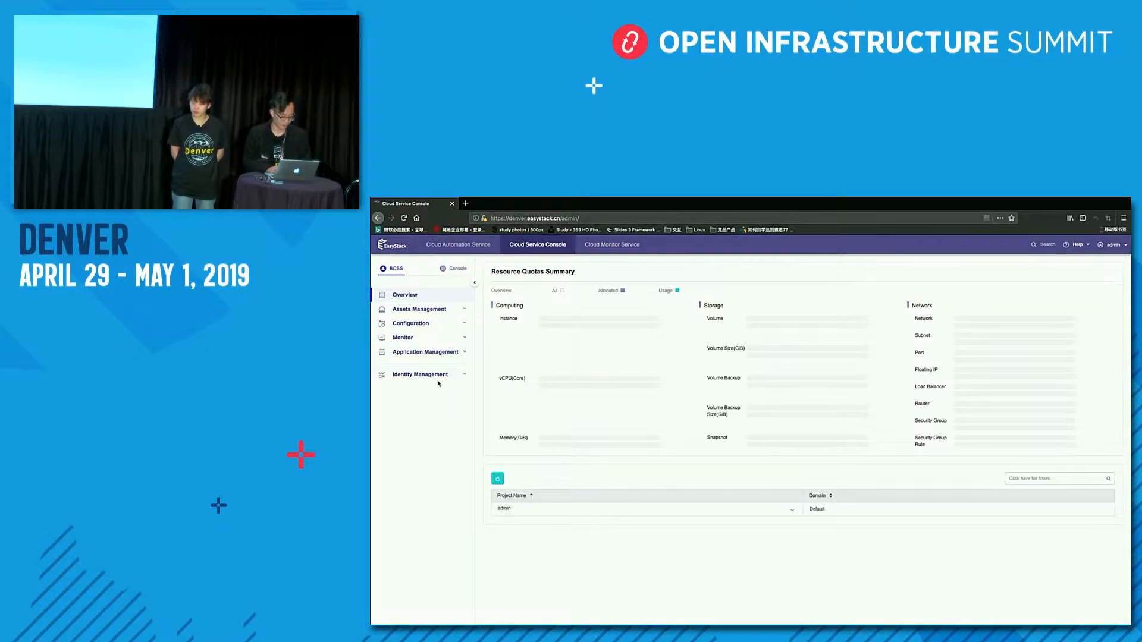
left_click(420, 375)
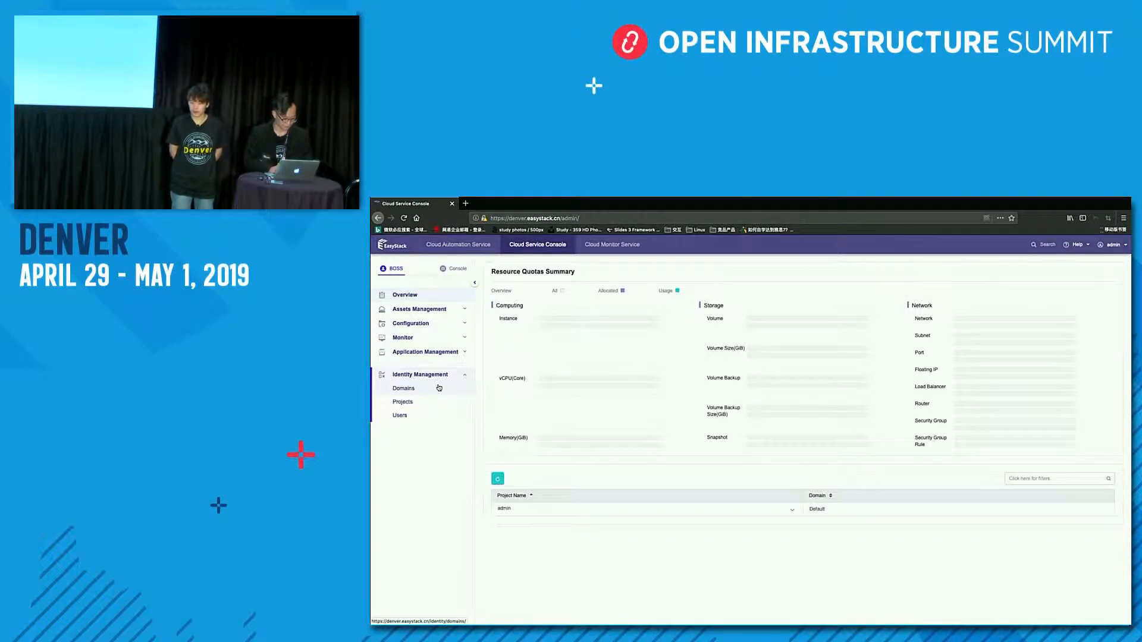
left_click(403, 388)
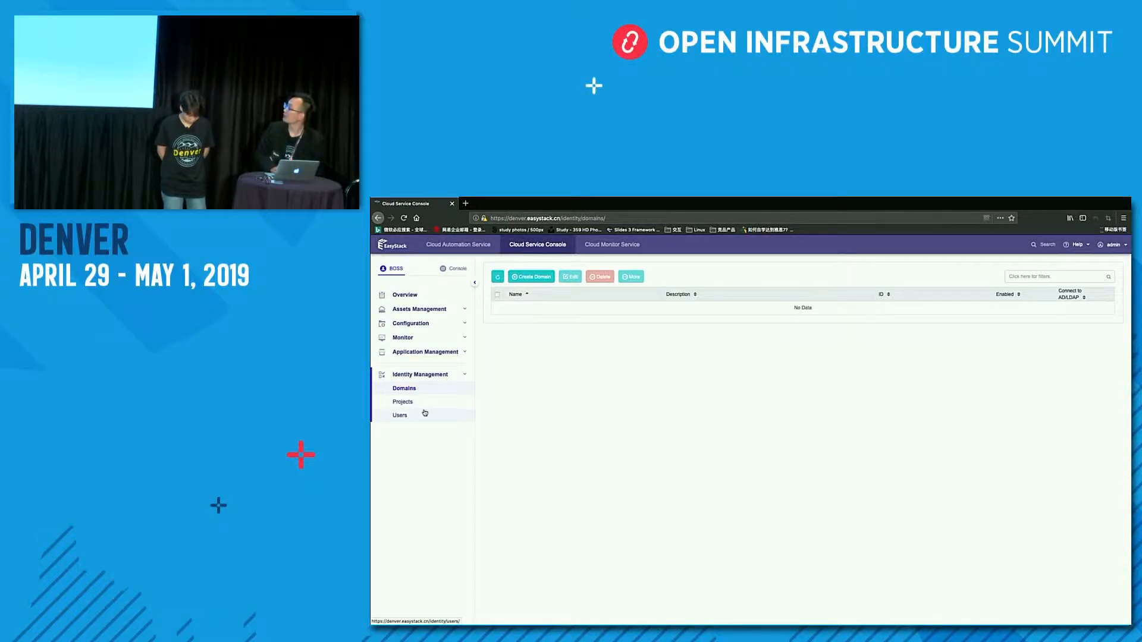
left_click(399, 415)
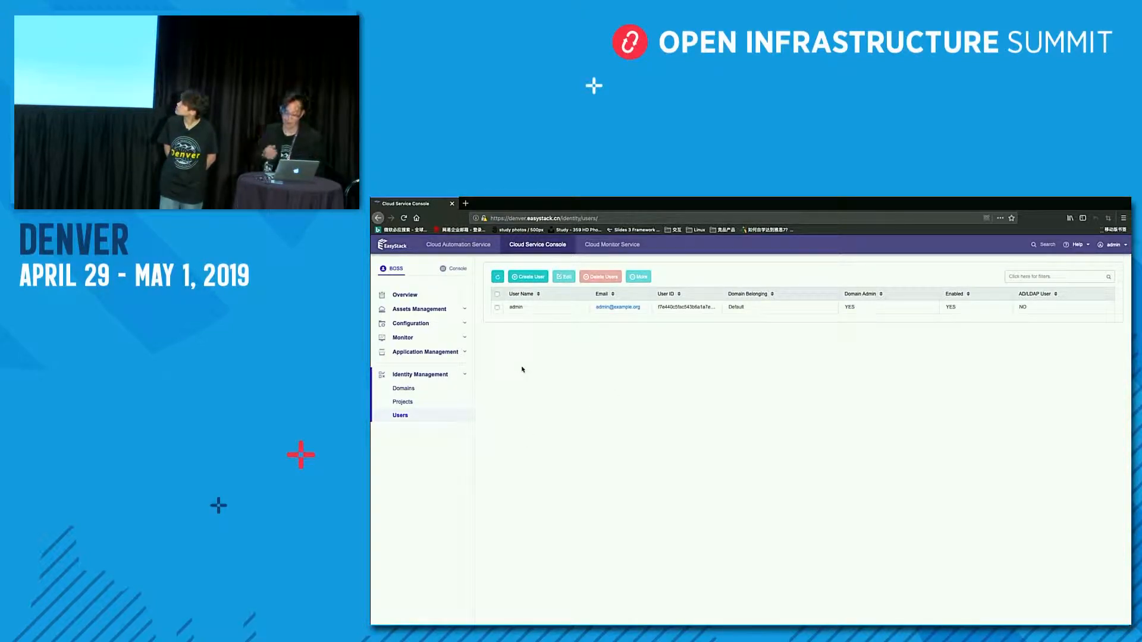
left_click(403, 387)
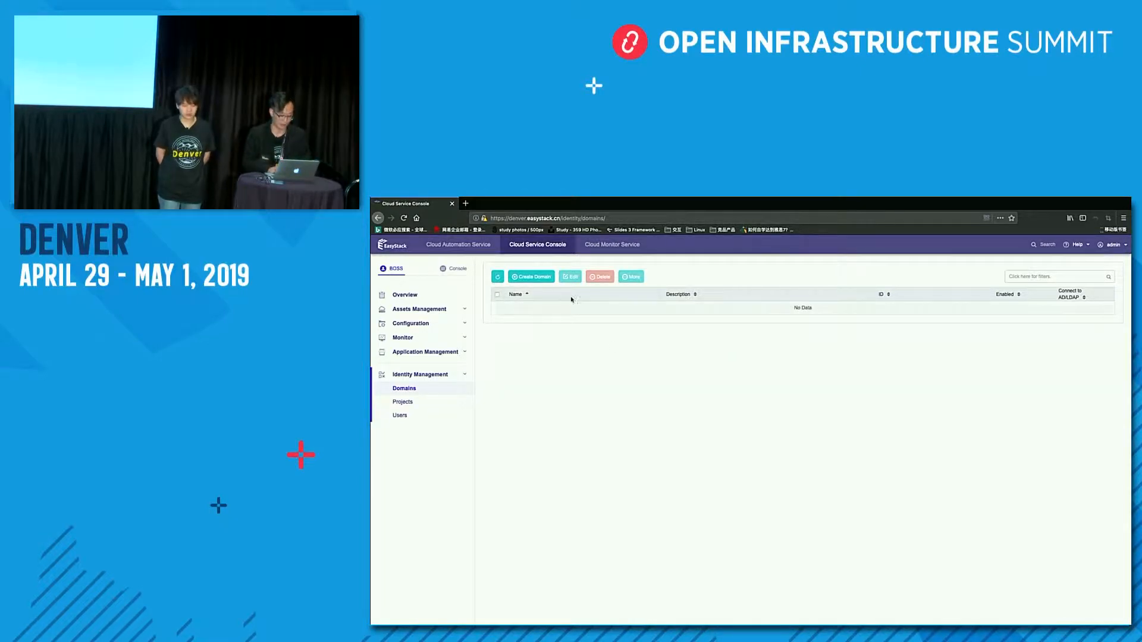
- Begin creating domain test_ldap_domain with Connect to AD/LDAP enabled, ready for the server URL
left_click(531, 278)
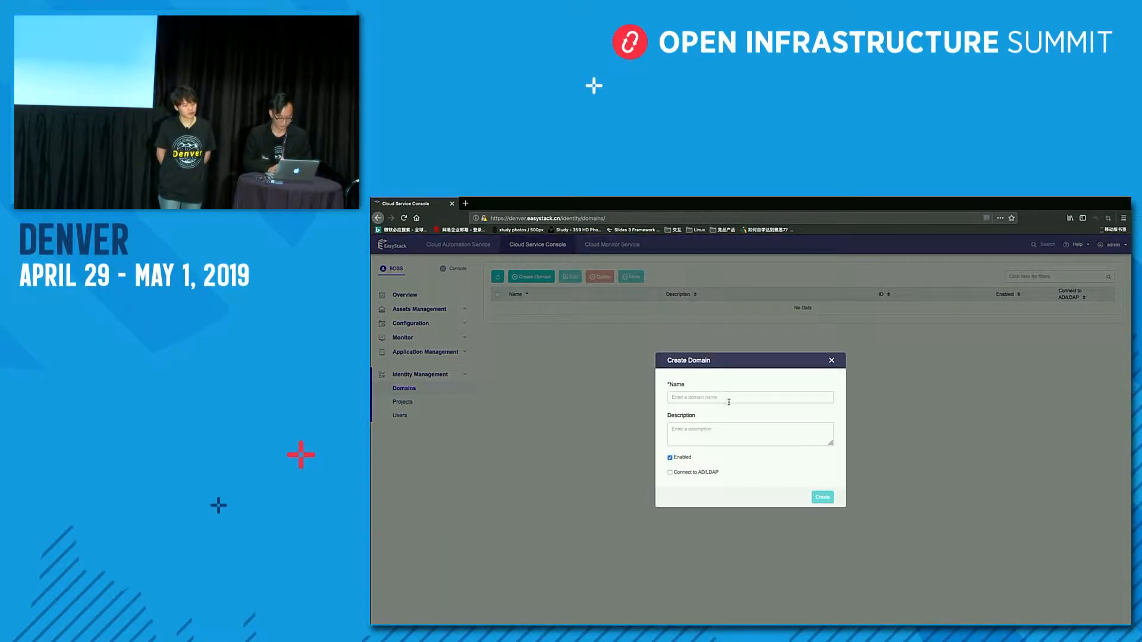
left_click(749, 397)
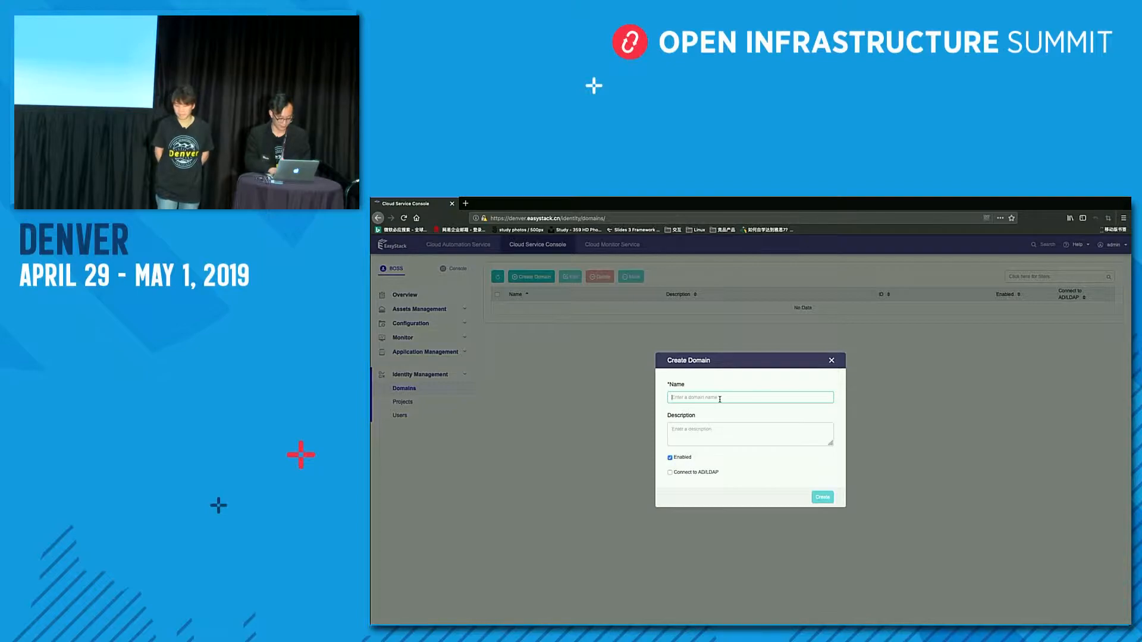
type("testda")
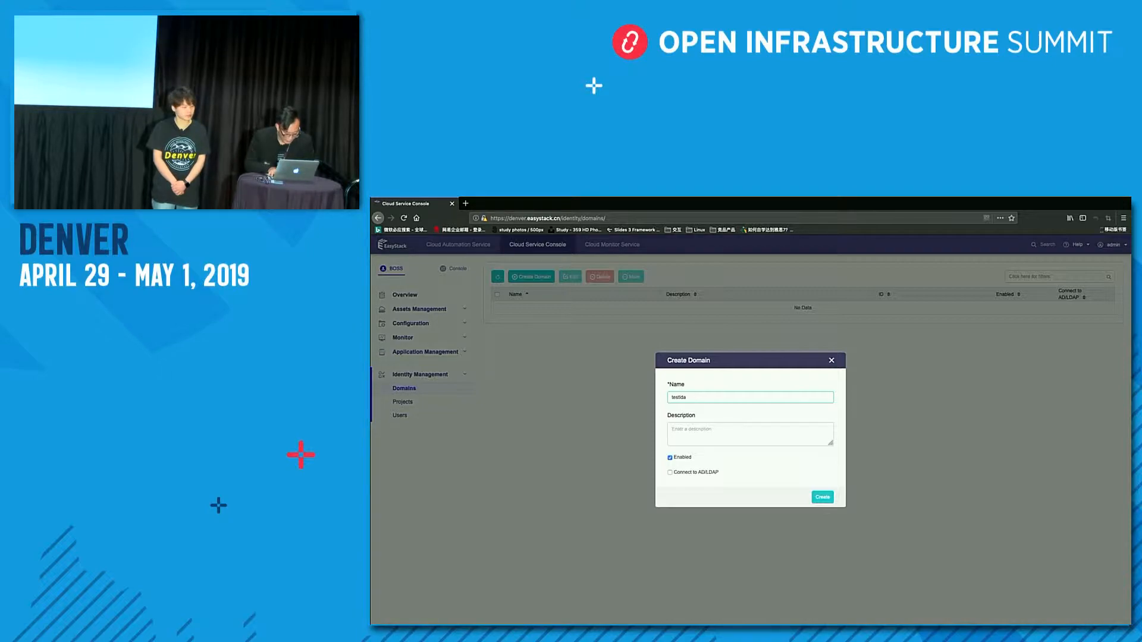
type("test_id")
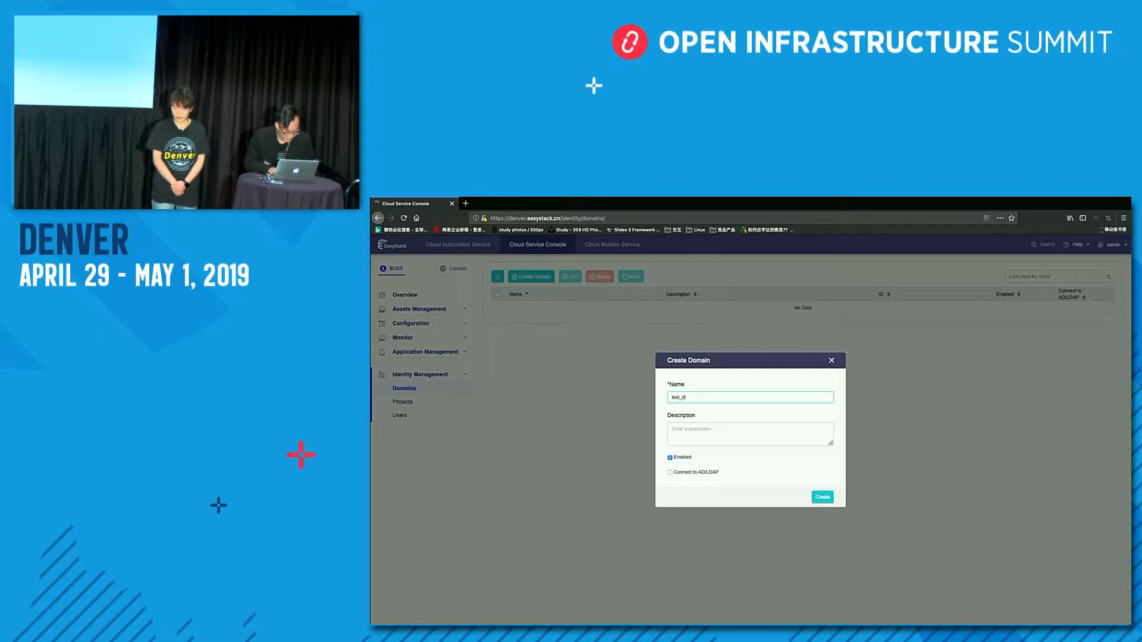
type("test_ldap_domain")
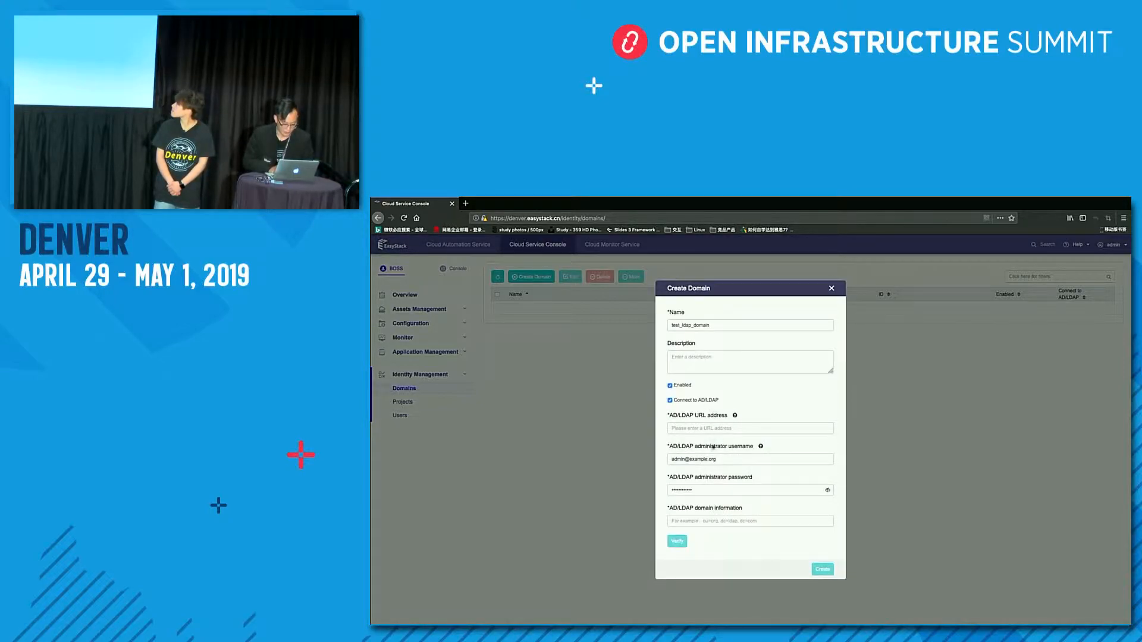
left_click(751, 428)
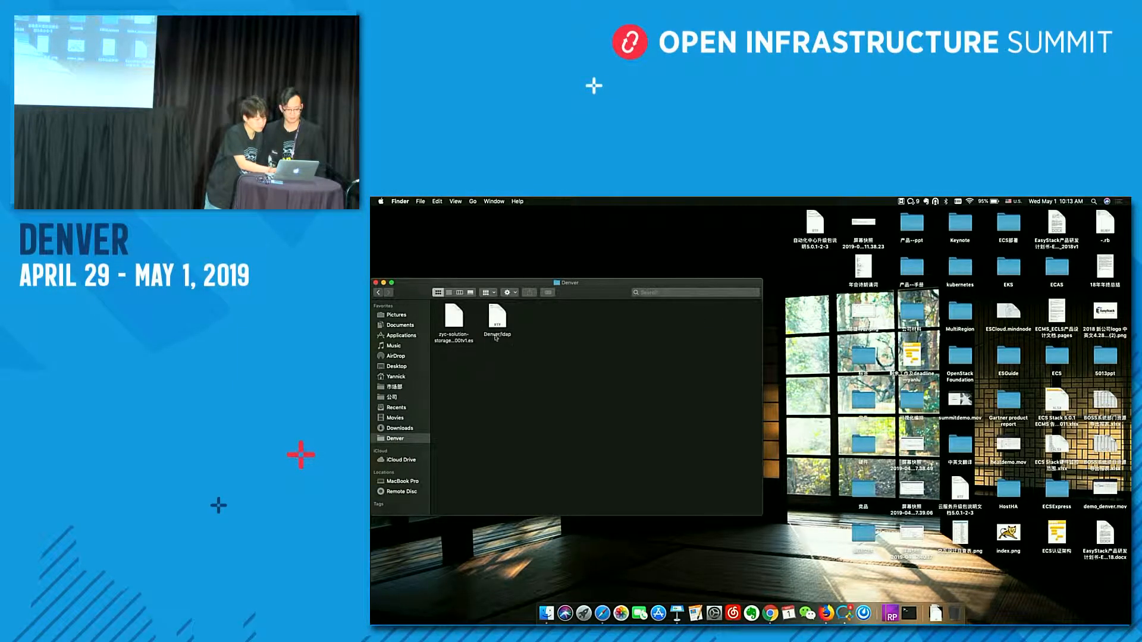
- Open the Denver folder's ldap text file in TextEdit to look up the connection settings
double_click(497, 318)
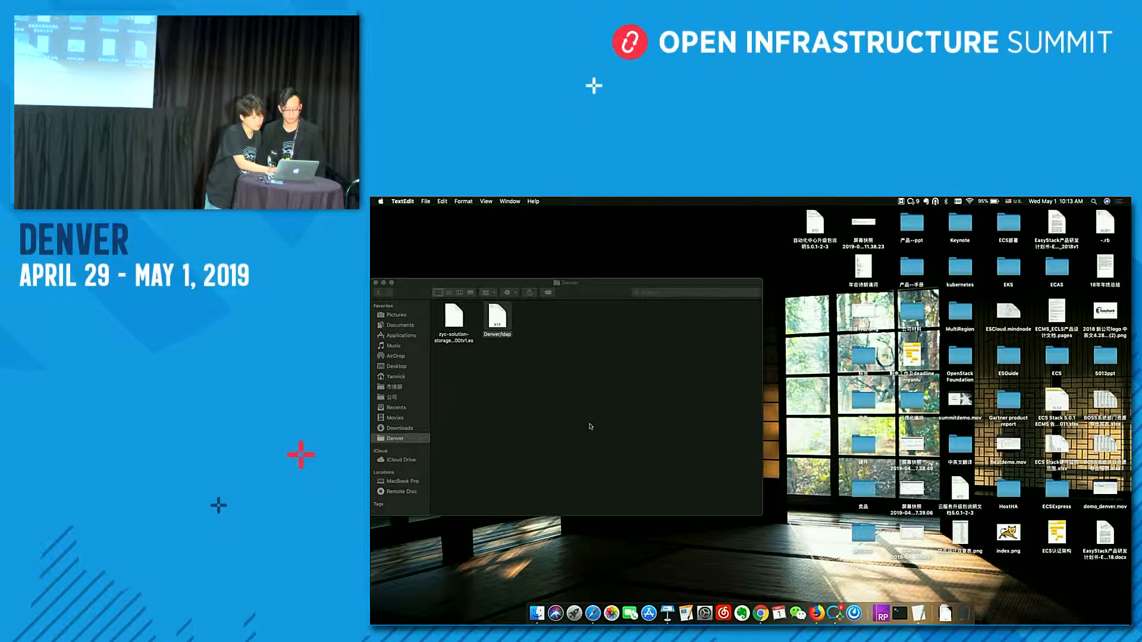
double_click(497, 316)
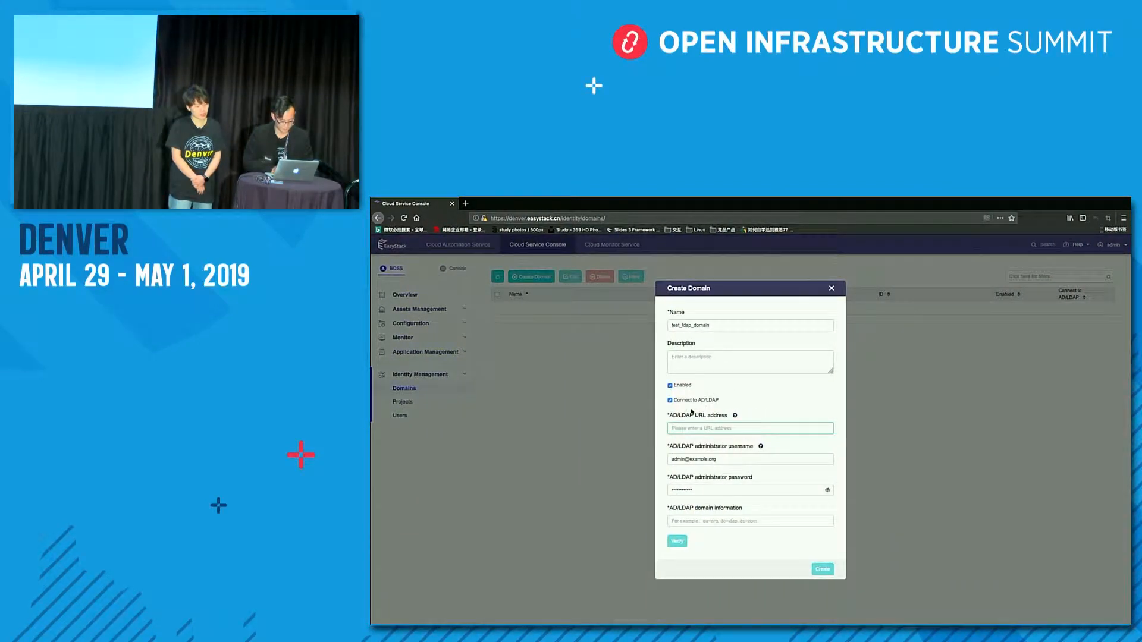
- Enter the LDAP URL ldap://172.16.100.75:389 and administrator password, then create test_ldap_domain
type("ldap://172.16.100.75:389")
left_click(749, 521)
type("ou=xiaoshou,dc=test,dc=com")
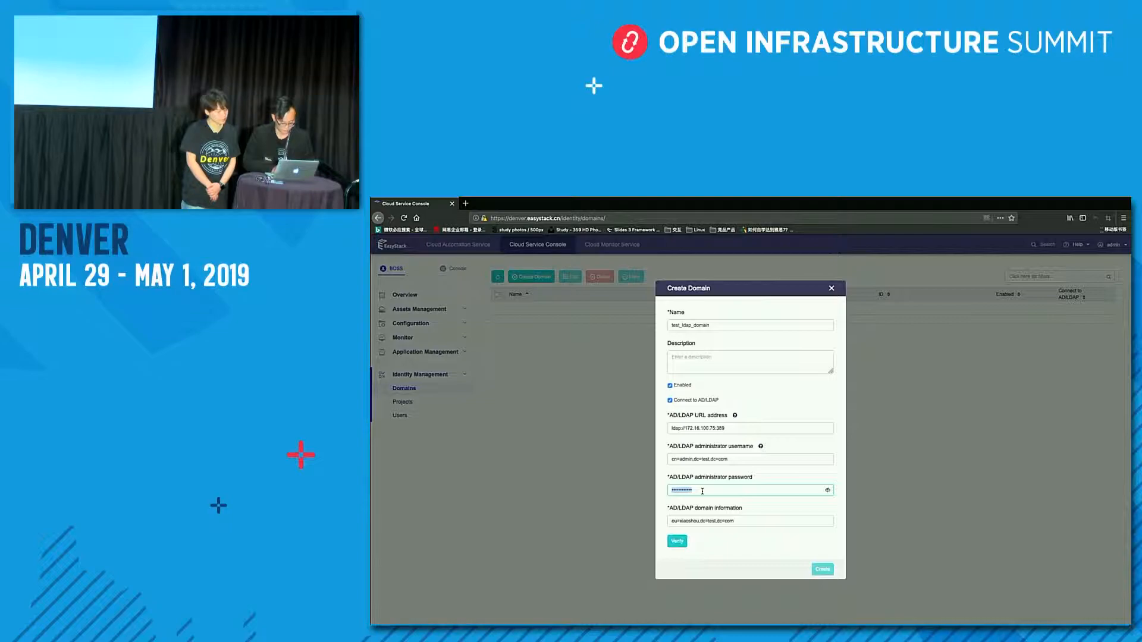
left_click(675, 541)
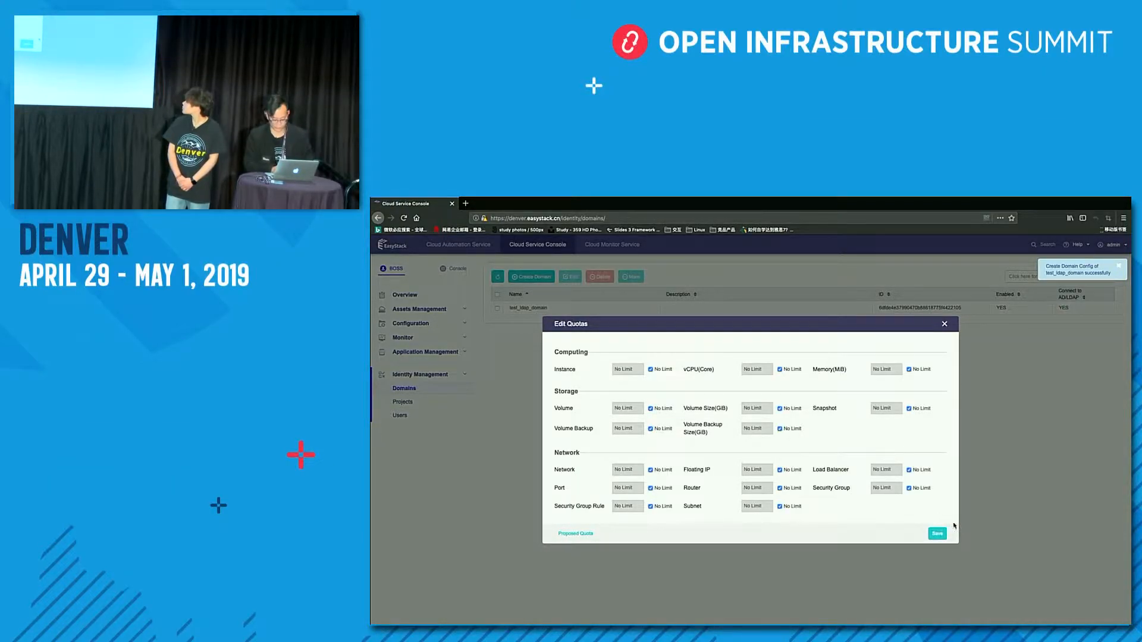
- Save the unlimited domain quotas and start creating a new project
left_click(938, 533)
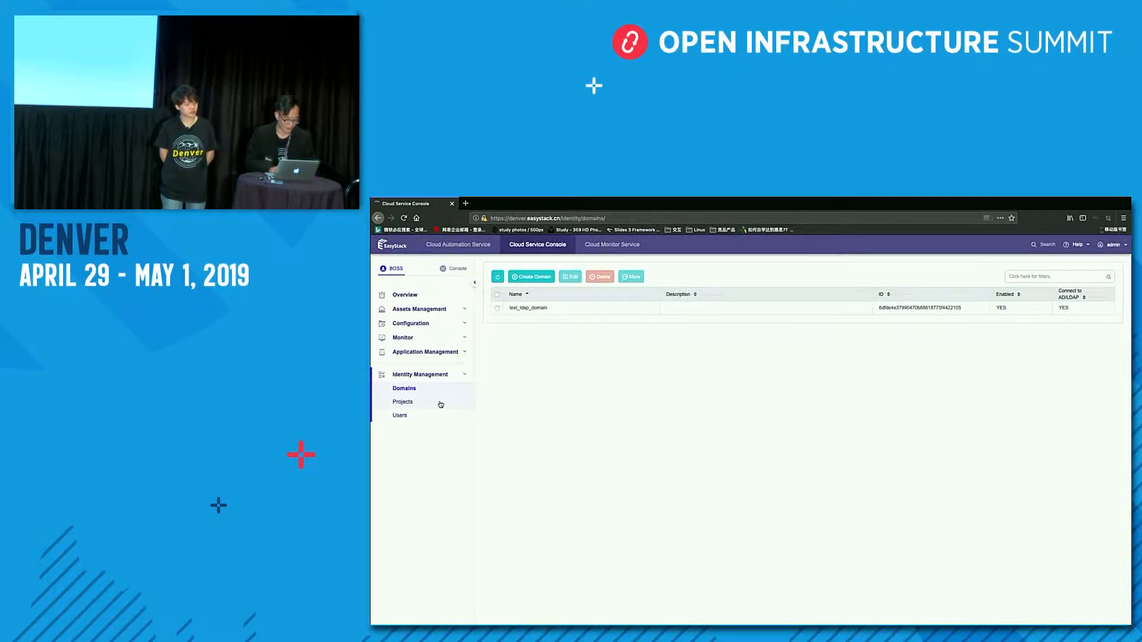
left_click(403, 400)
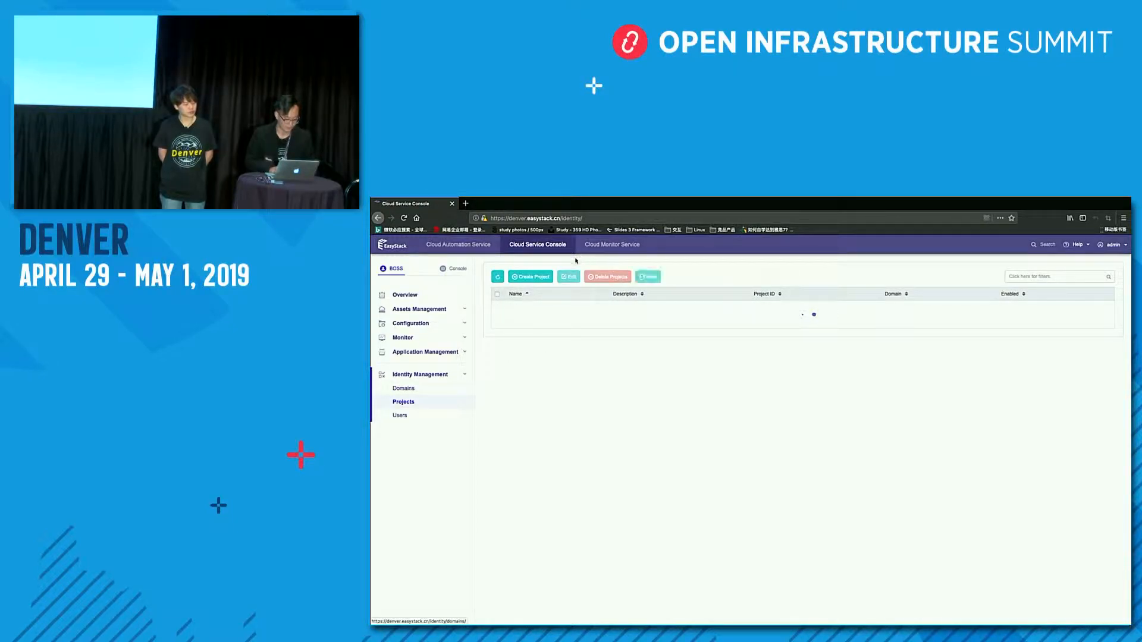
left_click(530, 277)
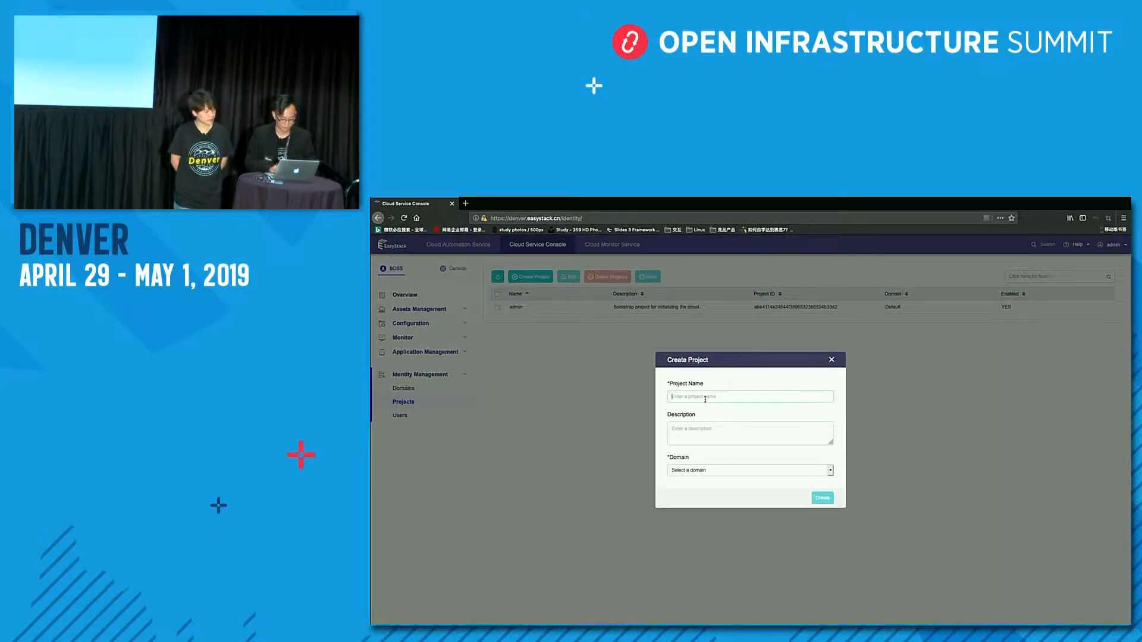
- Create project test_demo_ldpa_proj in test_ldap_domain and save its quota
type("t")
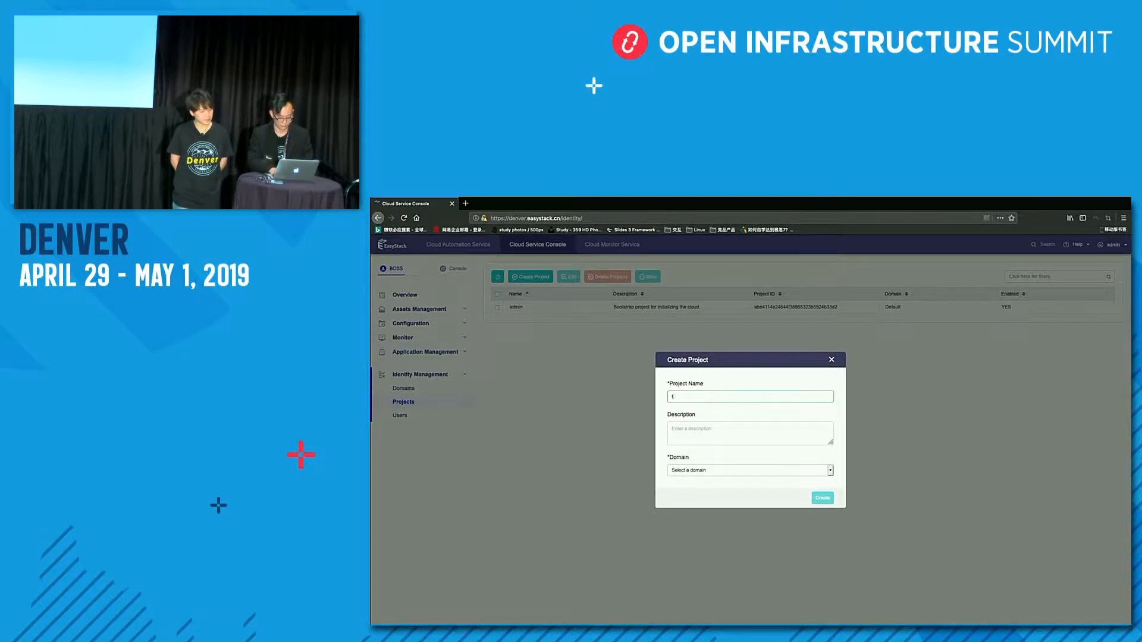
type("est-")
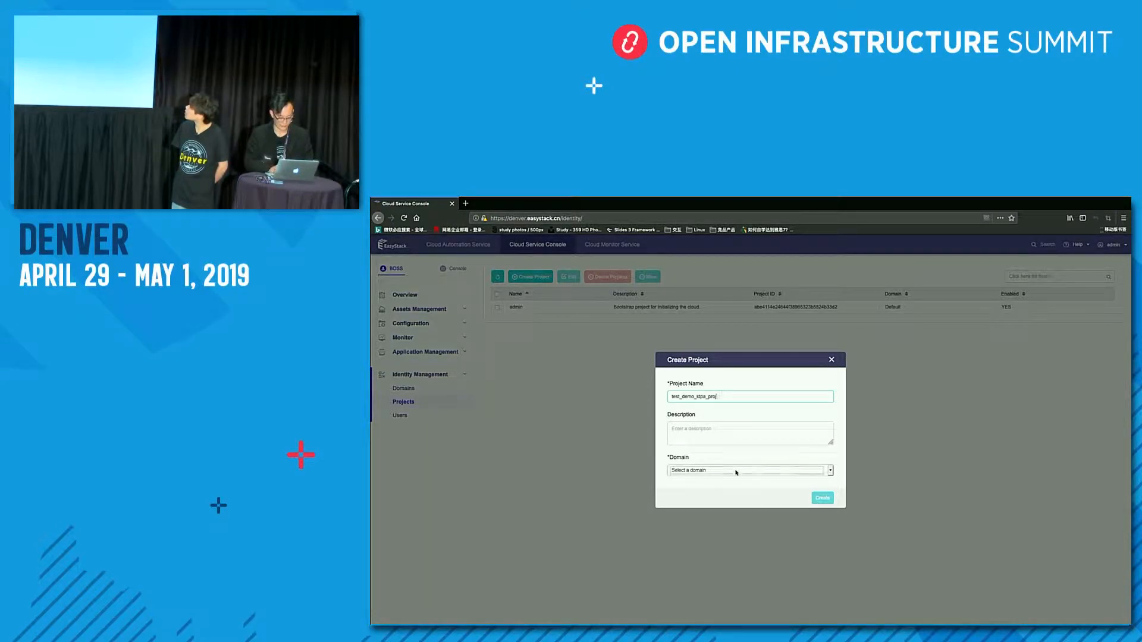
left_click(828, 359)
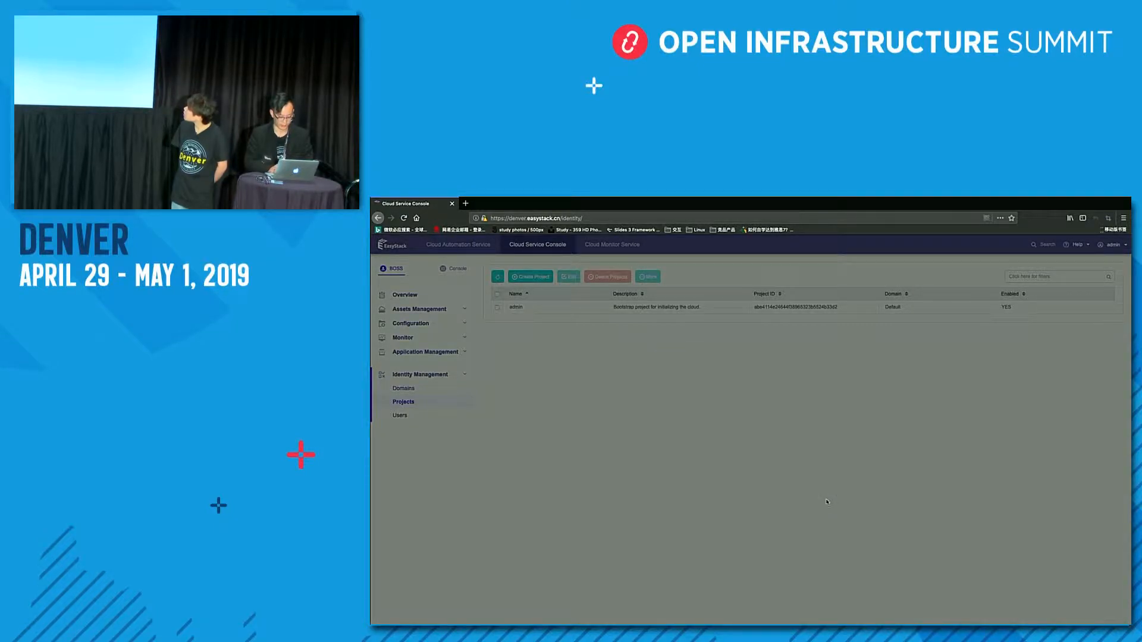
left_click(530, 277)
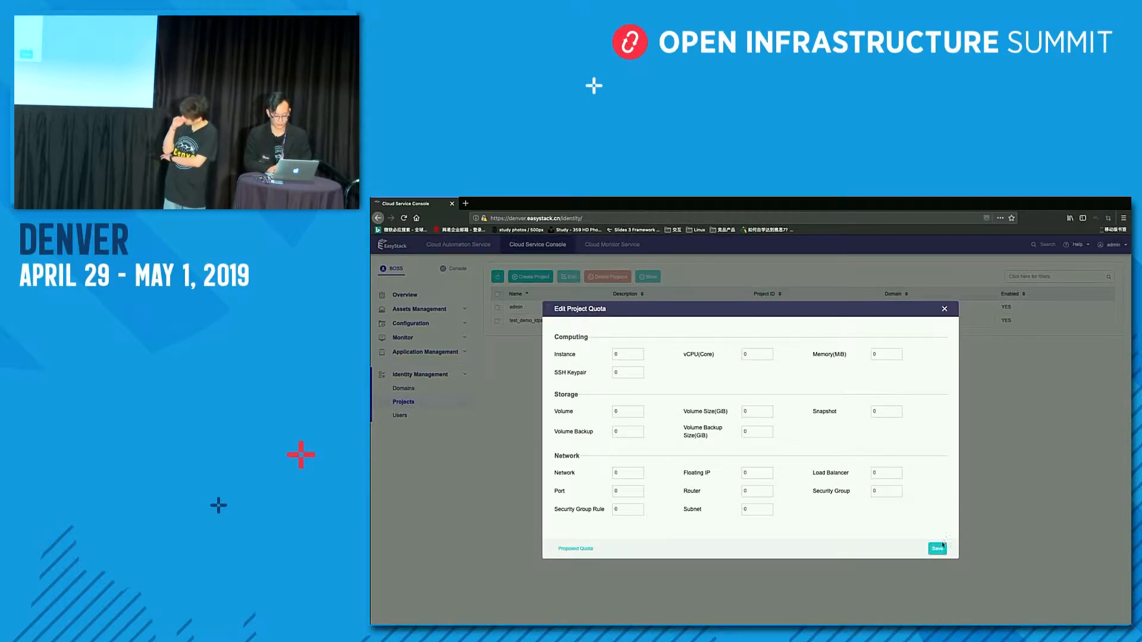
left_click(938, 547)
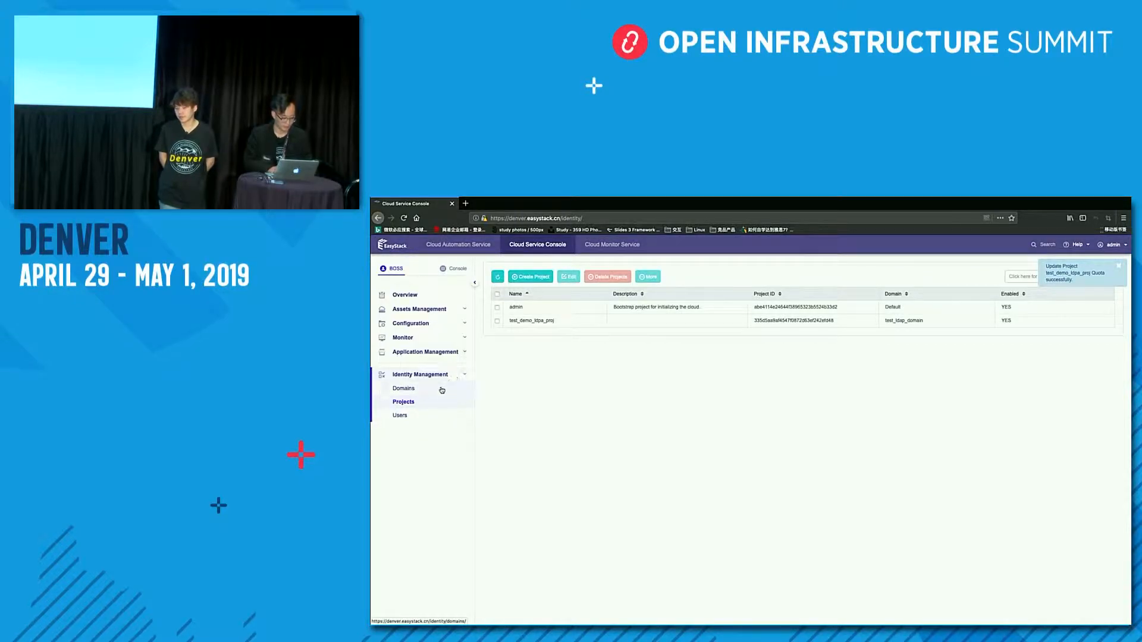
- Add the first LDAP test user testCC as a Member of test_ldap_domain
left_click(403, 388)
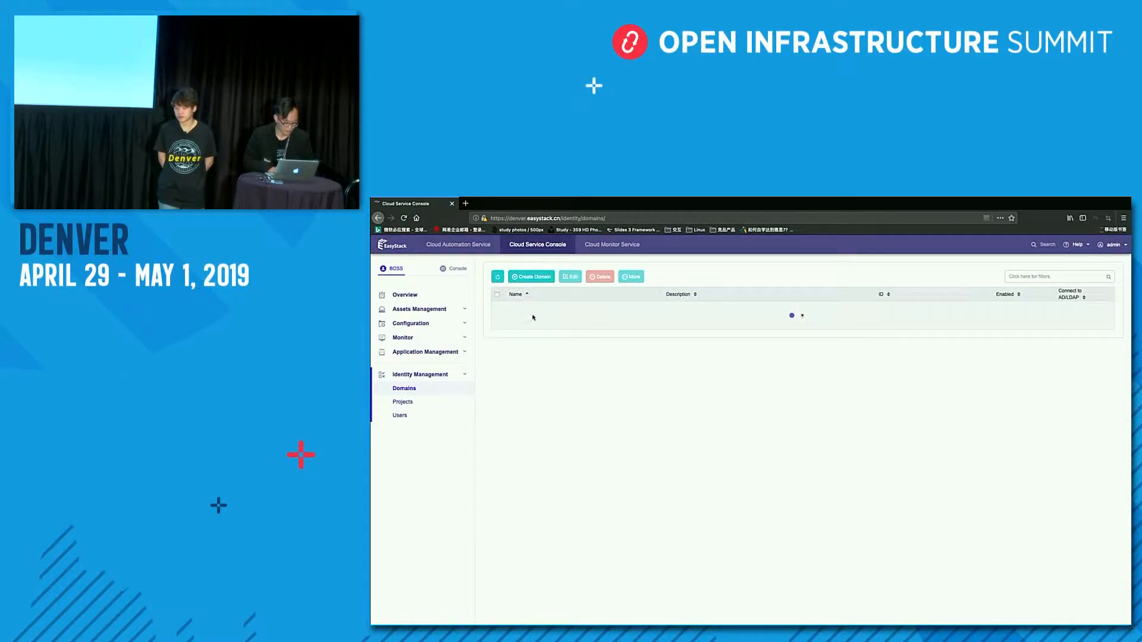
left_click(630, 276)
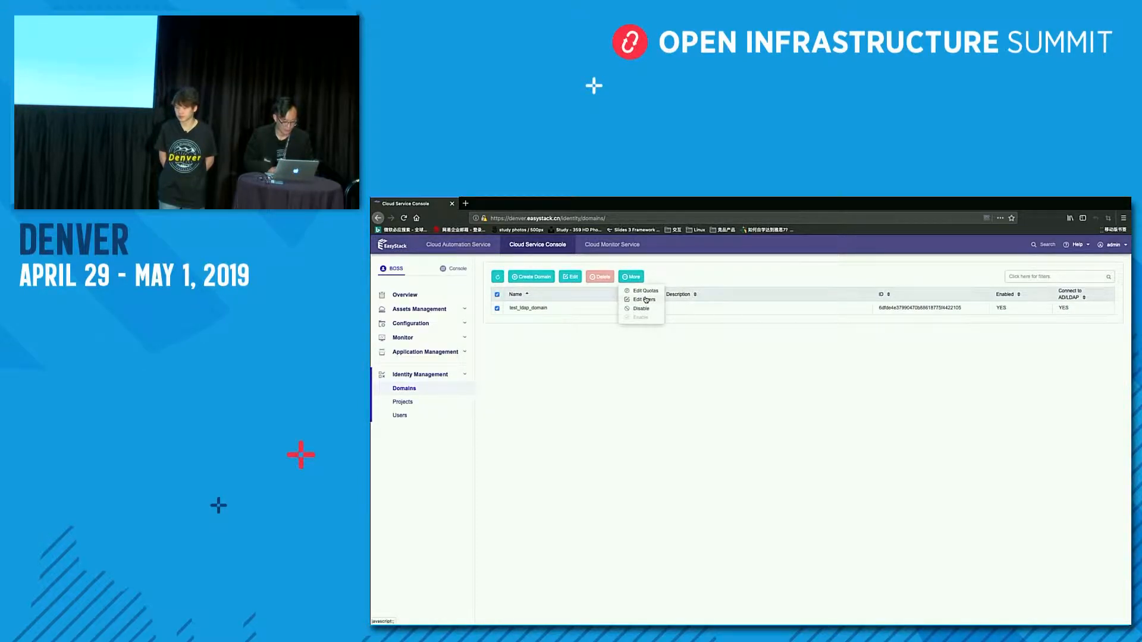
left_click(643, 300)
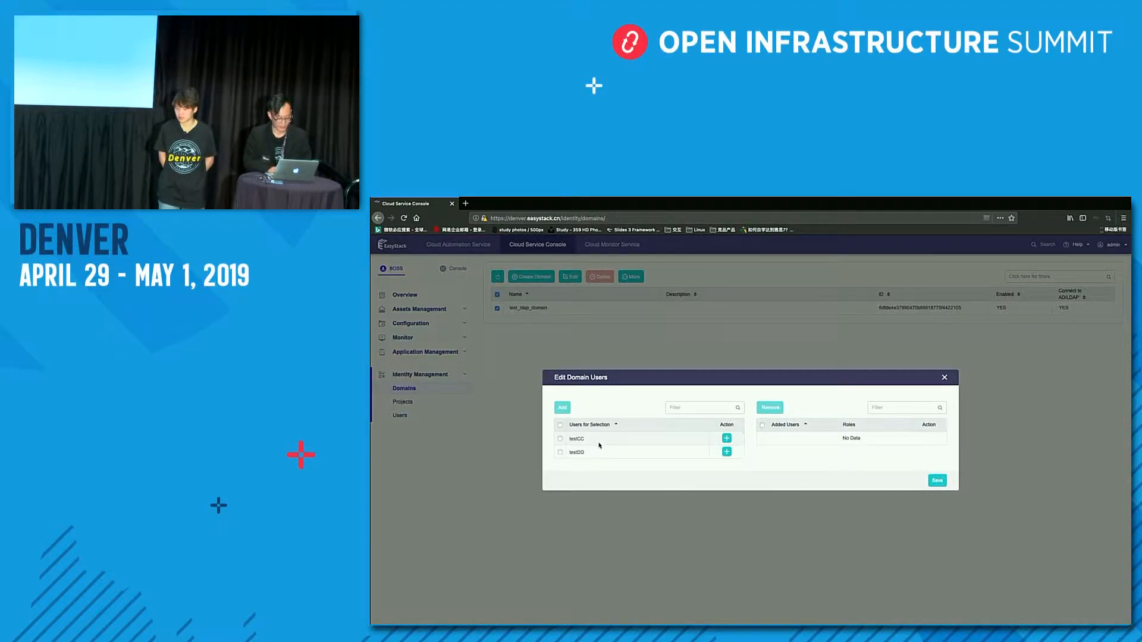
left_click(725, 439)
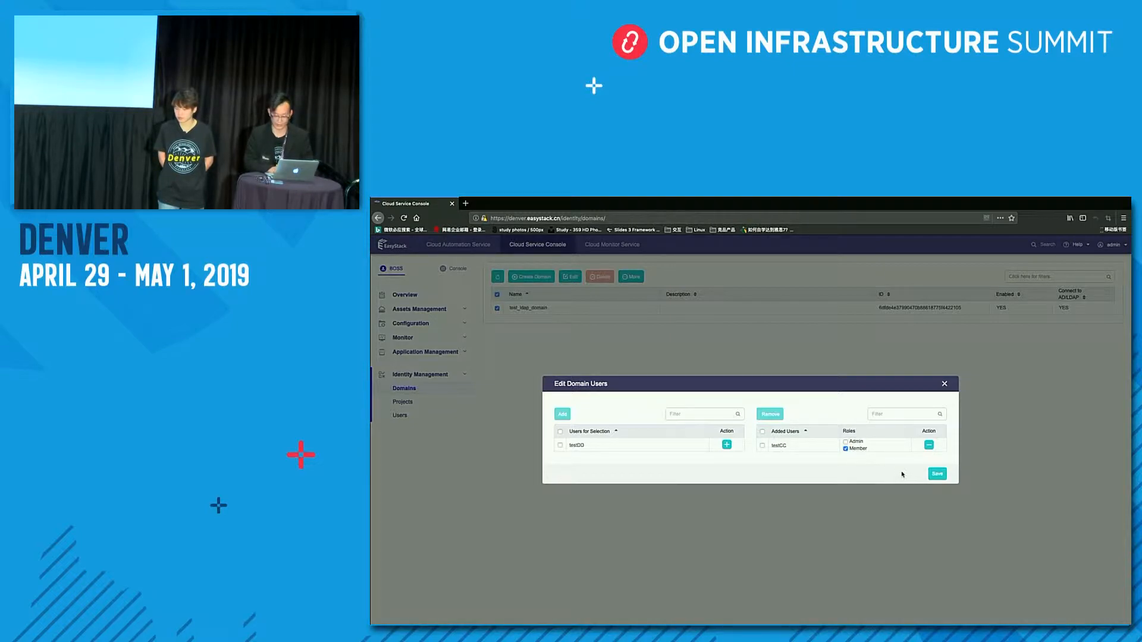
left_click(936, 474)
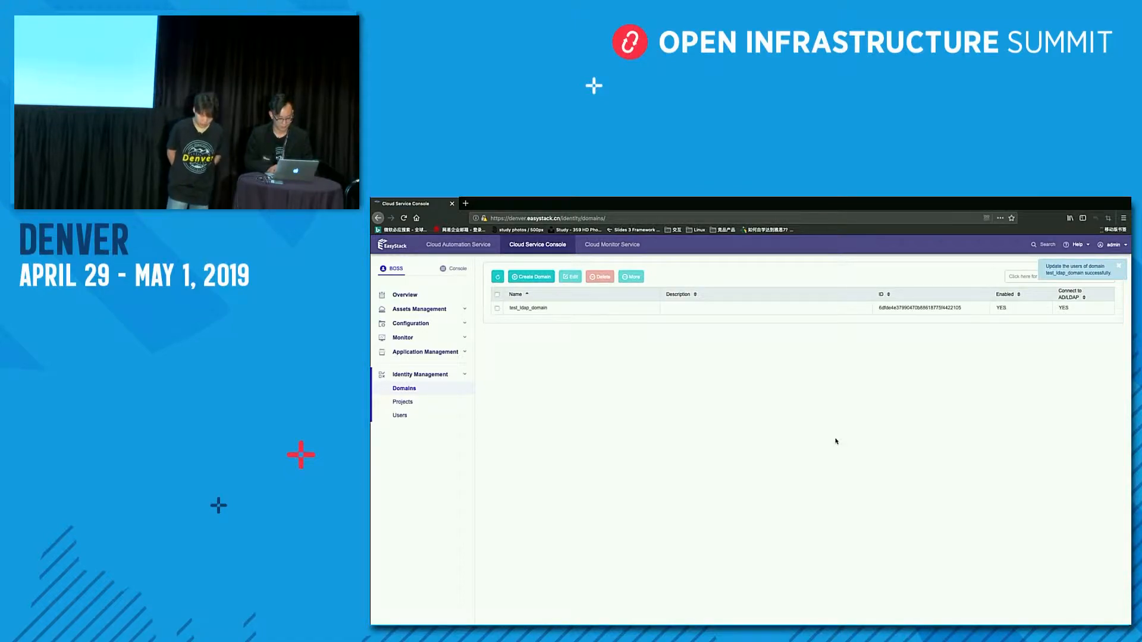
- Check testCC in the users list, then return to the projects list
left_click(399, 415)
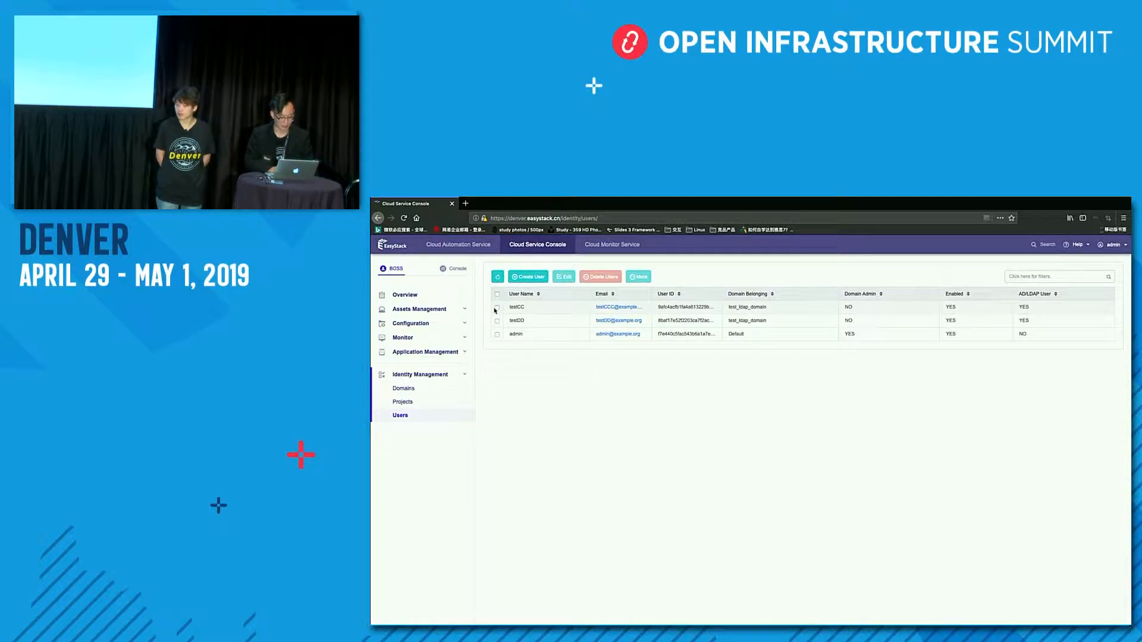
left_click(497, 307)
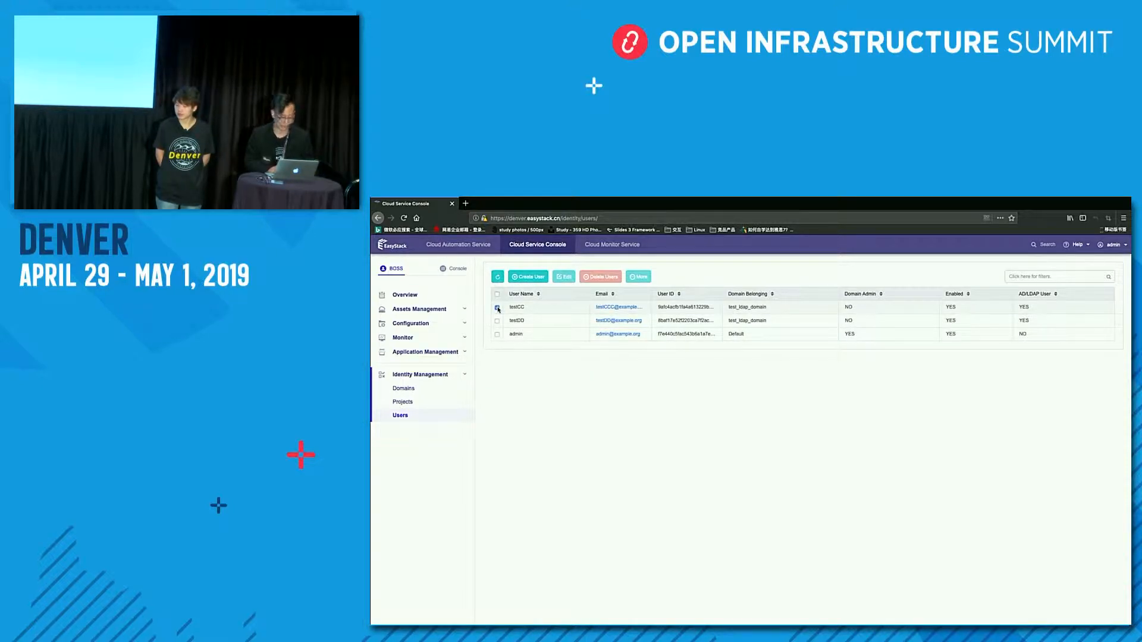
left_click(497, 307)
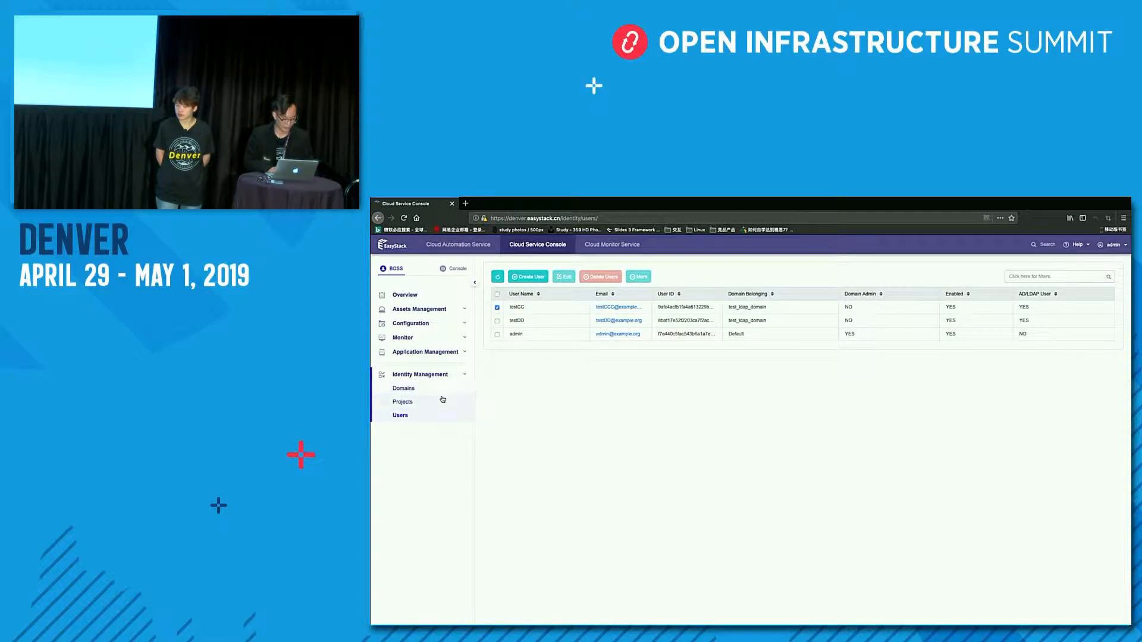
left_click(404, 400)
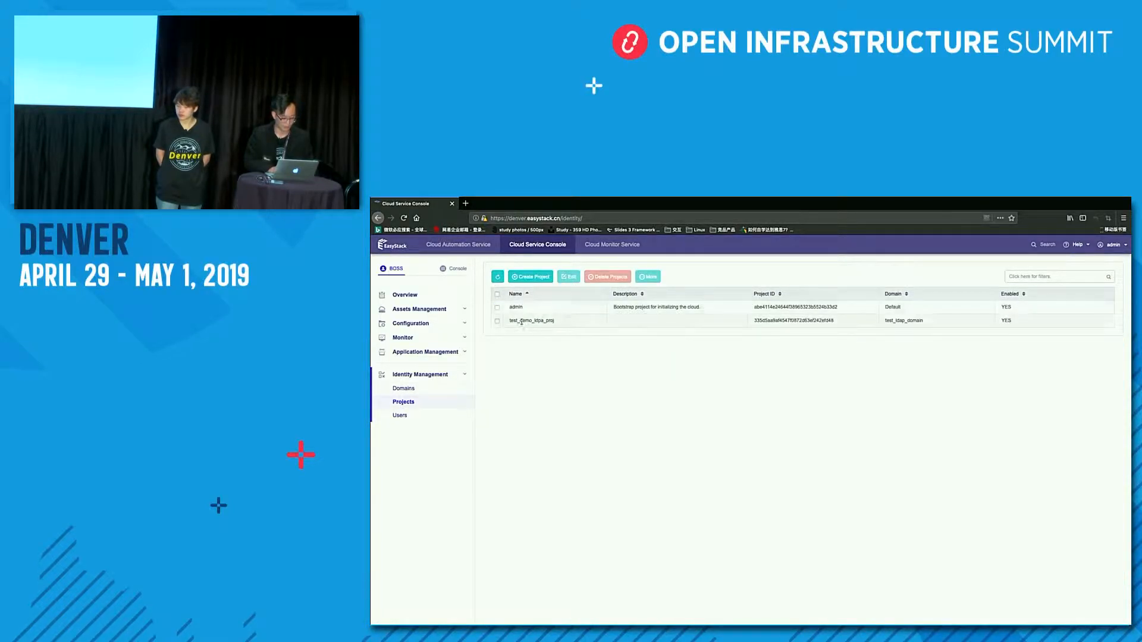
- Add LDAP user testCC to test_demo_ldpa_proj as a Member and save the membership
left_click(497, 320)
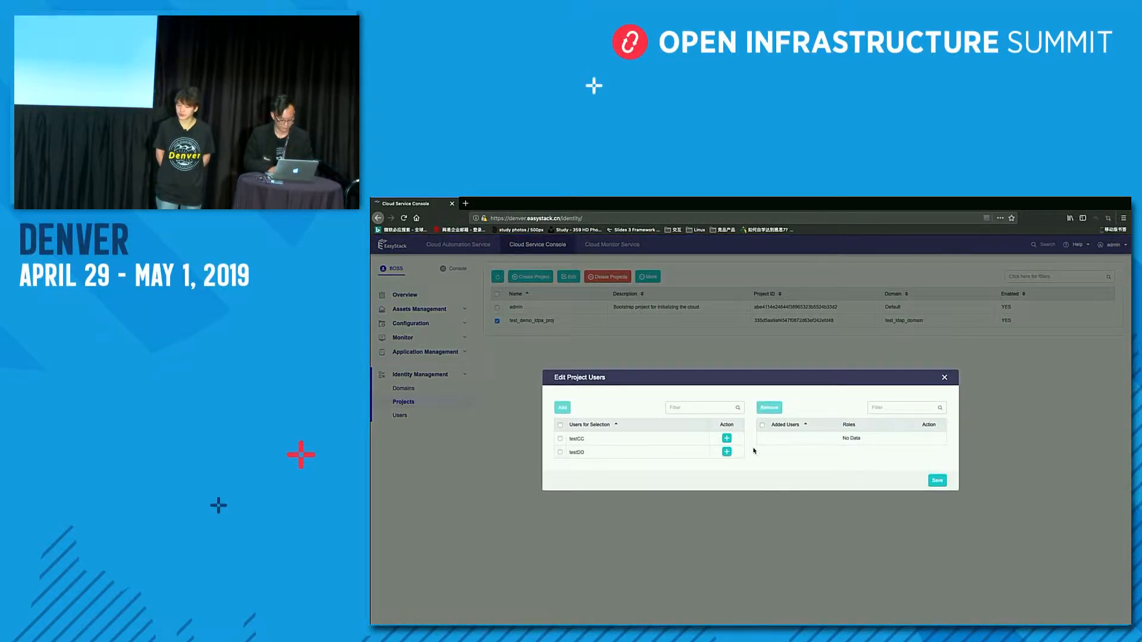
left_click(725, 439)
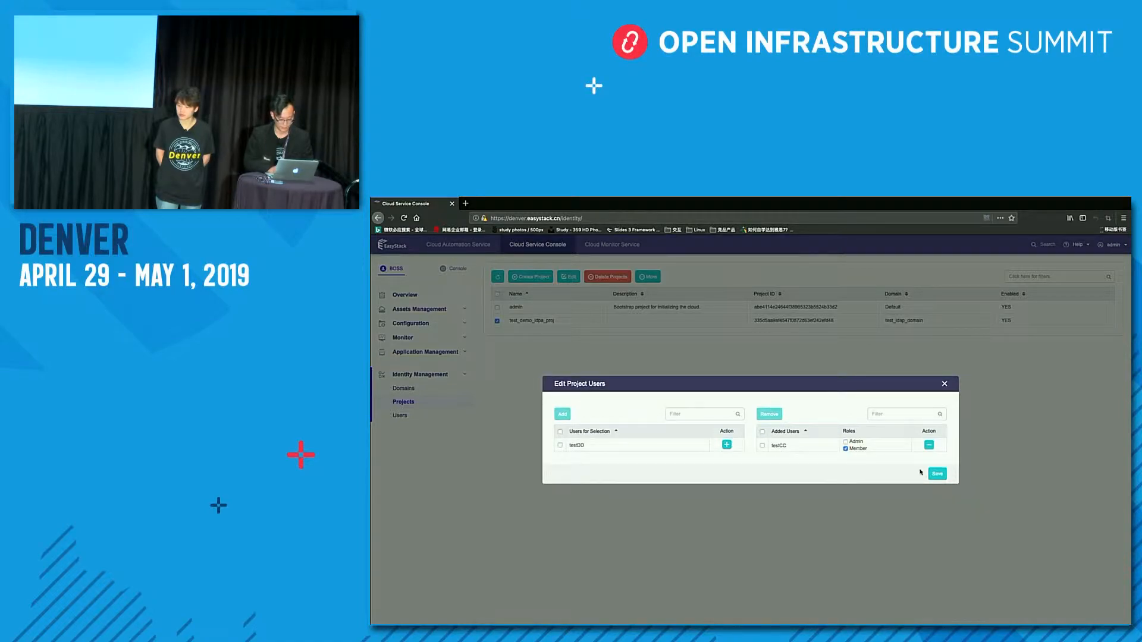
left_click(936, 473)
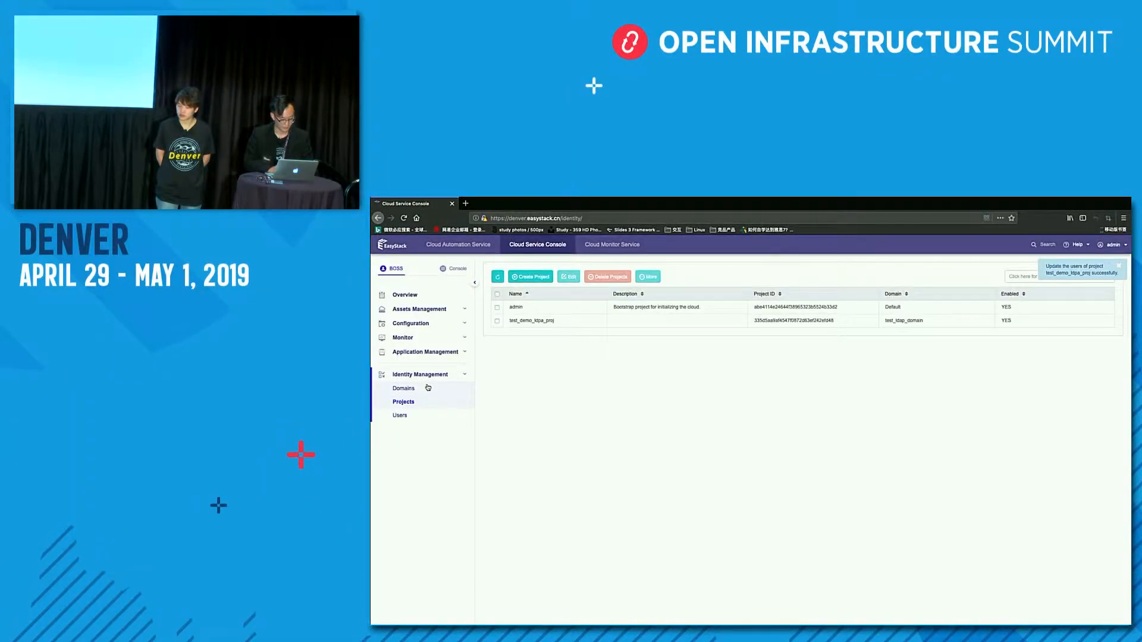
- View the current members of test_ldap_domain via More > Edit Users
left_click(403, 387)
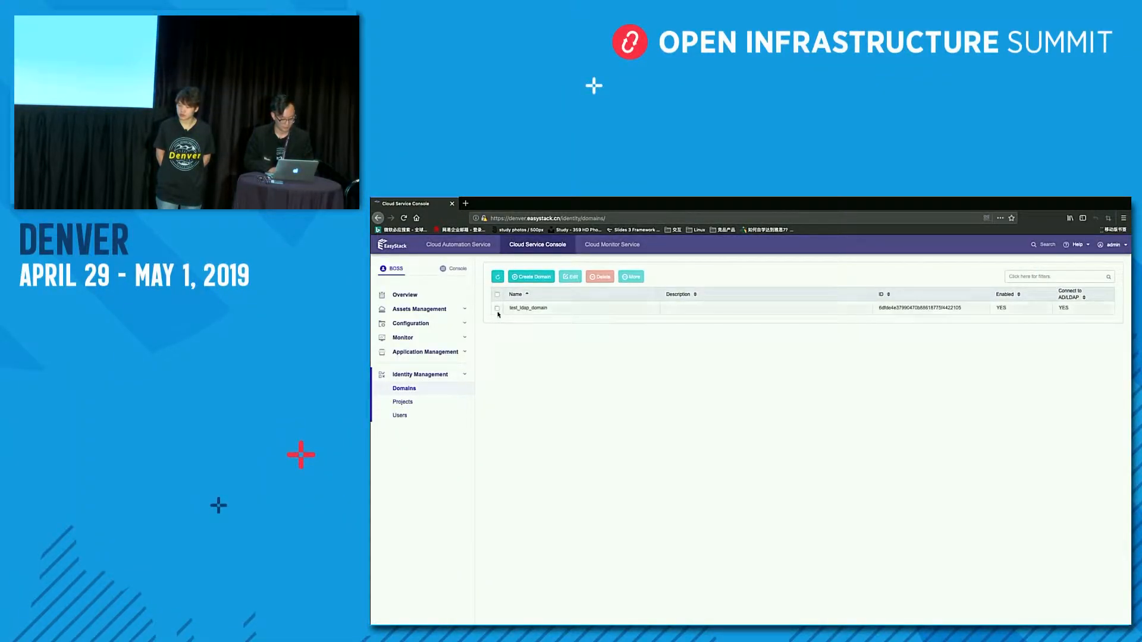
left_click(497, 293)
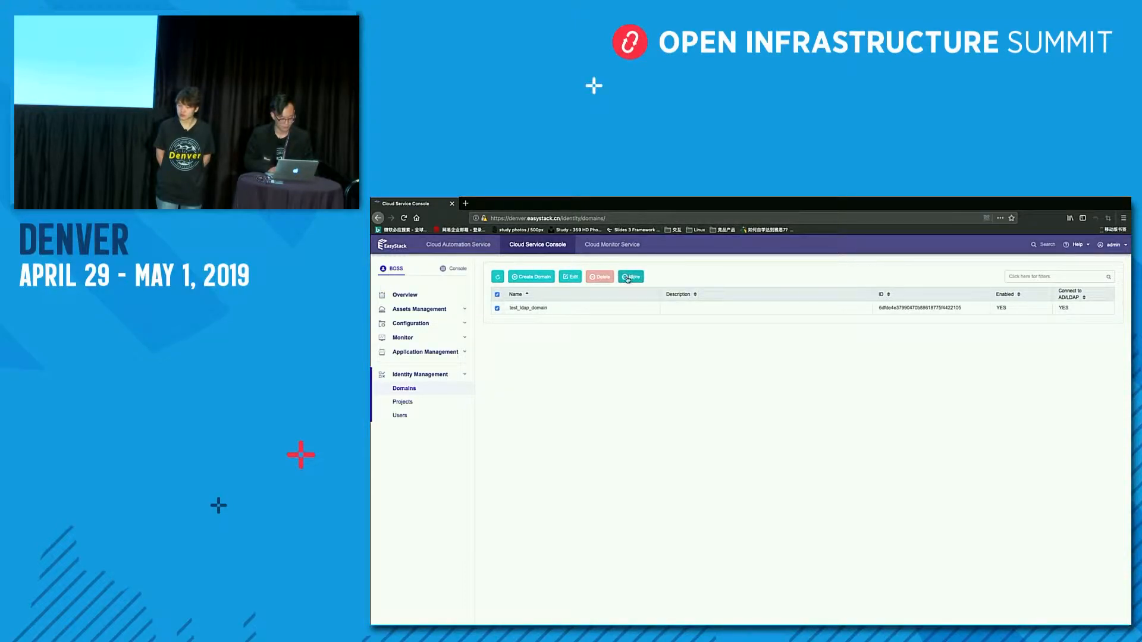
left_click(631, 277)
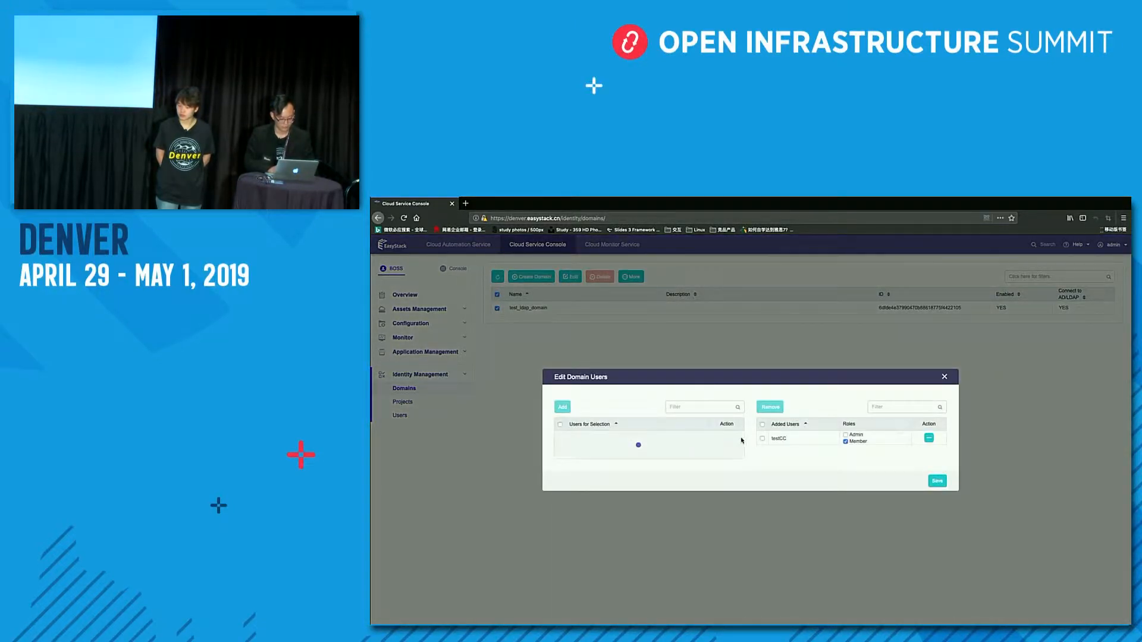
left_click(943, 376)
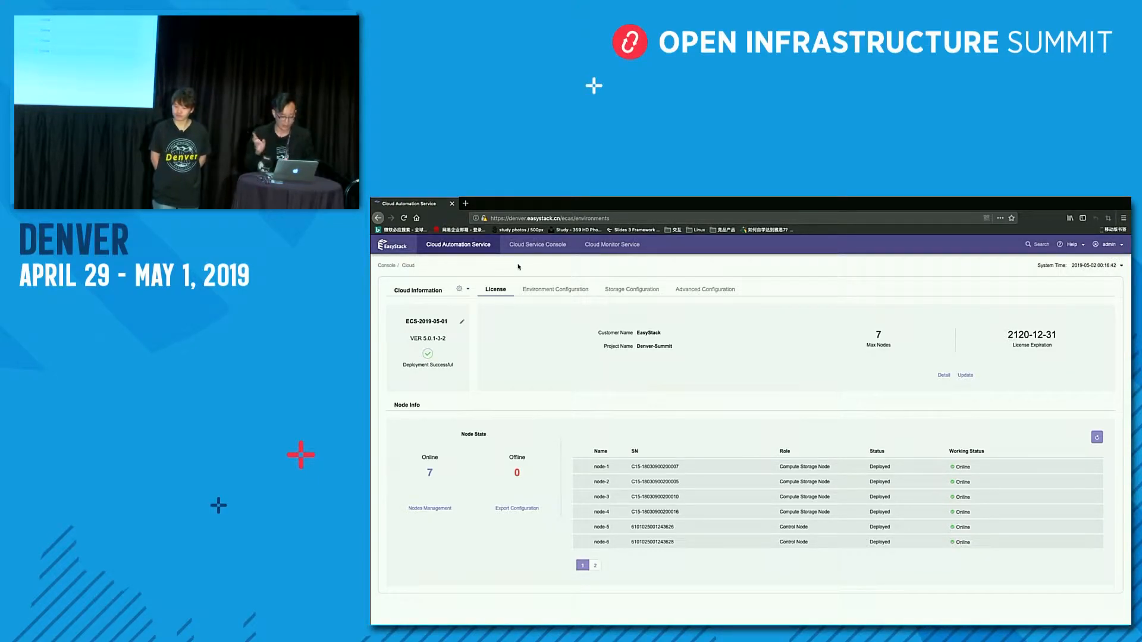
mouse_move(782, 373)
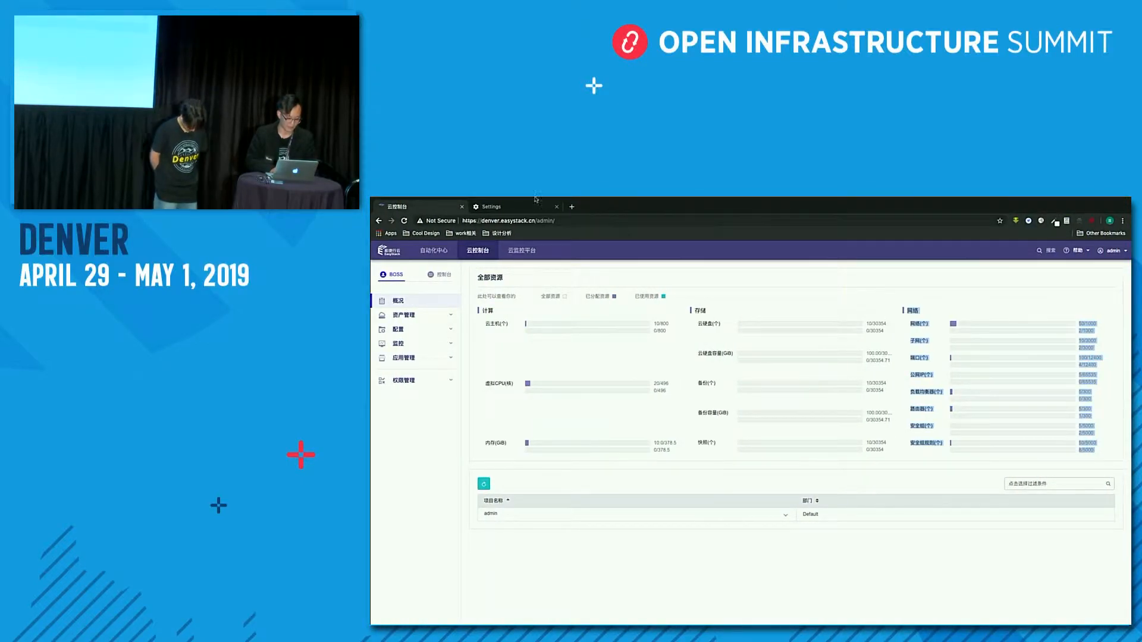
left_click(496, 206)
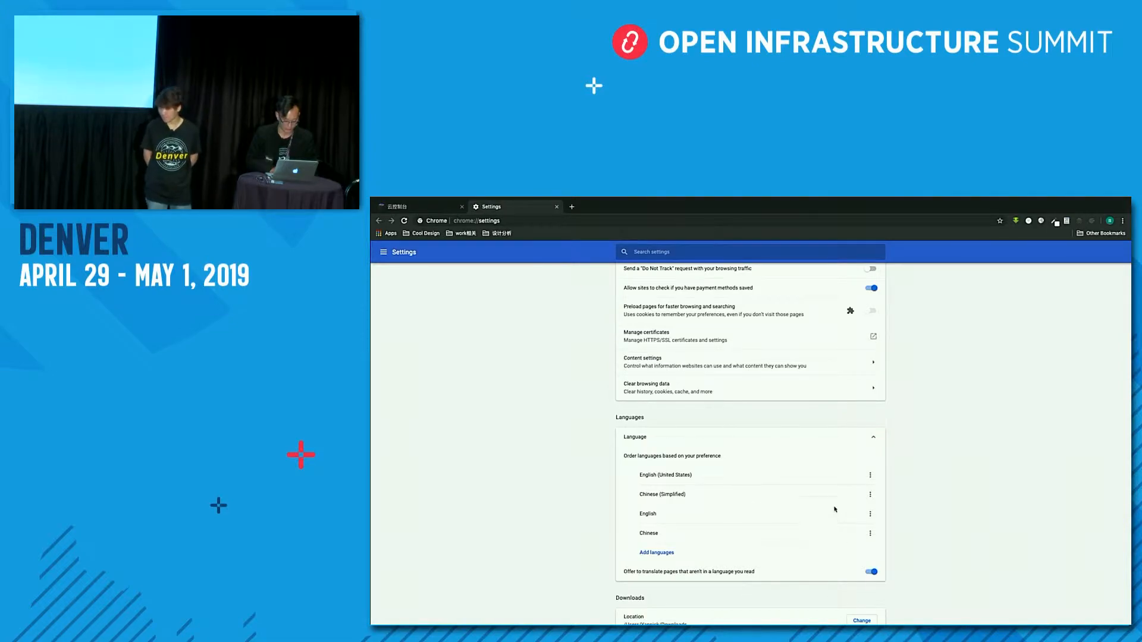
mouse_move(849, 482)
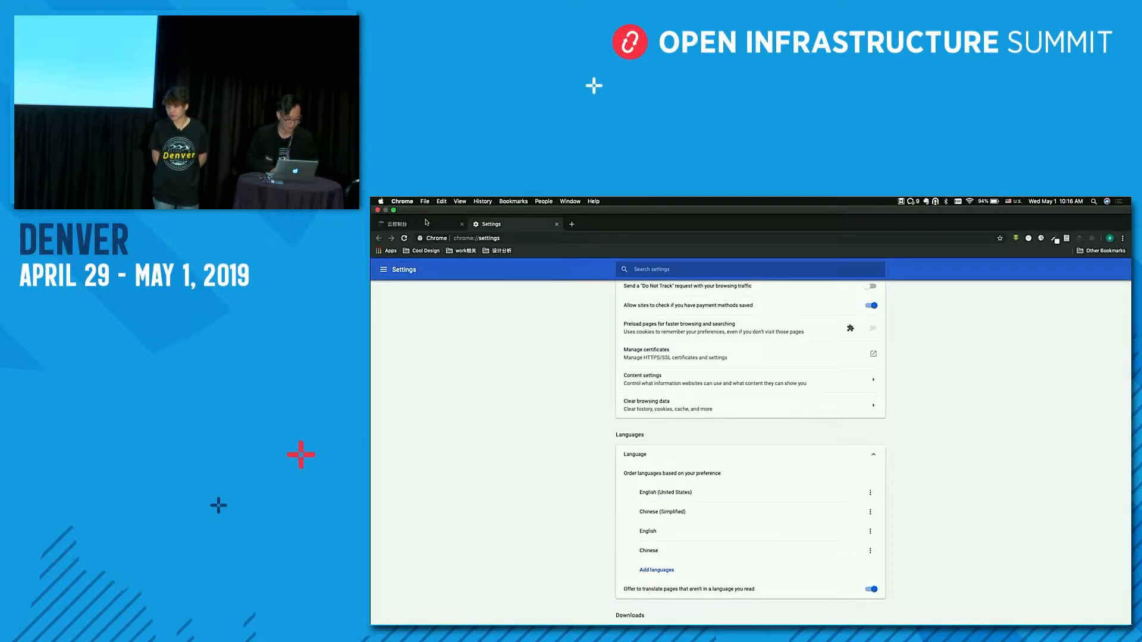
left_click(405, 223)
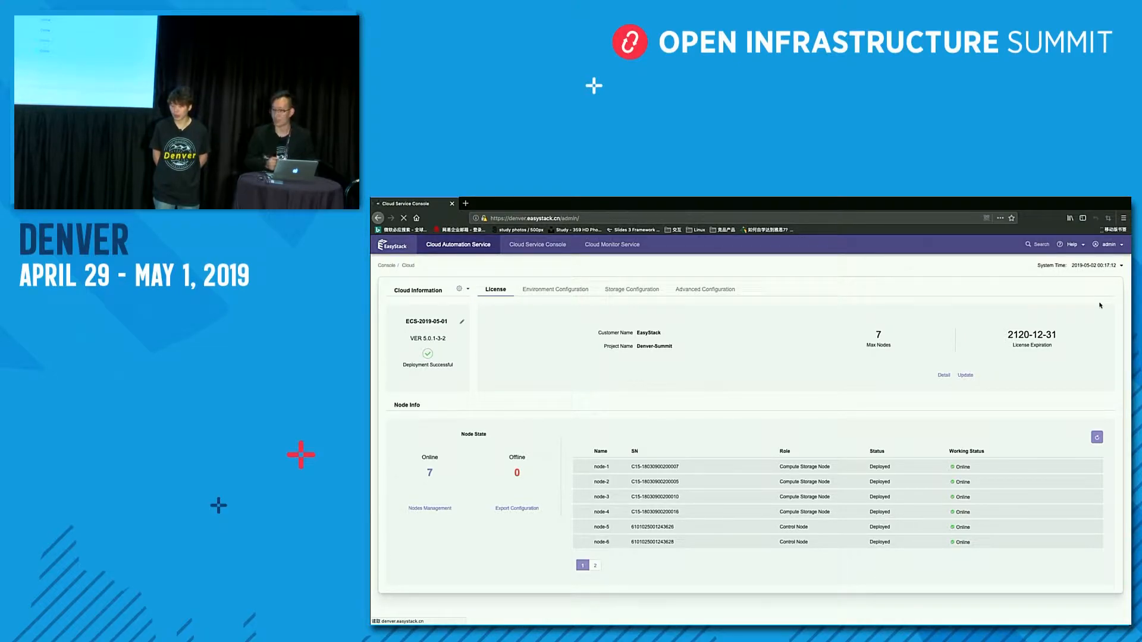
- Show the identity users list, select testCC's email address, and reveal the admin account menu
left_click(536, 244)
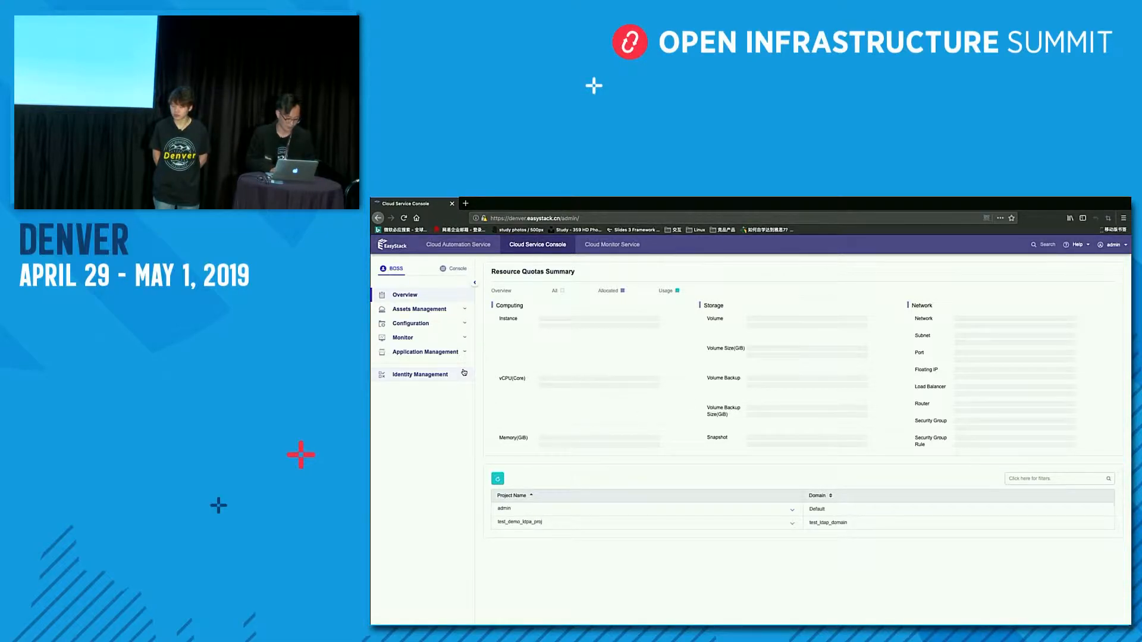
left_click(420, 374)
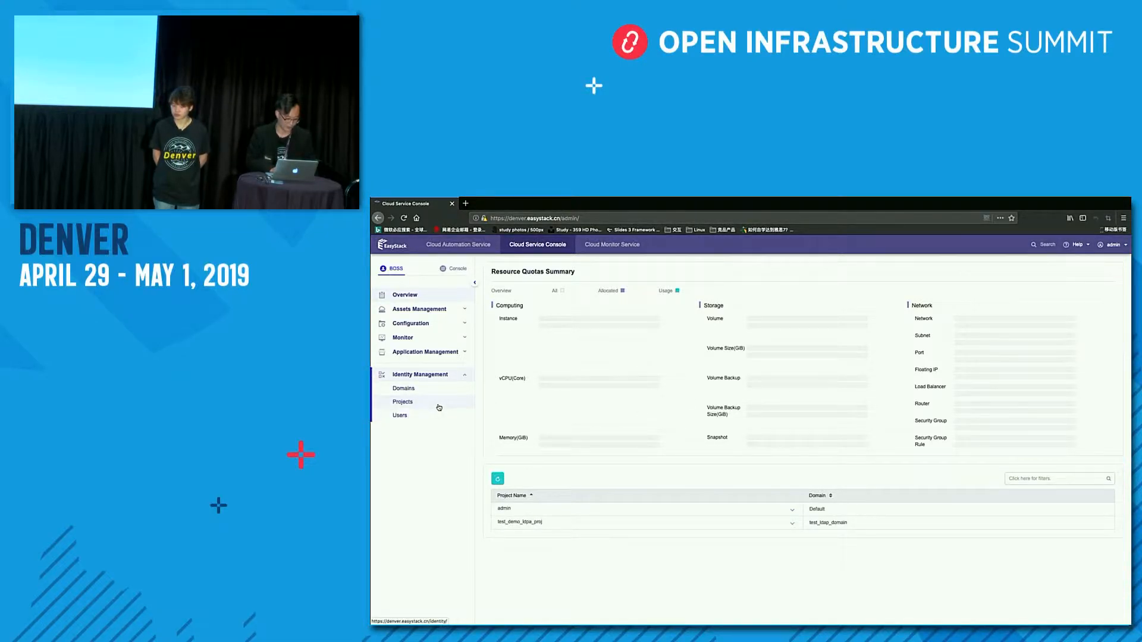
left_click(400, 415)
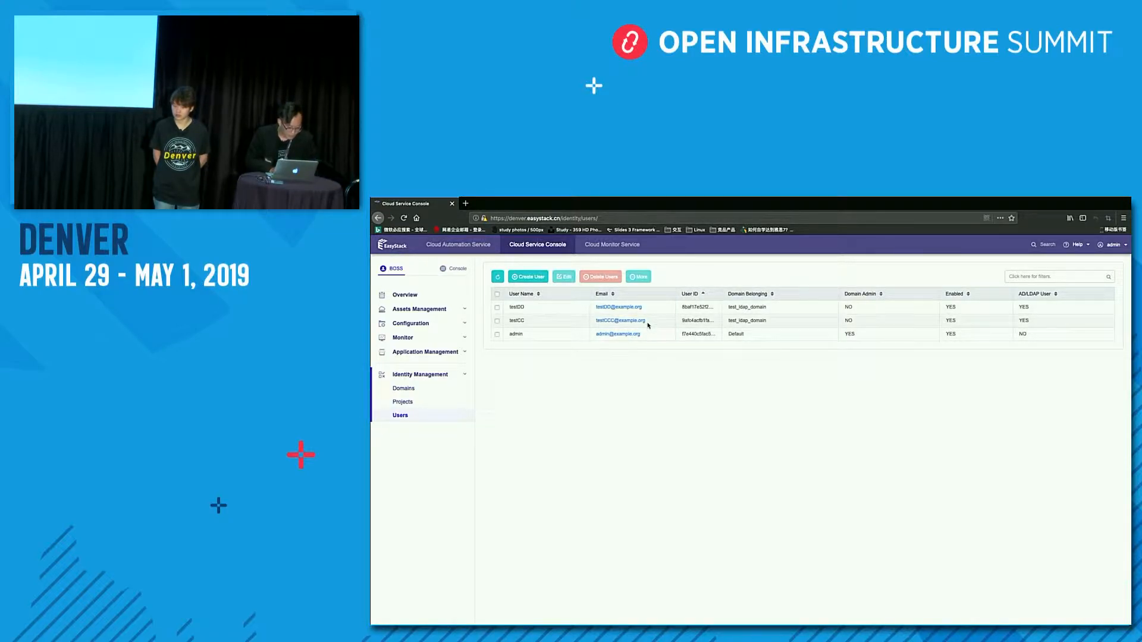
double_click(620, 320)
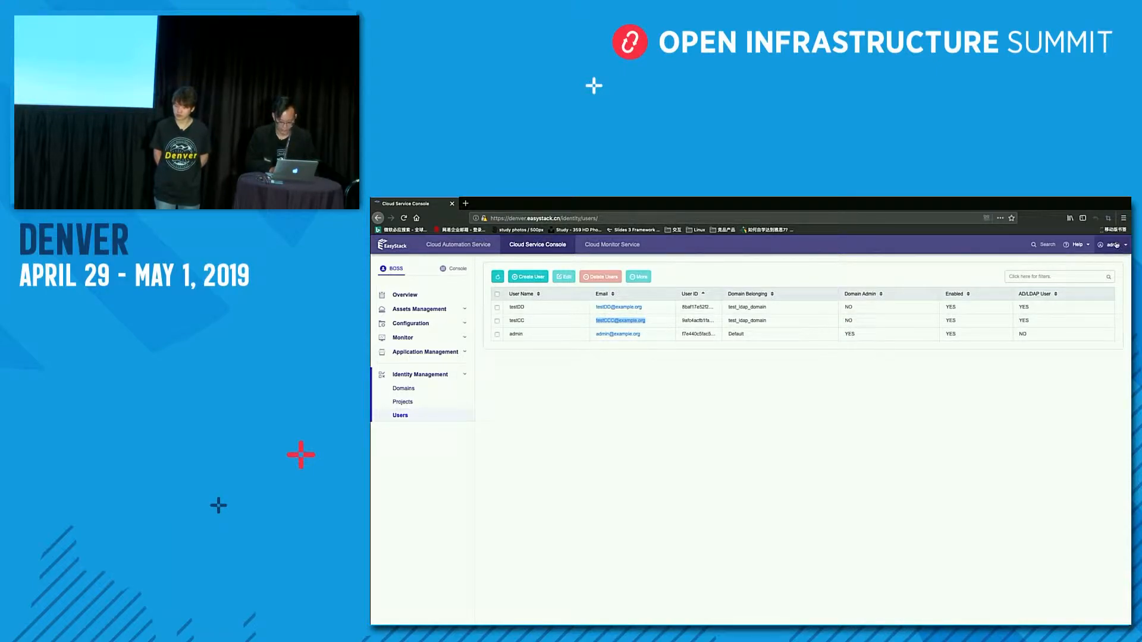
left_click(1114, 244)
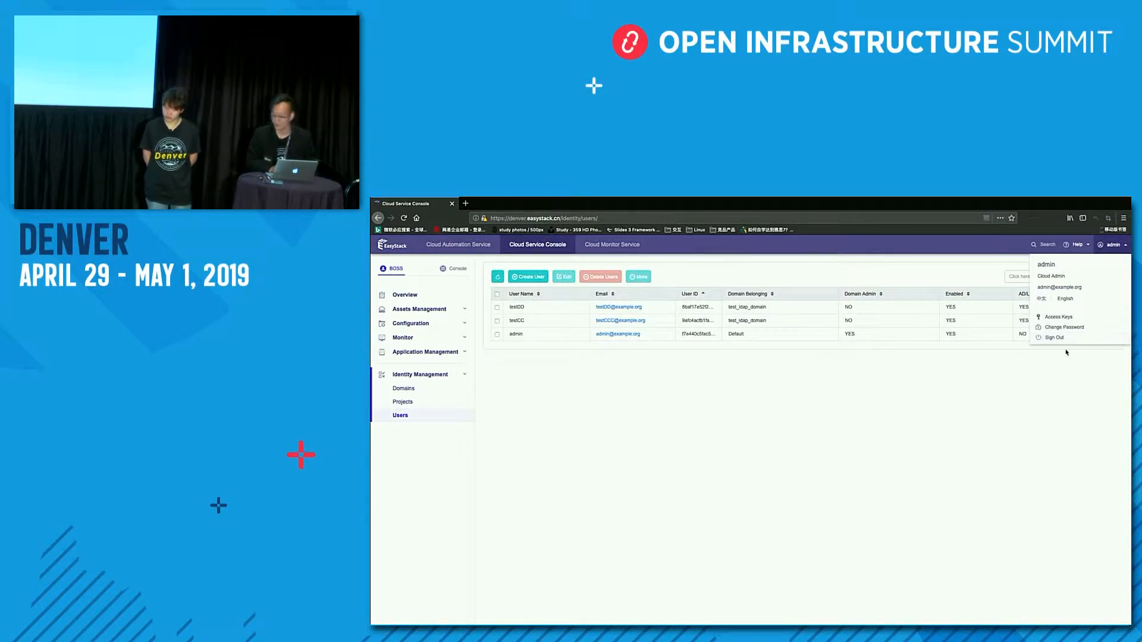
- Sign out as admin and sign in as testCC to see its project overview with Member role
left_click(1054, 336)
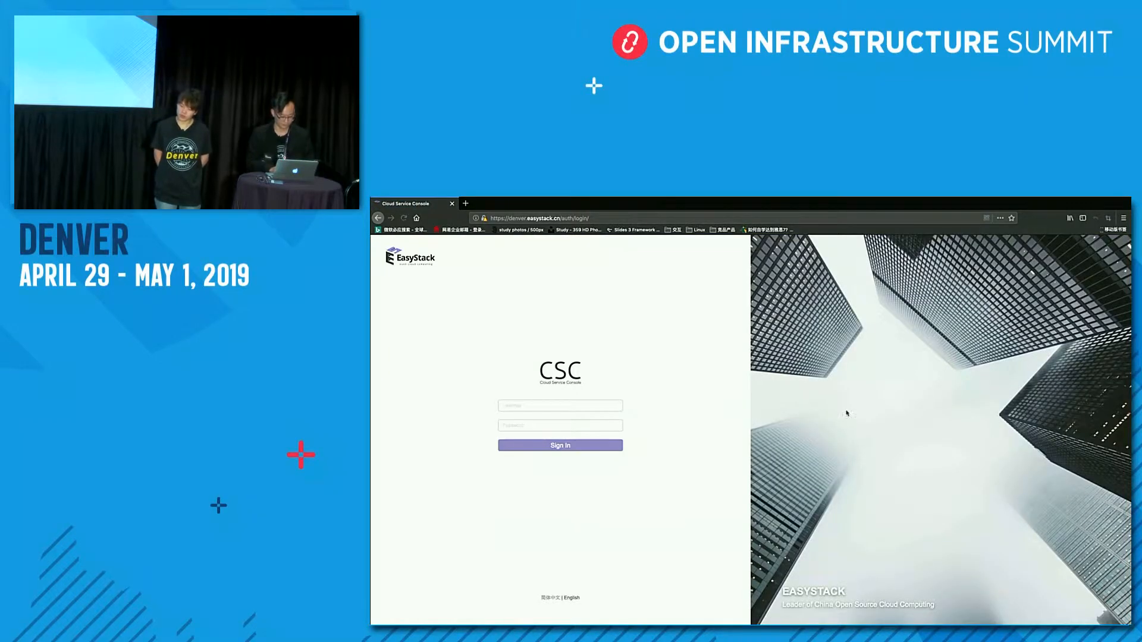
left_click(559, 406)
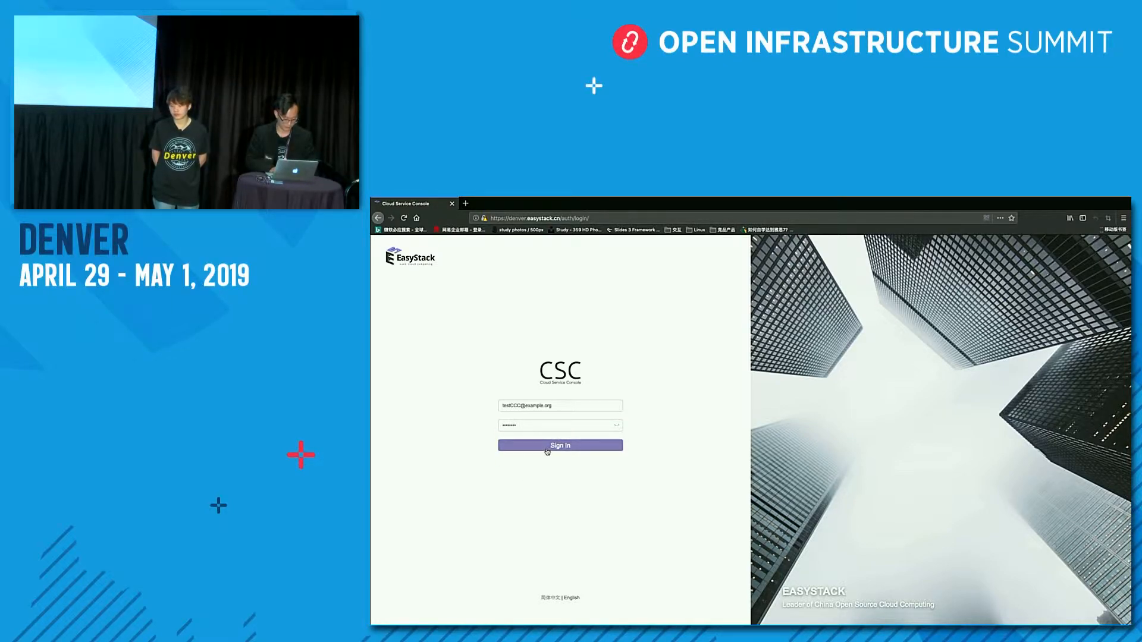
left_click(559, 445)
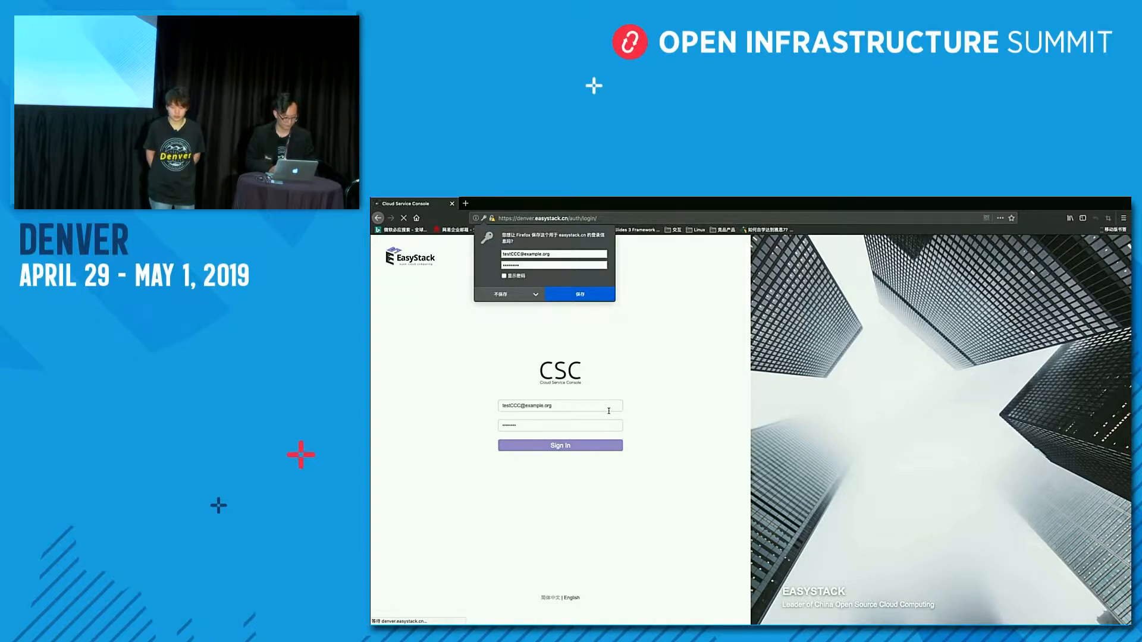
left_click(559, 445)
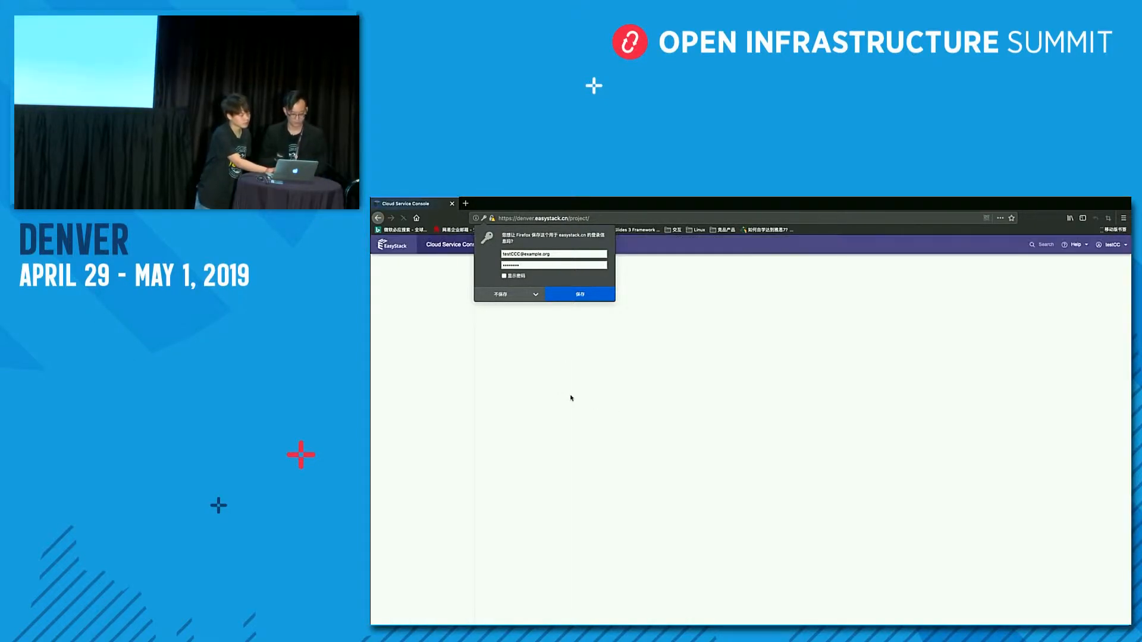
left_click(501, 294)
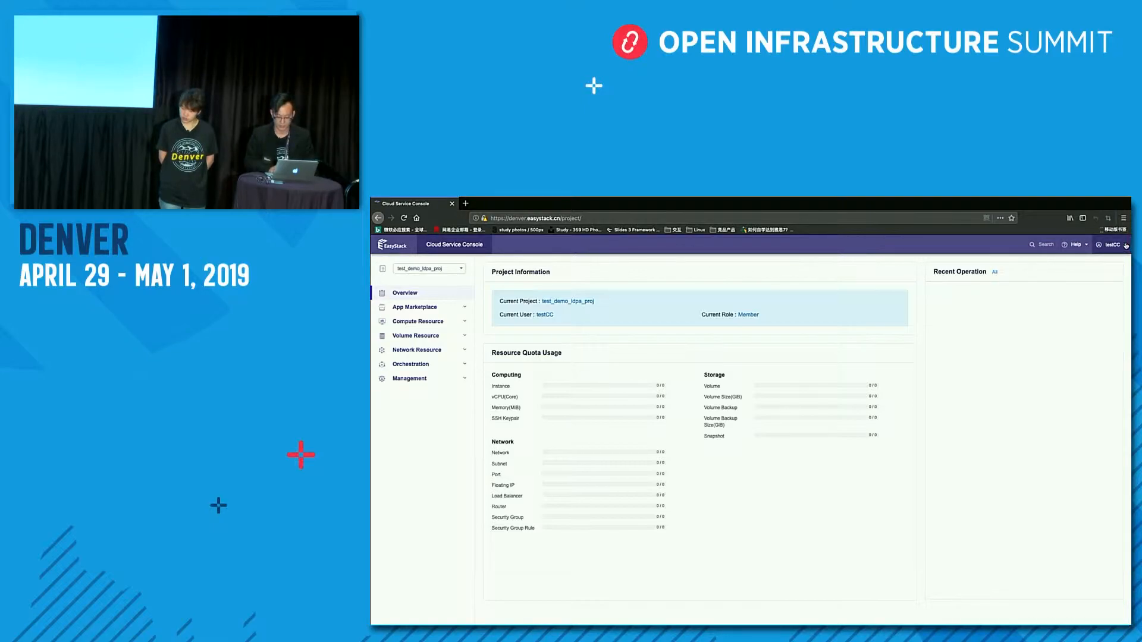
- Sign out of testCC's account from the account menu
left_click(1109, 243)
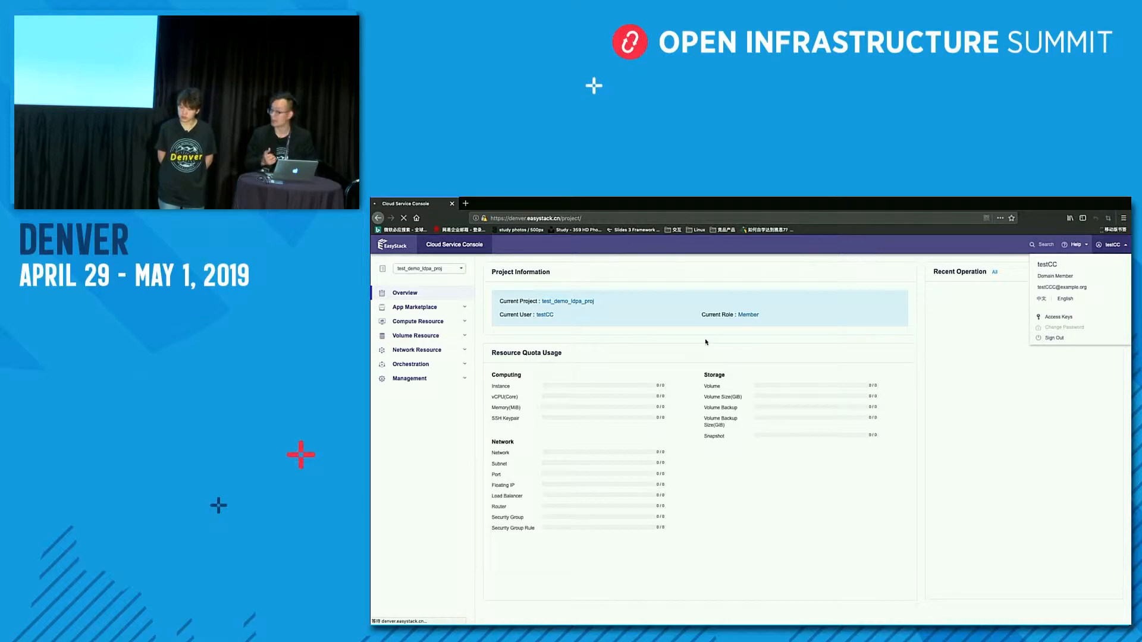
mouse_move(735, 336)
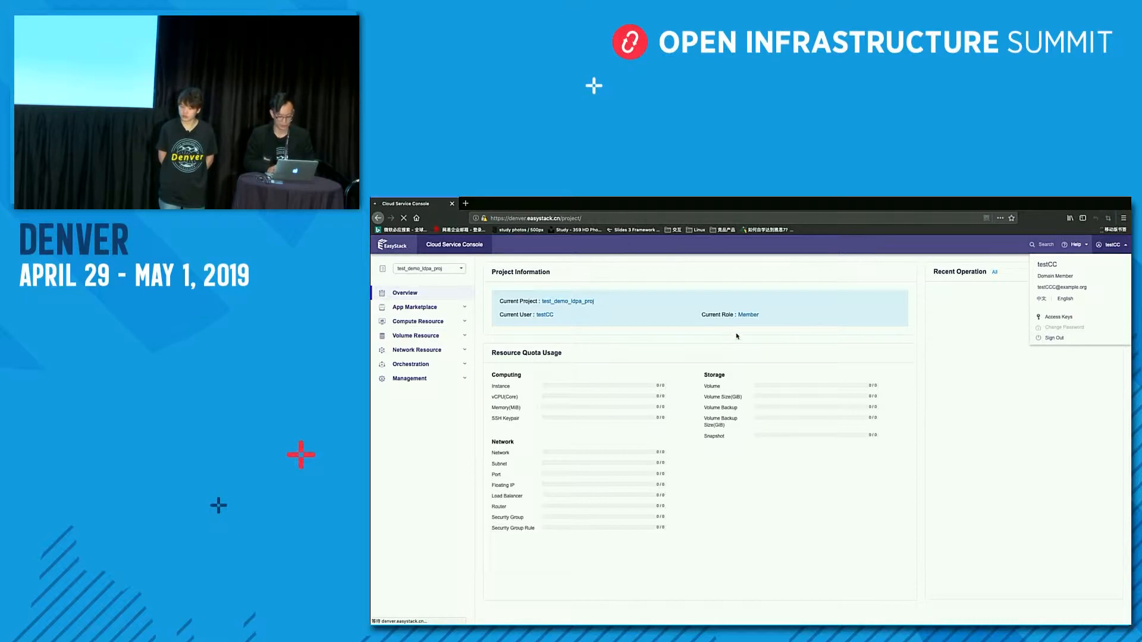
mouse_move(1019, 347)
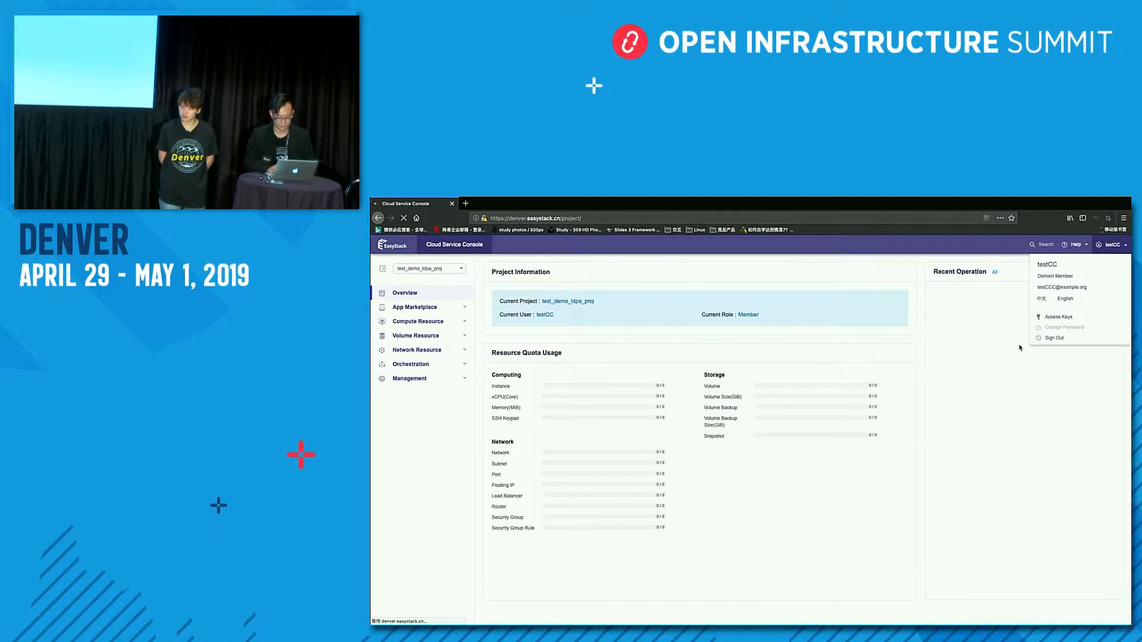
left_click(1053, 338)
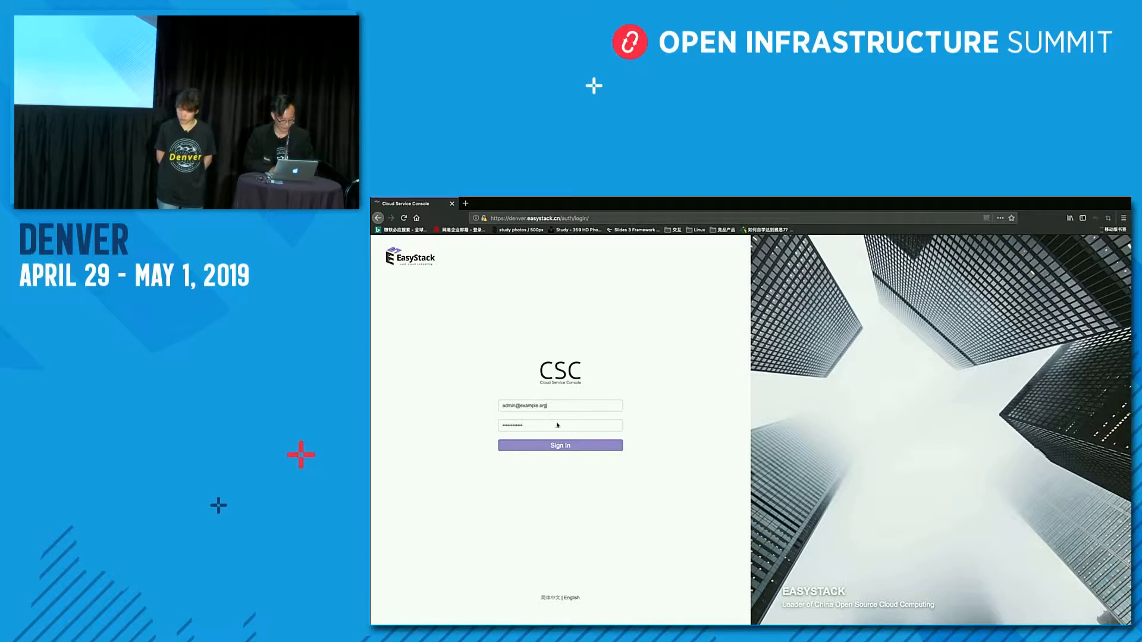
- Sign in as admin and go to Cloud Automation Service's Advanced Configuration view
left_click(559, 445)
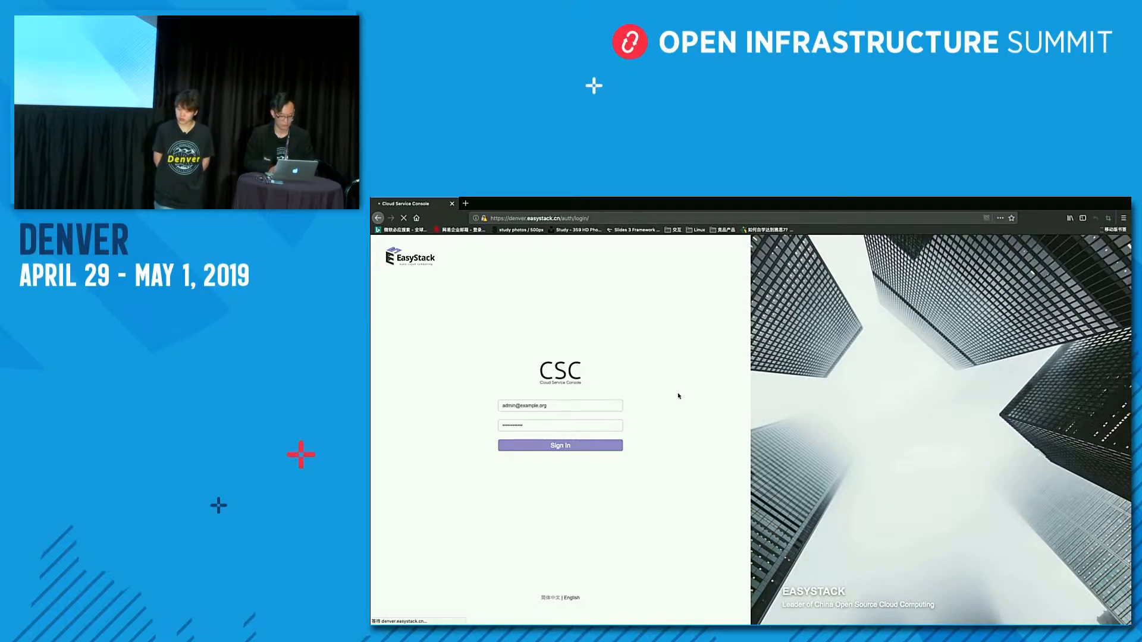
left_click(559, 445)
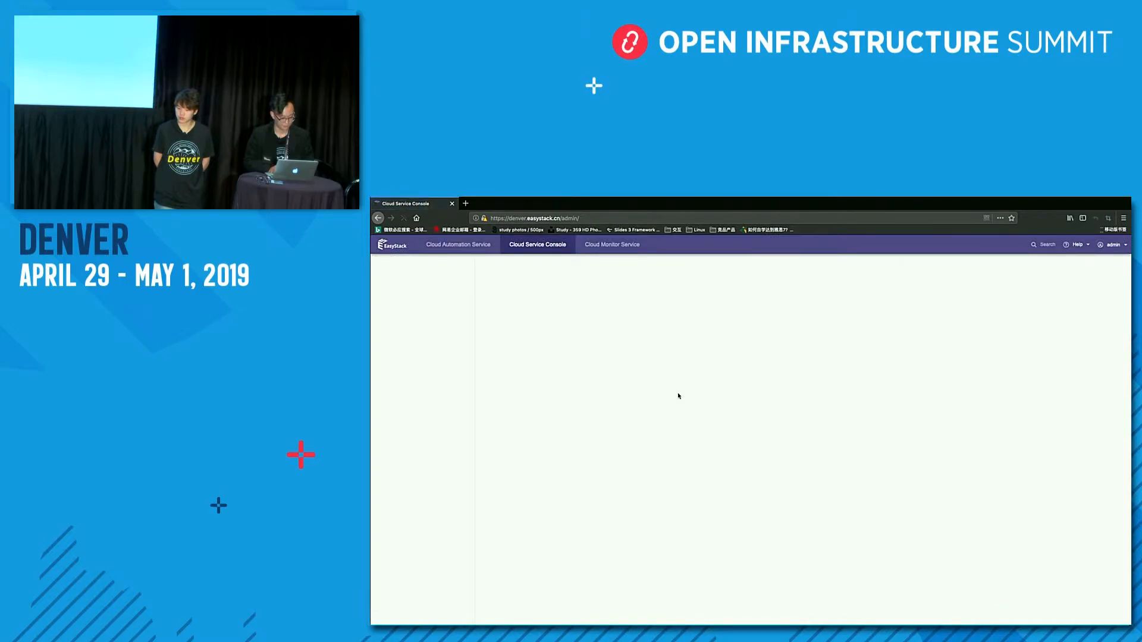
left_click(458, 244)
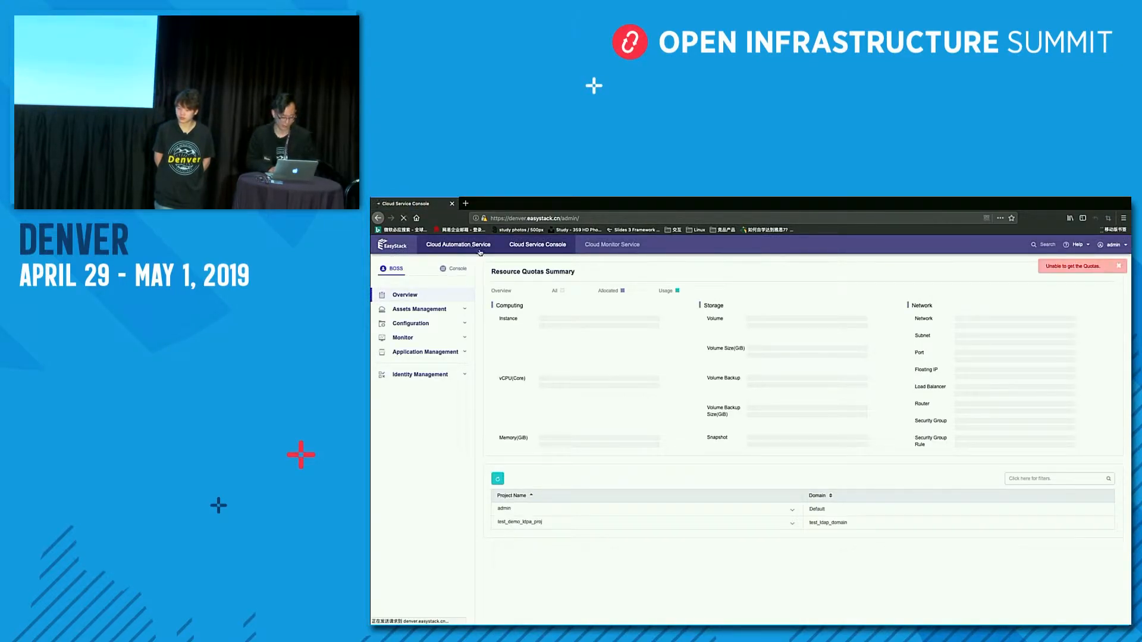
left_click(457, 244)
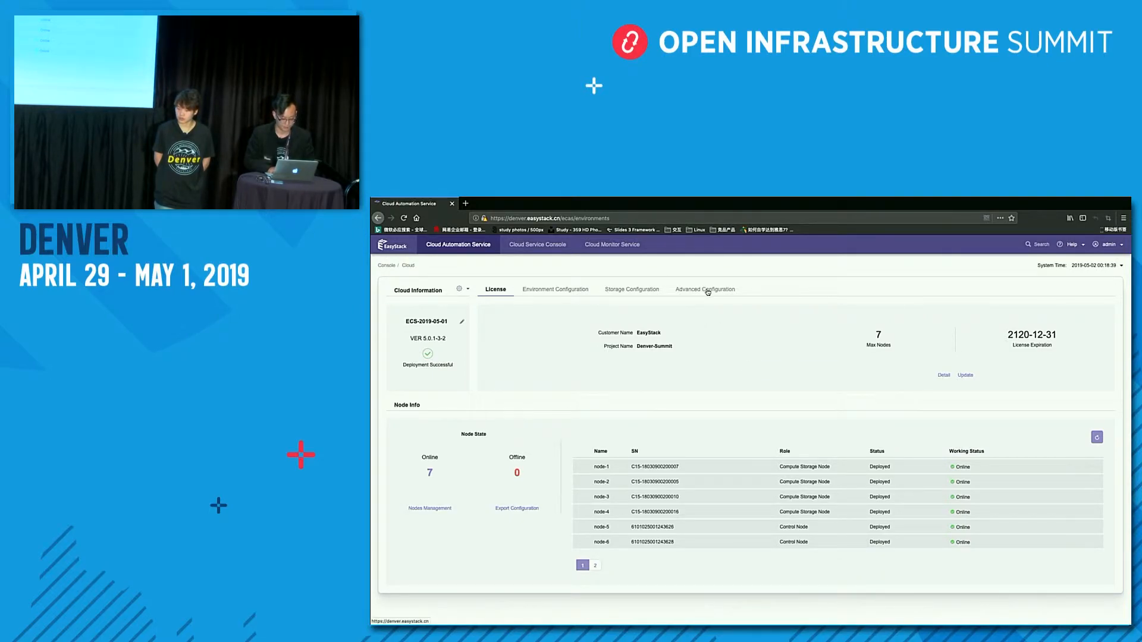
left_click(704, 288)
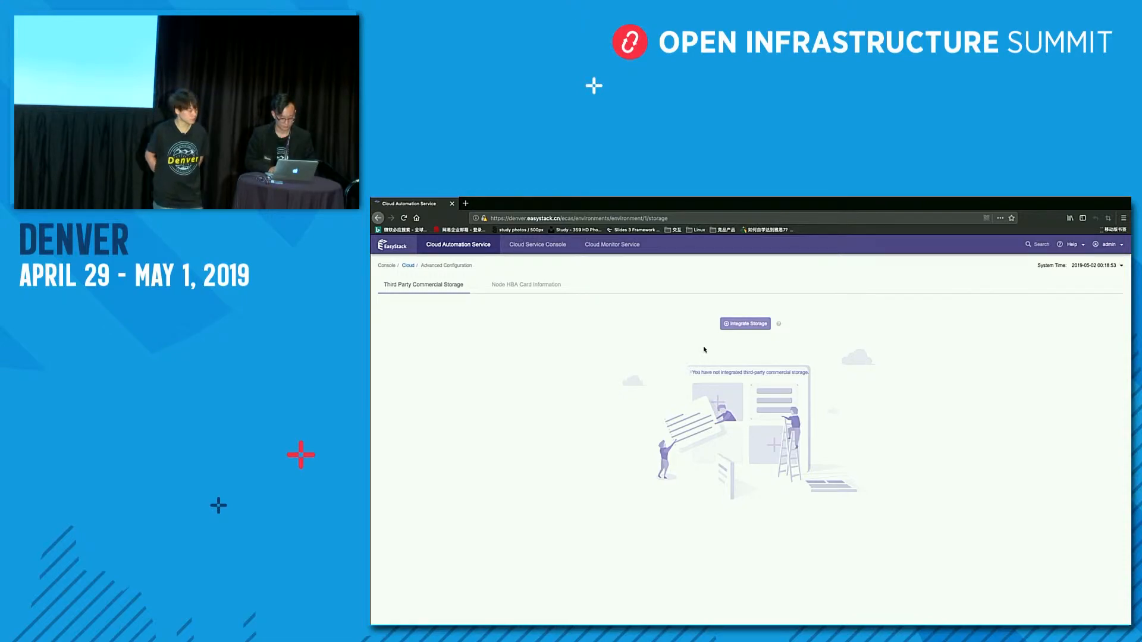
- Integrate third-party storage by uploading the Huawei S2600T V1 FC configuration package (5.0.1-3)
left_click(745, 323)
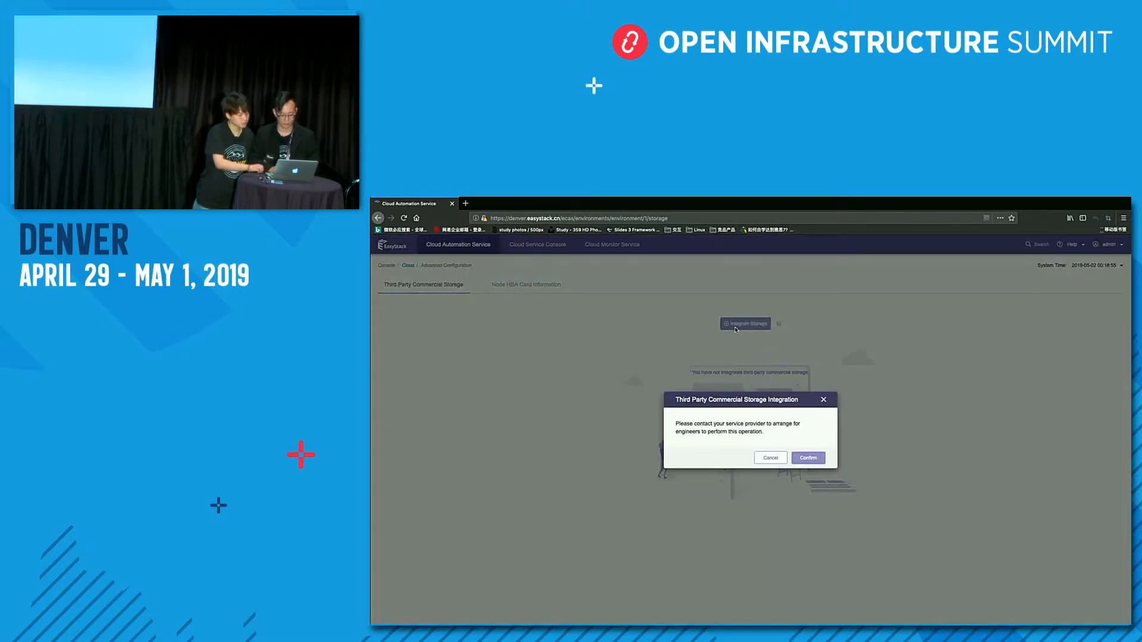
left_click(806, 456)
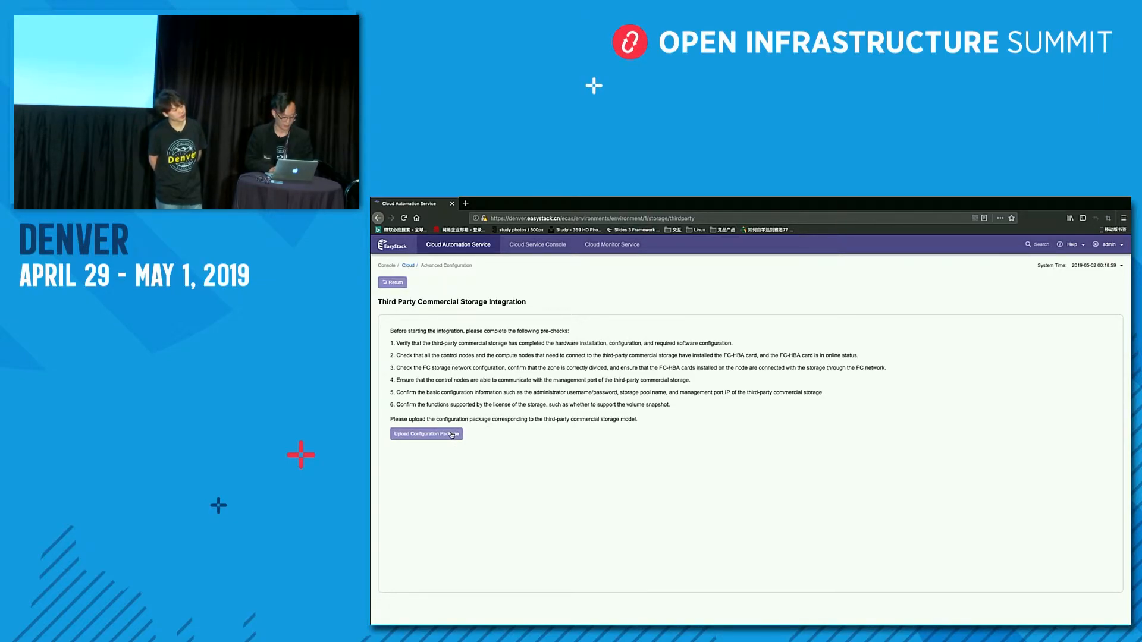
left_click(426, 434)
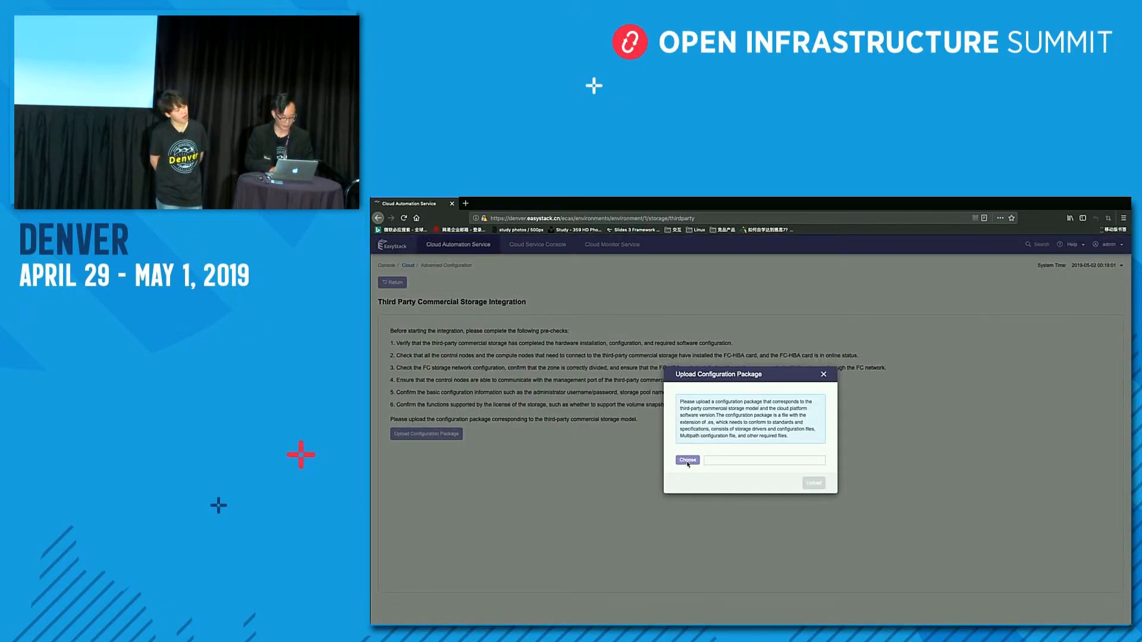
left_click(686, 459)
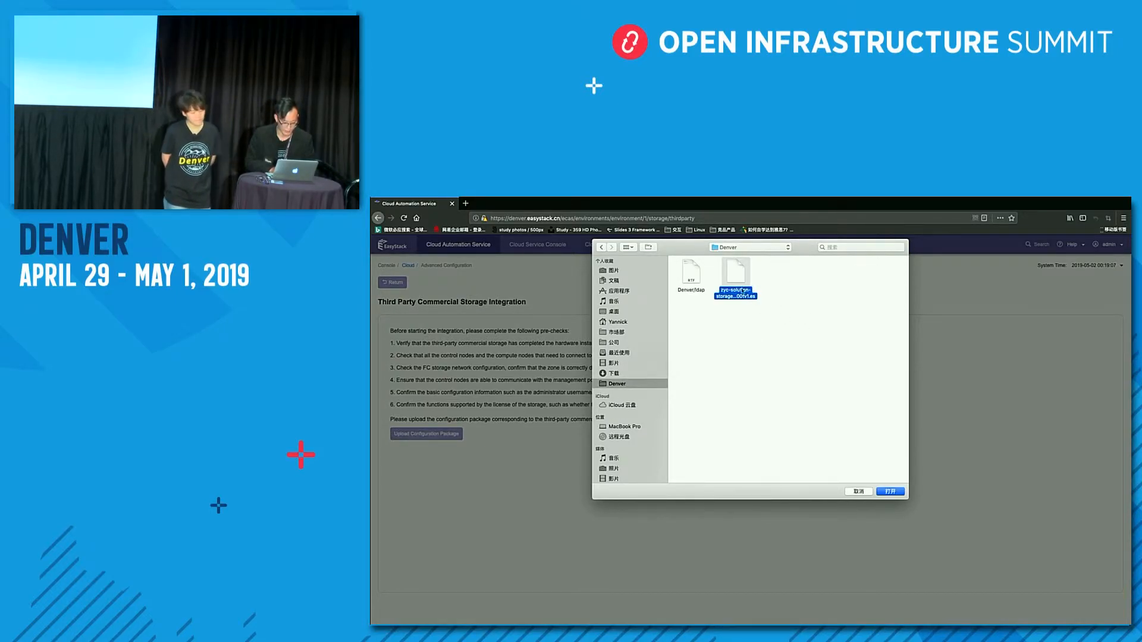
left_click(889, 491)
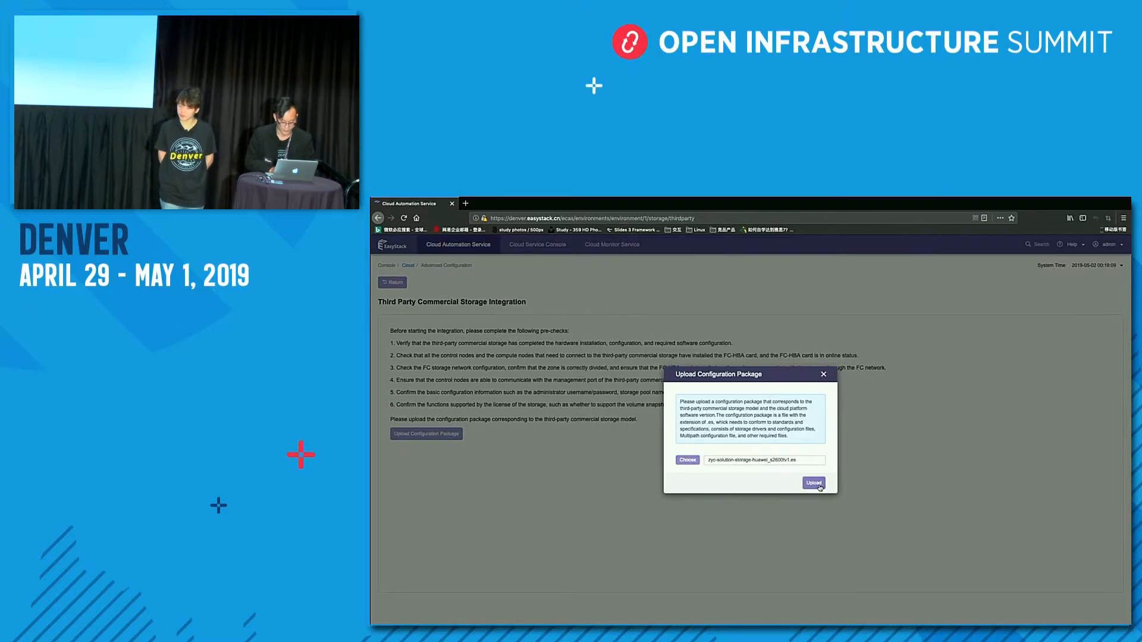
left_click(814, 483)
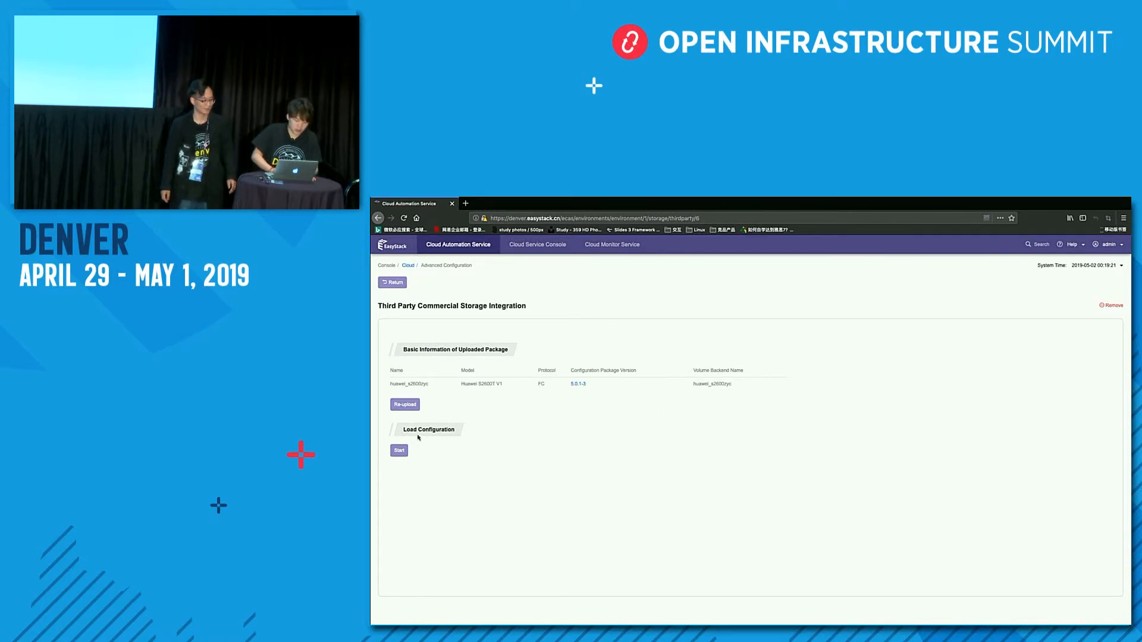
- Start loading the uploaded storage configuration
left_click(398, 450)
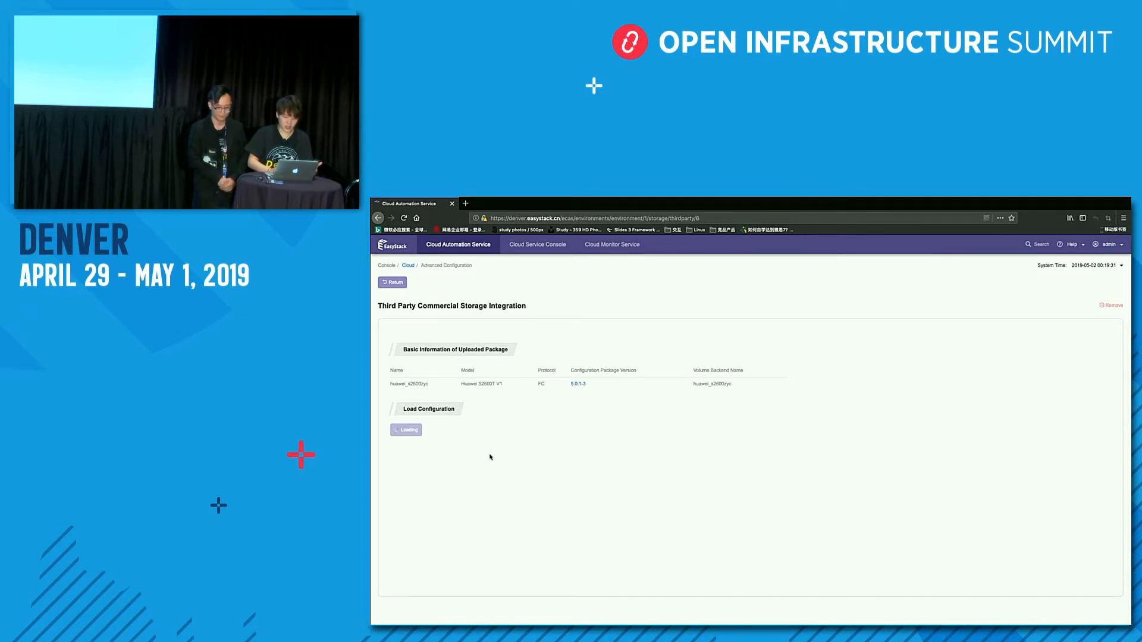
mouse_move(506, 472)
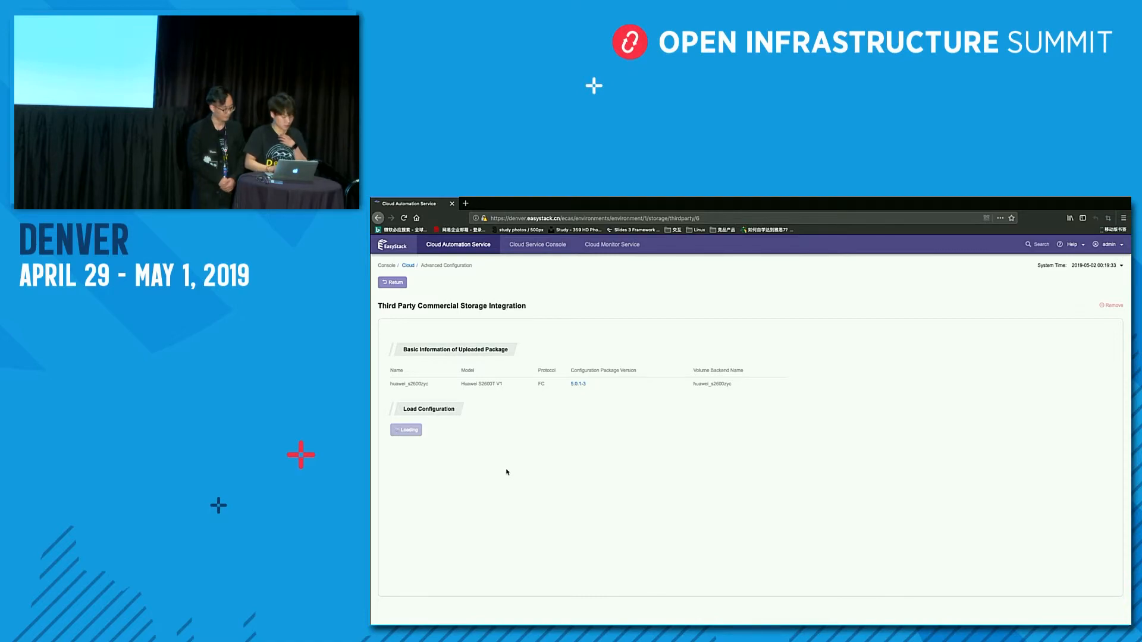